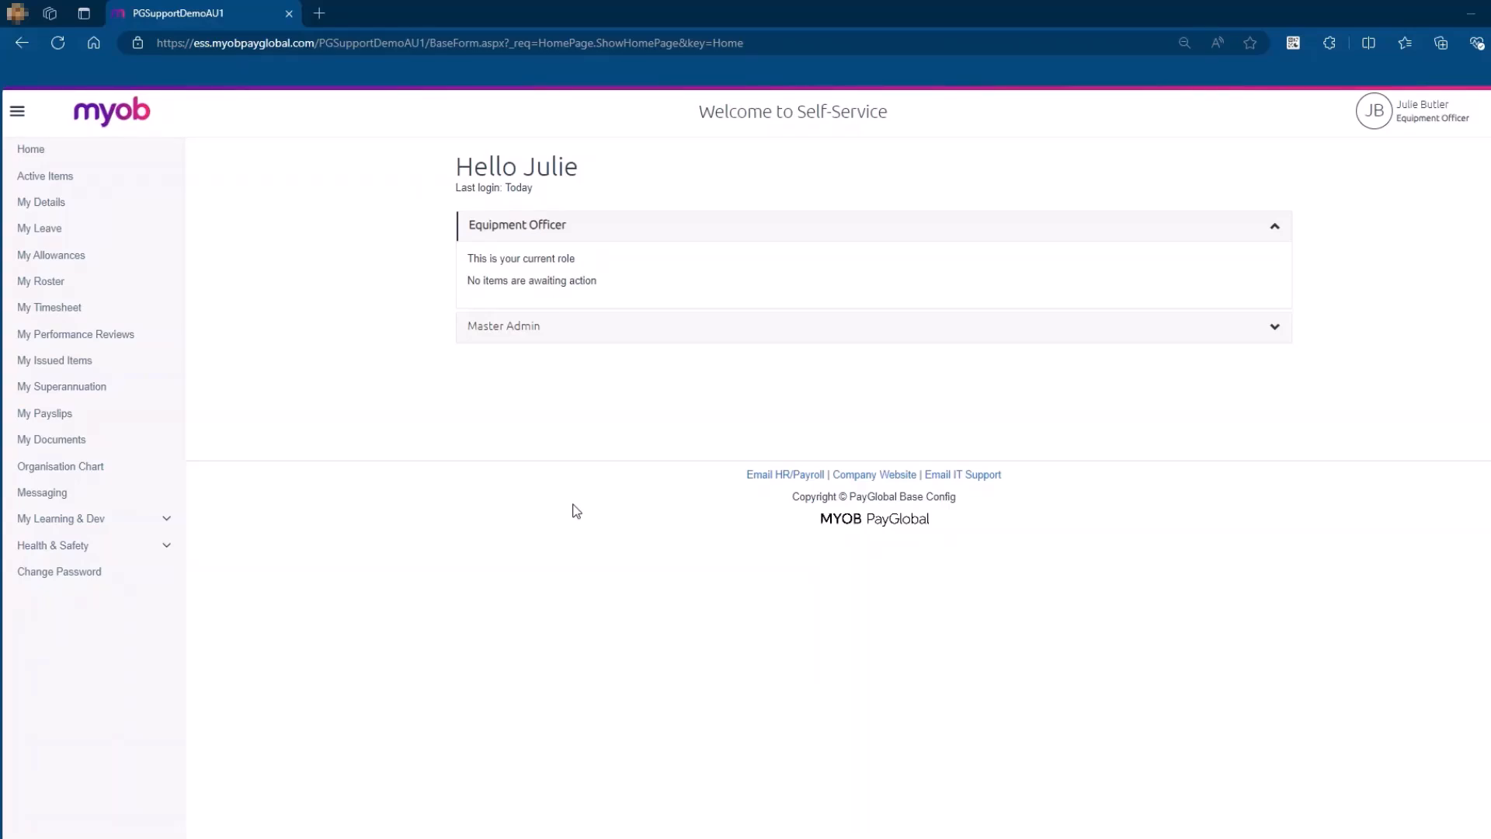
Step: Go to My Leave from the Self-Service home page
click(40, 228)
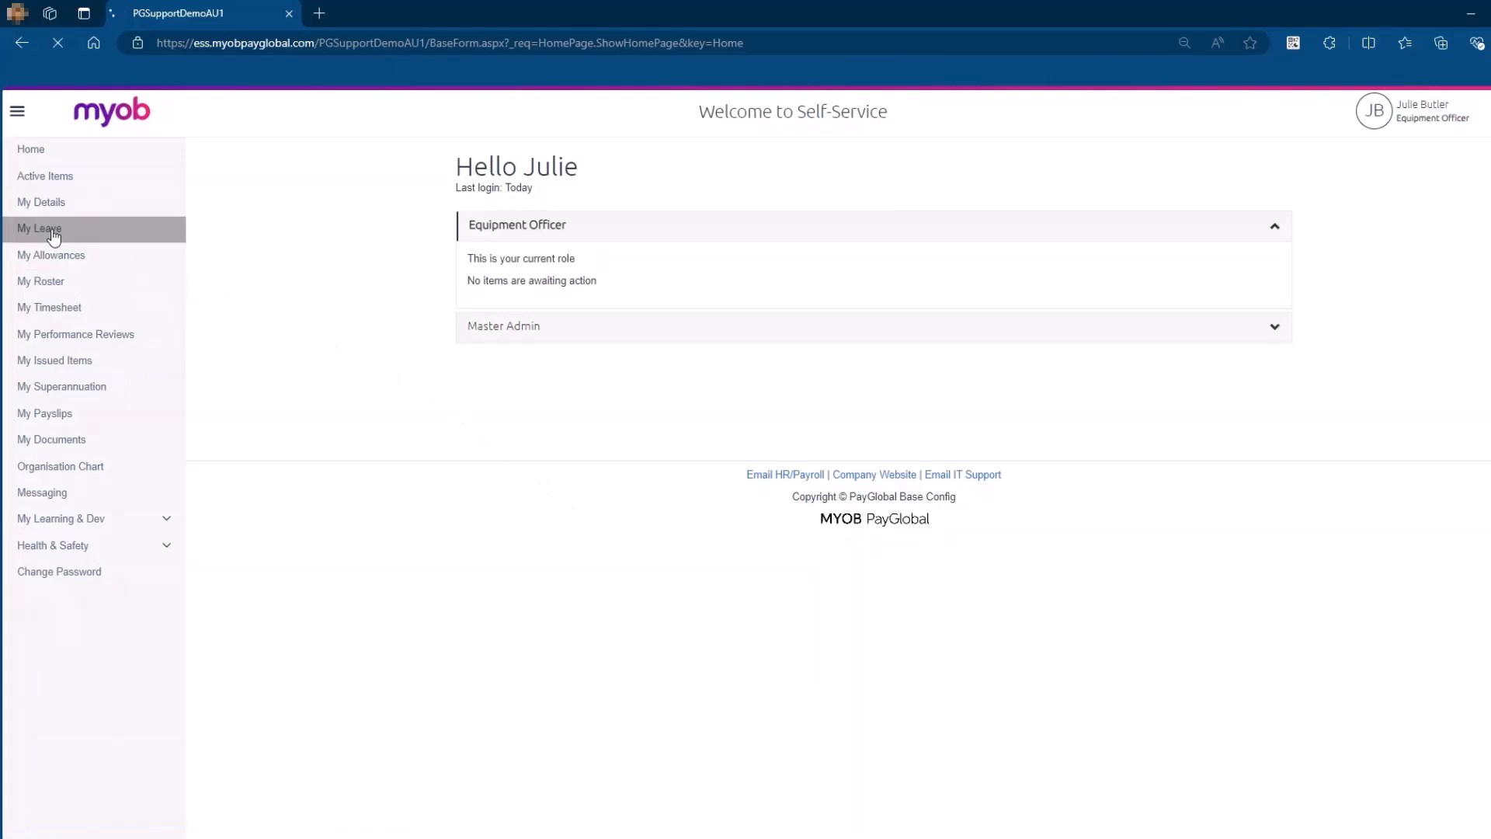
Step: Begin a new leave request with Annual Leave as the reason (575.83 hours available)
click(39, 228)
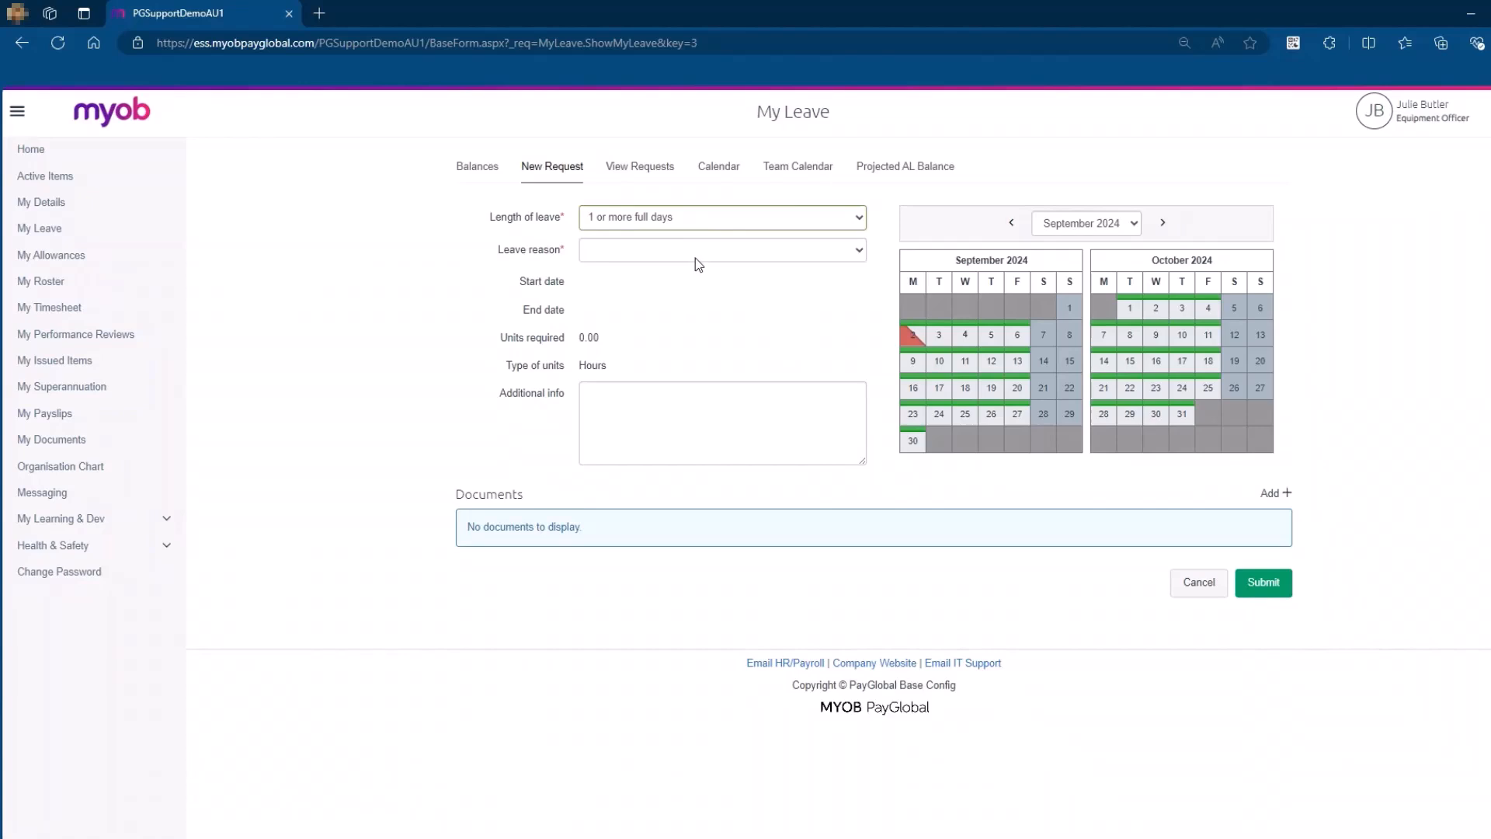
click(721, 249)
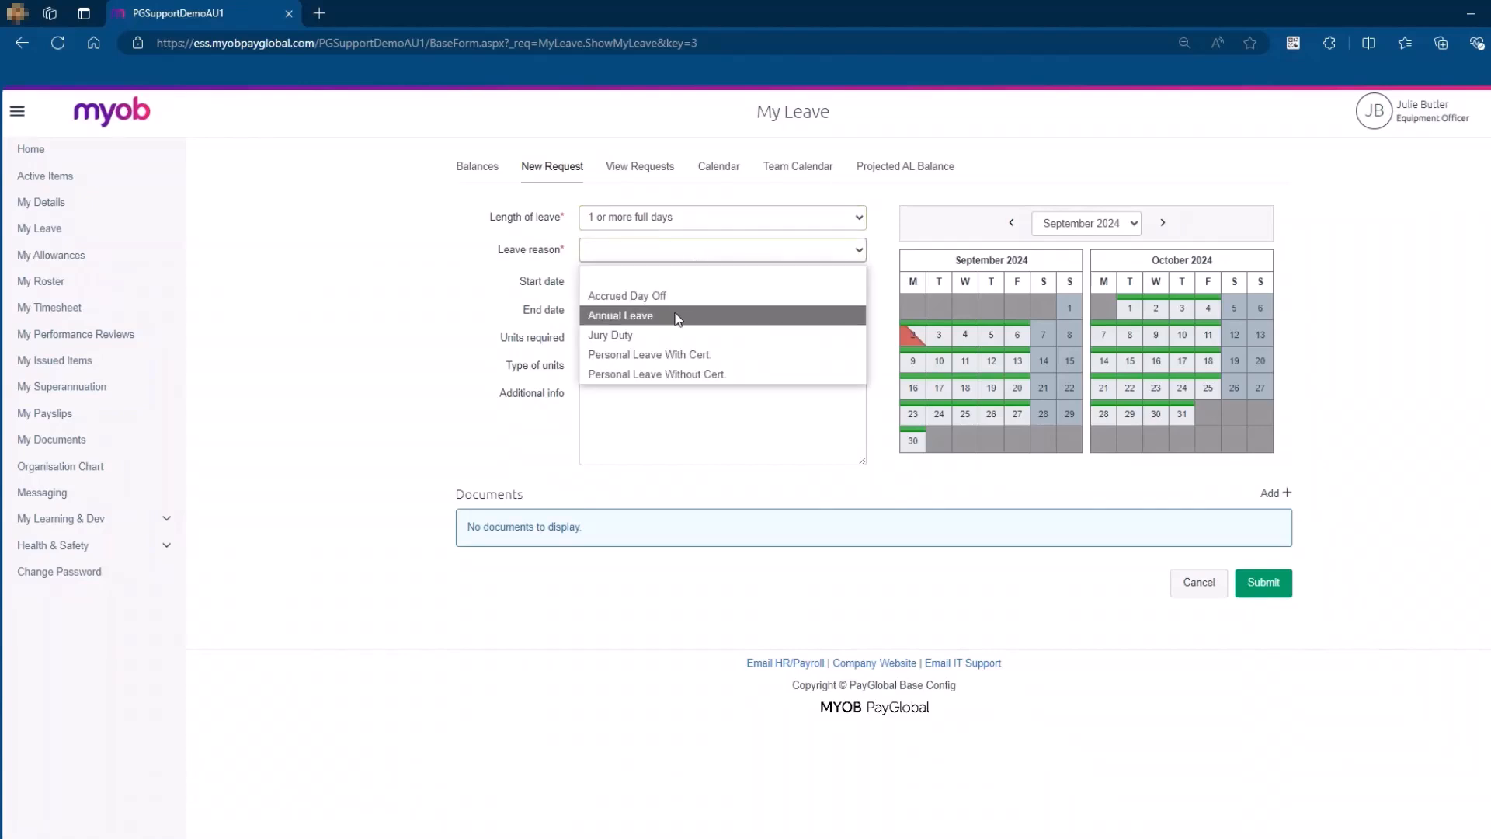
click(620, 315)
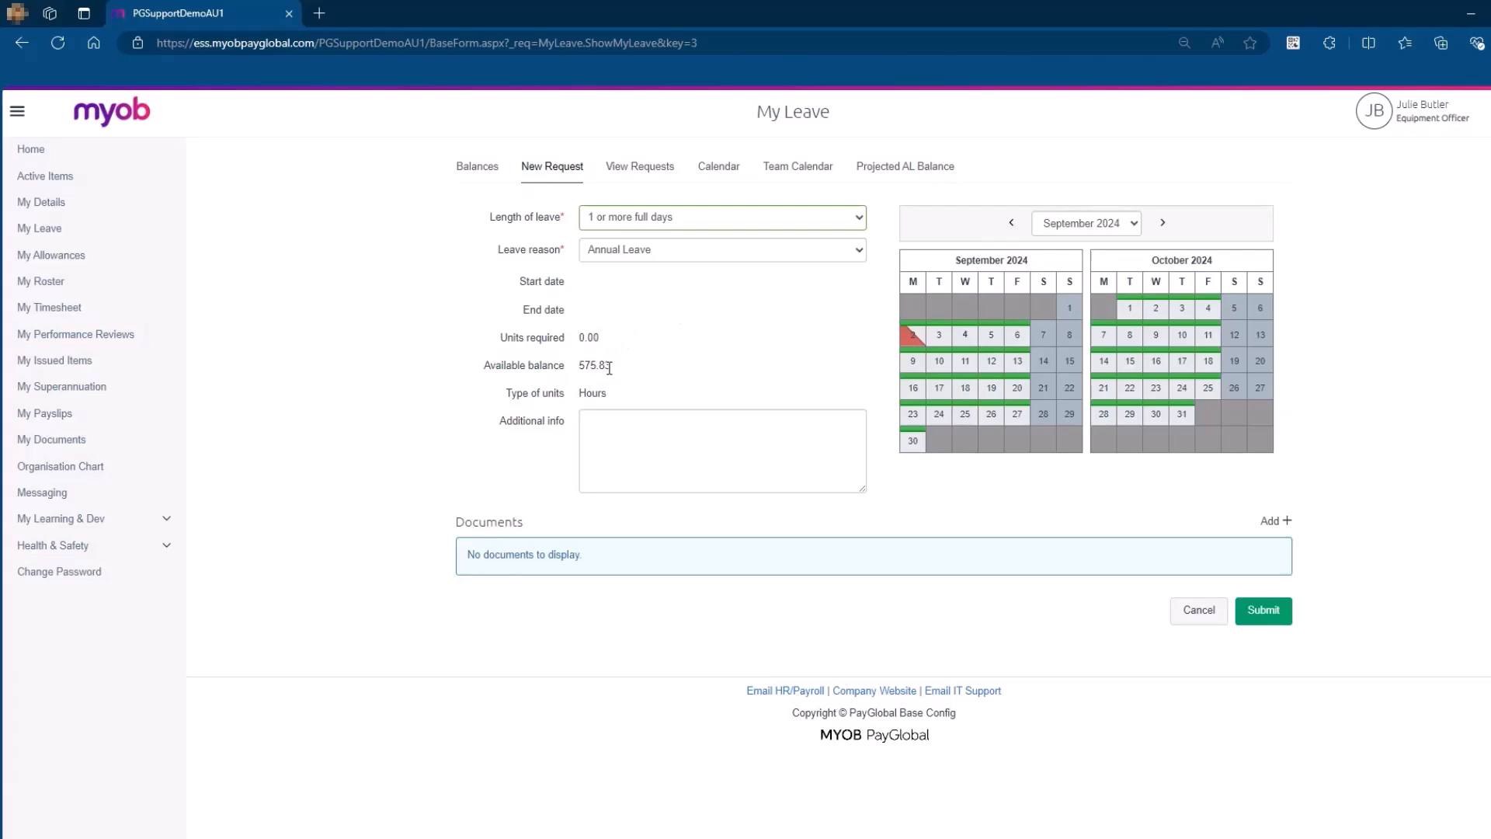
mouse_move(879, 415)
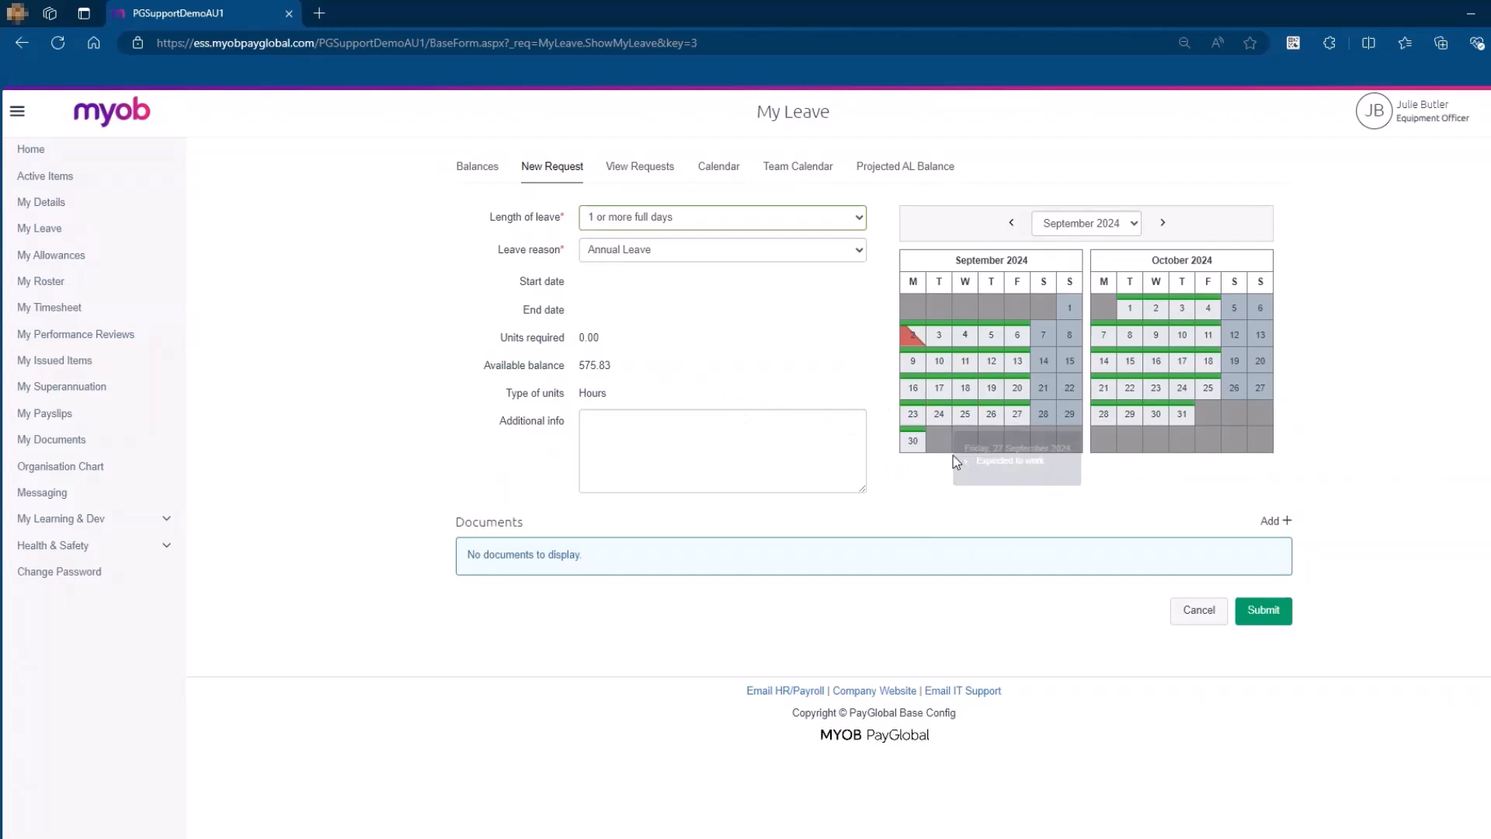
mouse_move(942, 474)
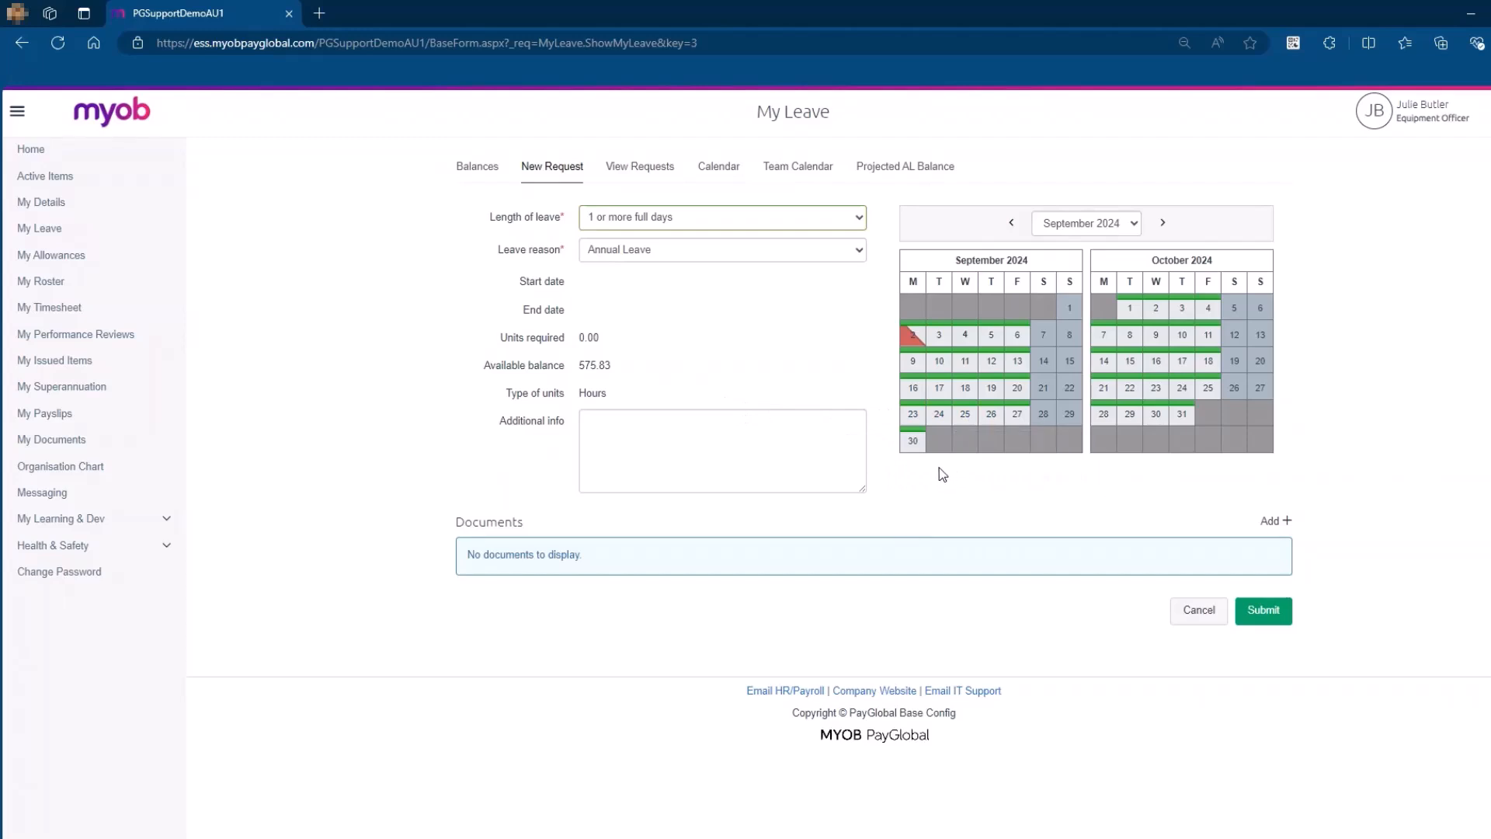
mouse_move(956, 512)
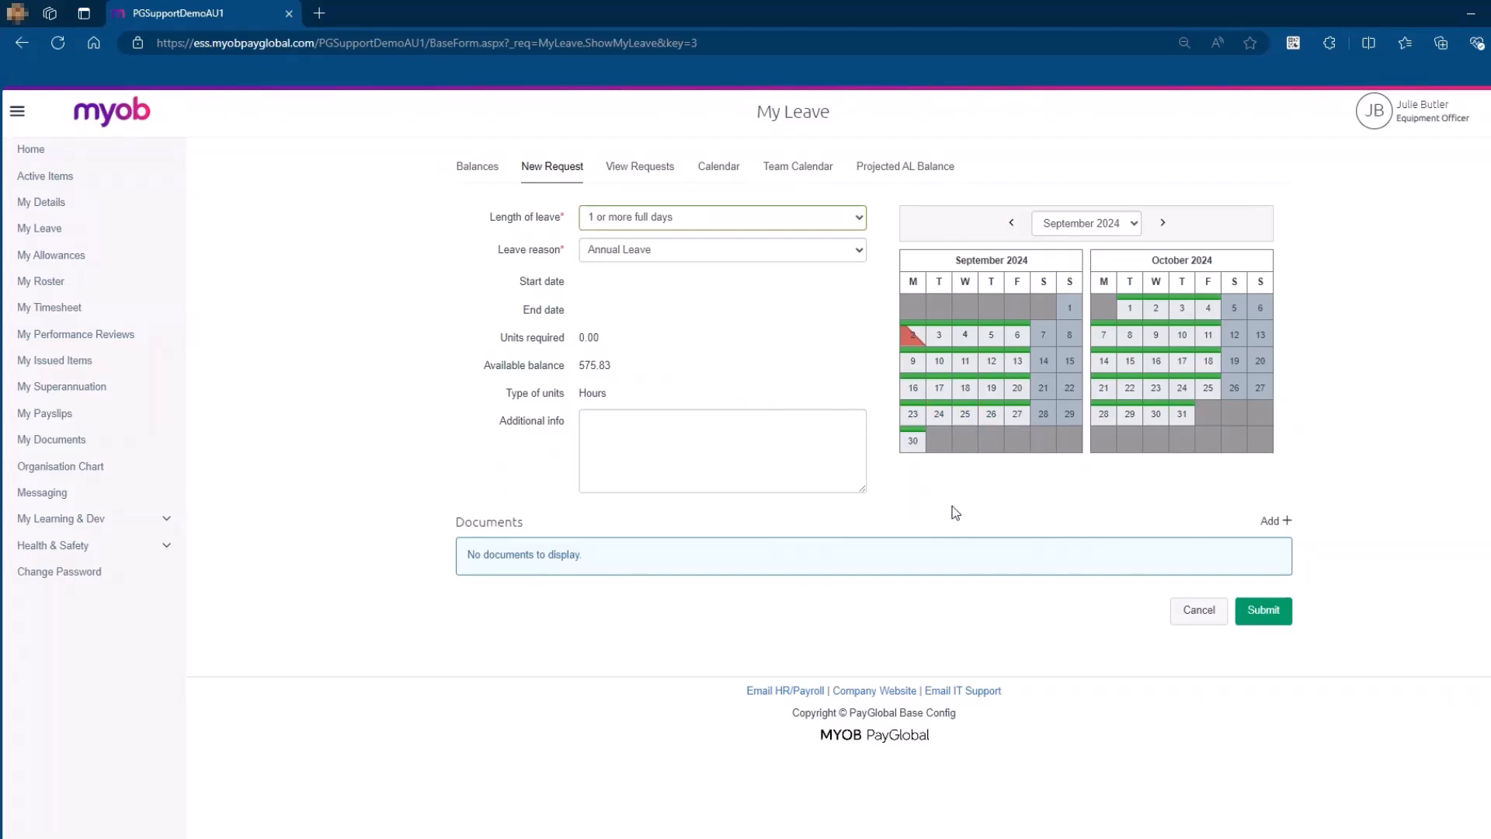
mouse_move(955, 494)
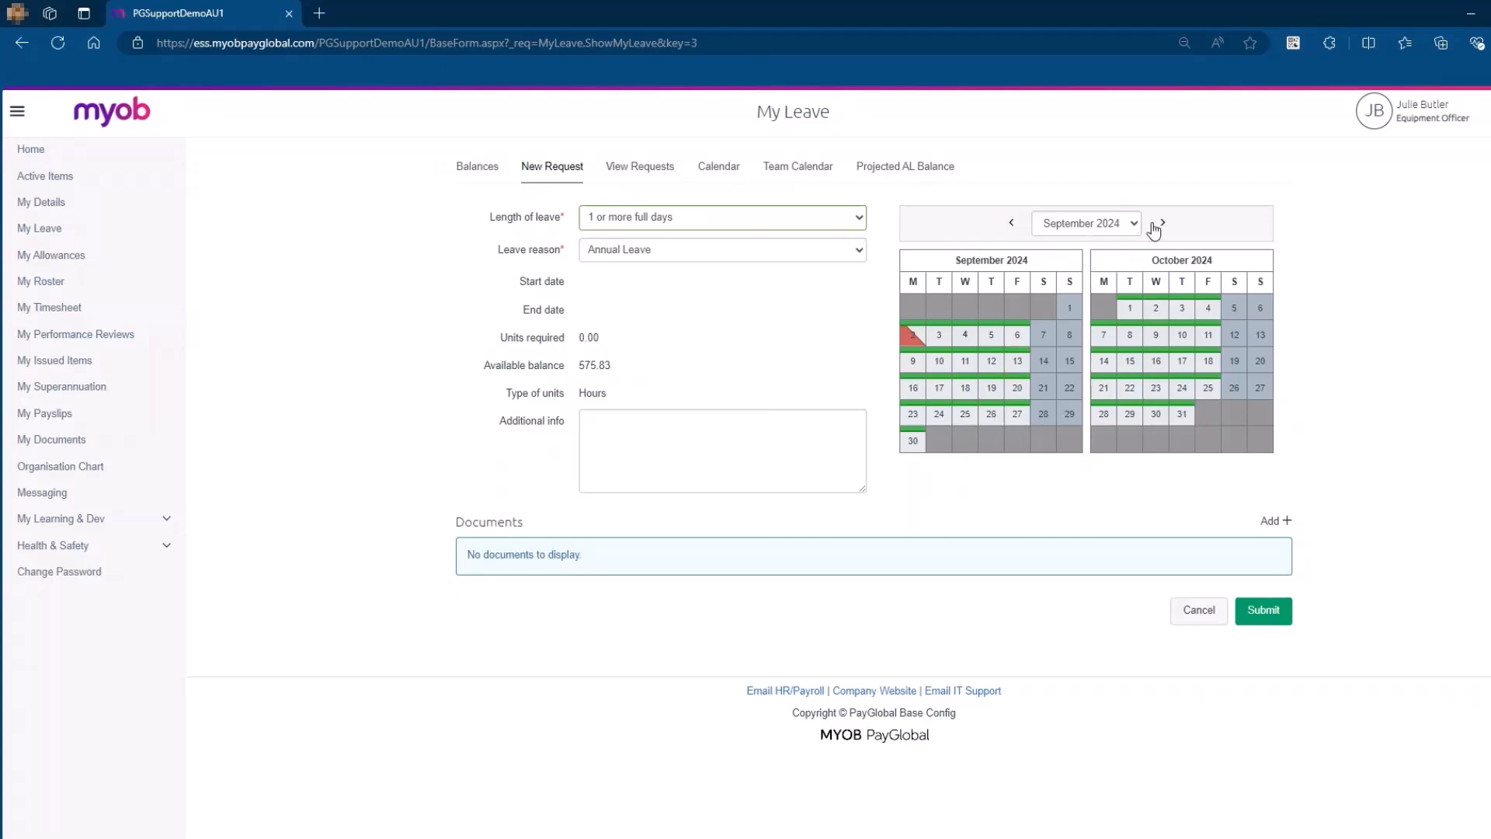
Step: Set the leave dates from 20 December 2024 to 3 January 2025 (68.40 hours)
click(1162, 222)
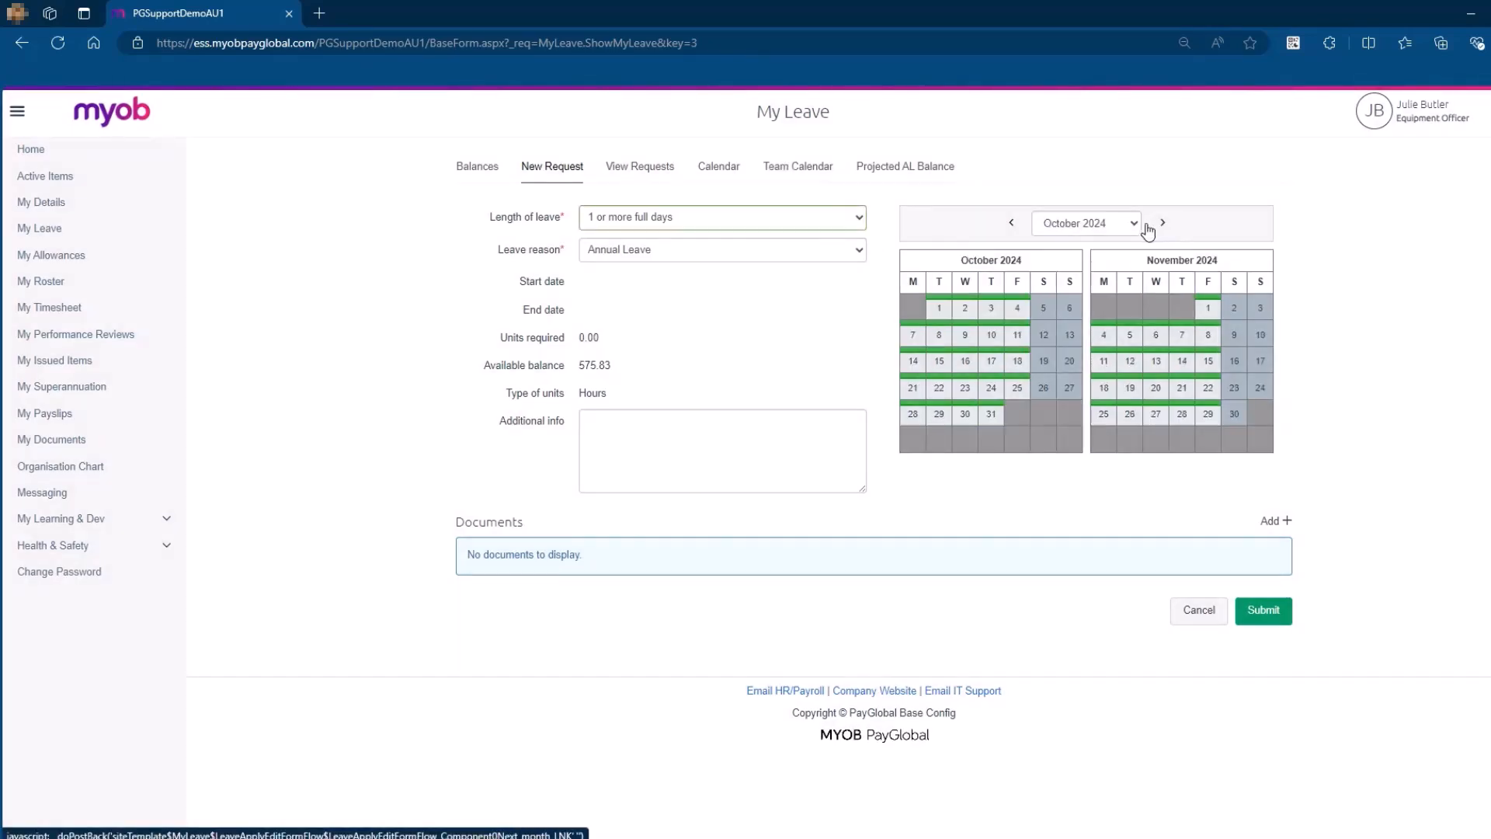
click(1084, 222)
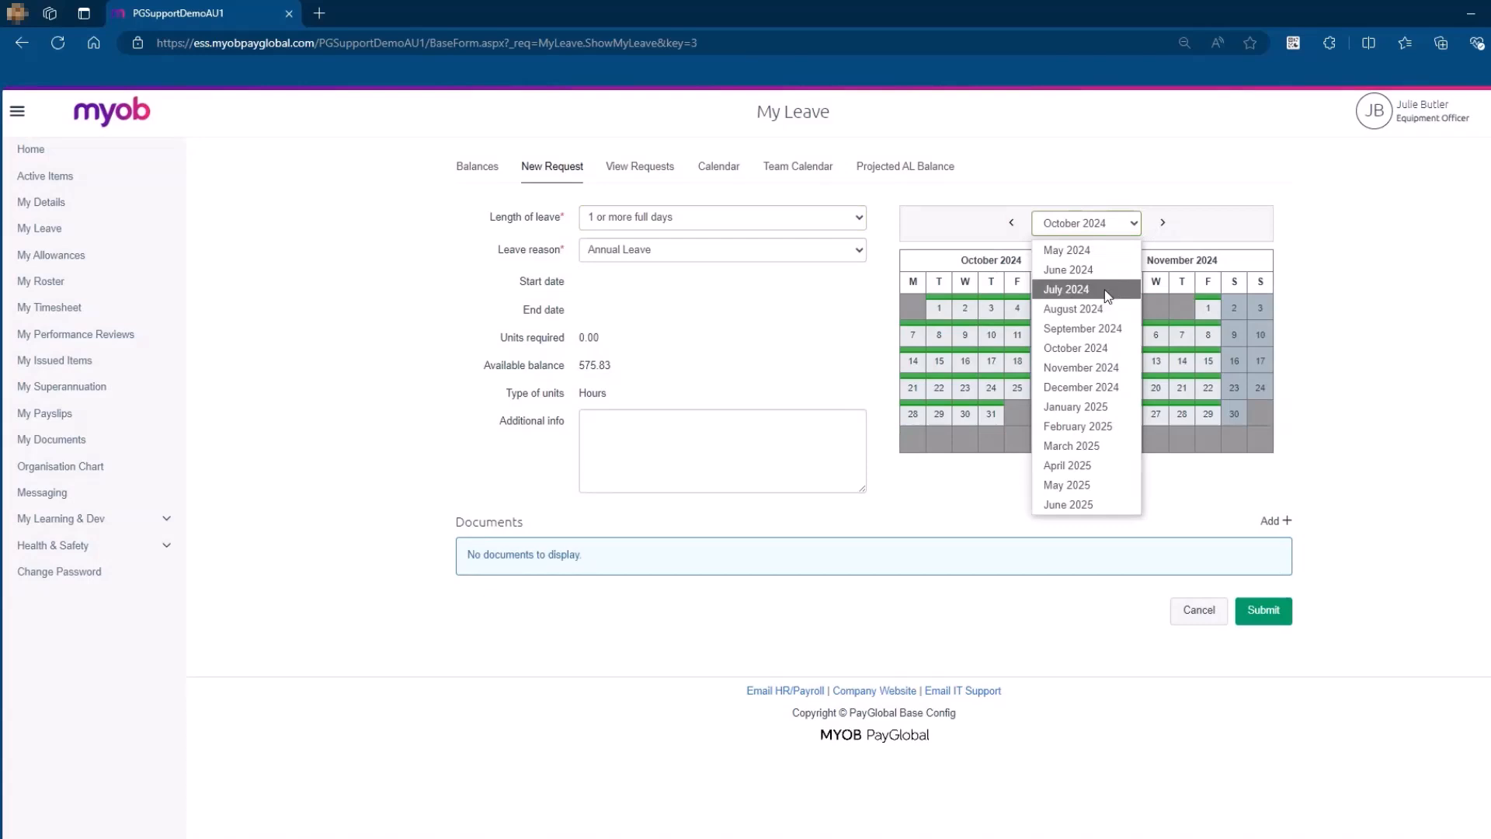
click(1081, 393)
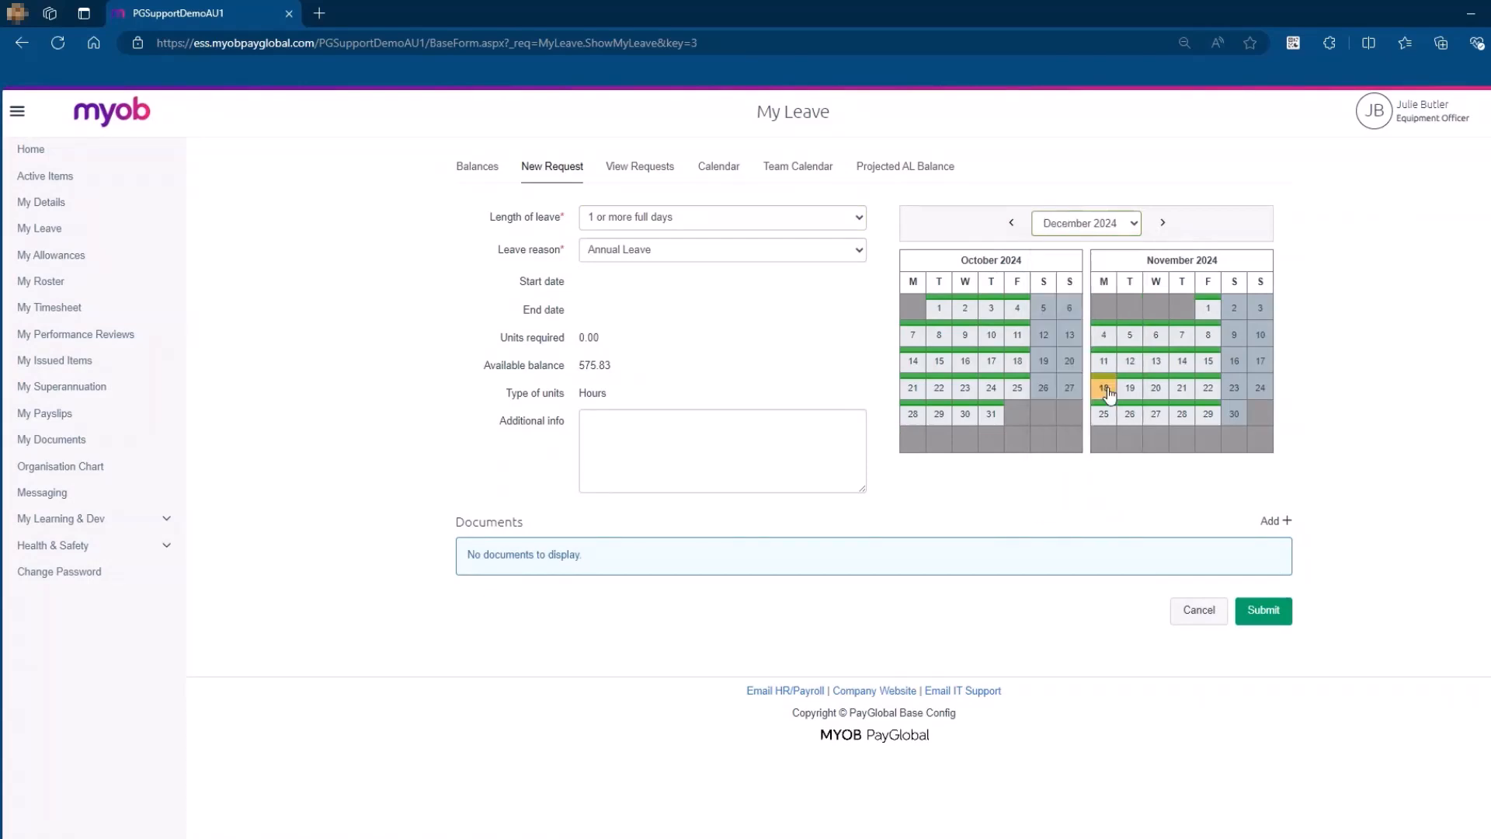
click(1162, 223)
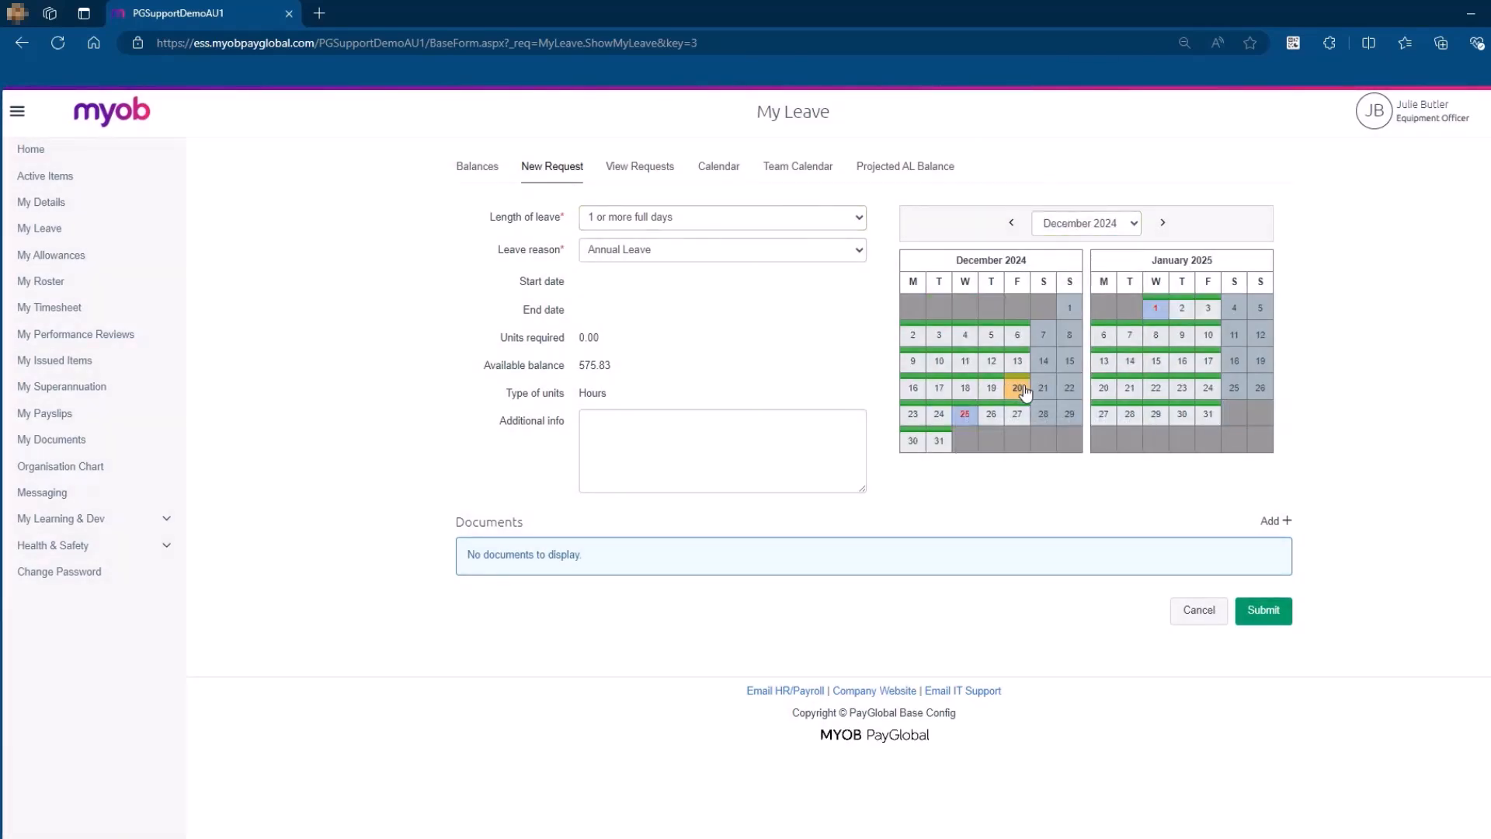
click(1016, 387)
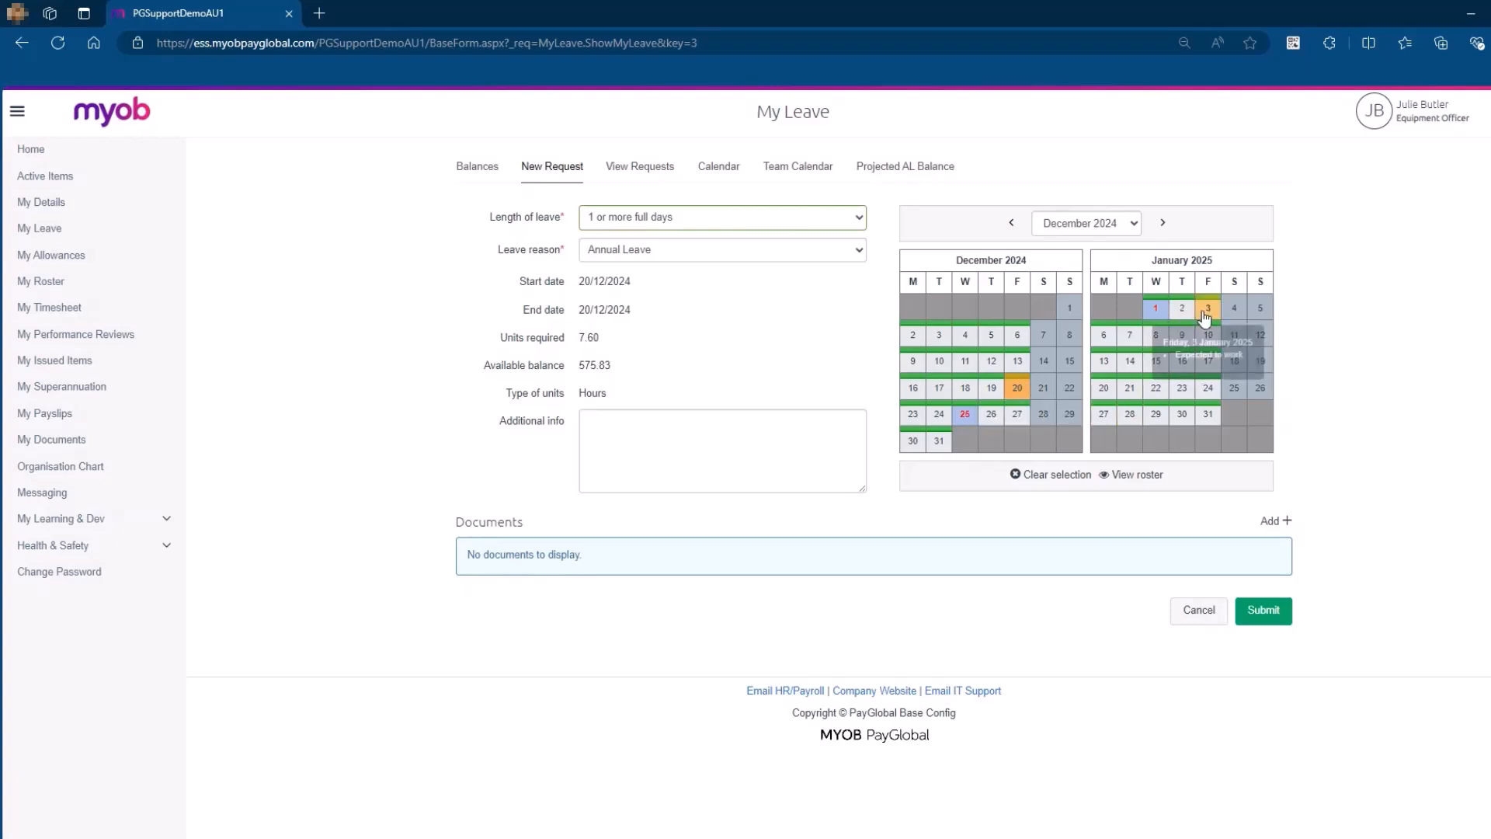
click(1208, 308)
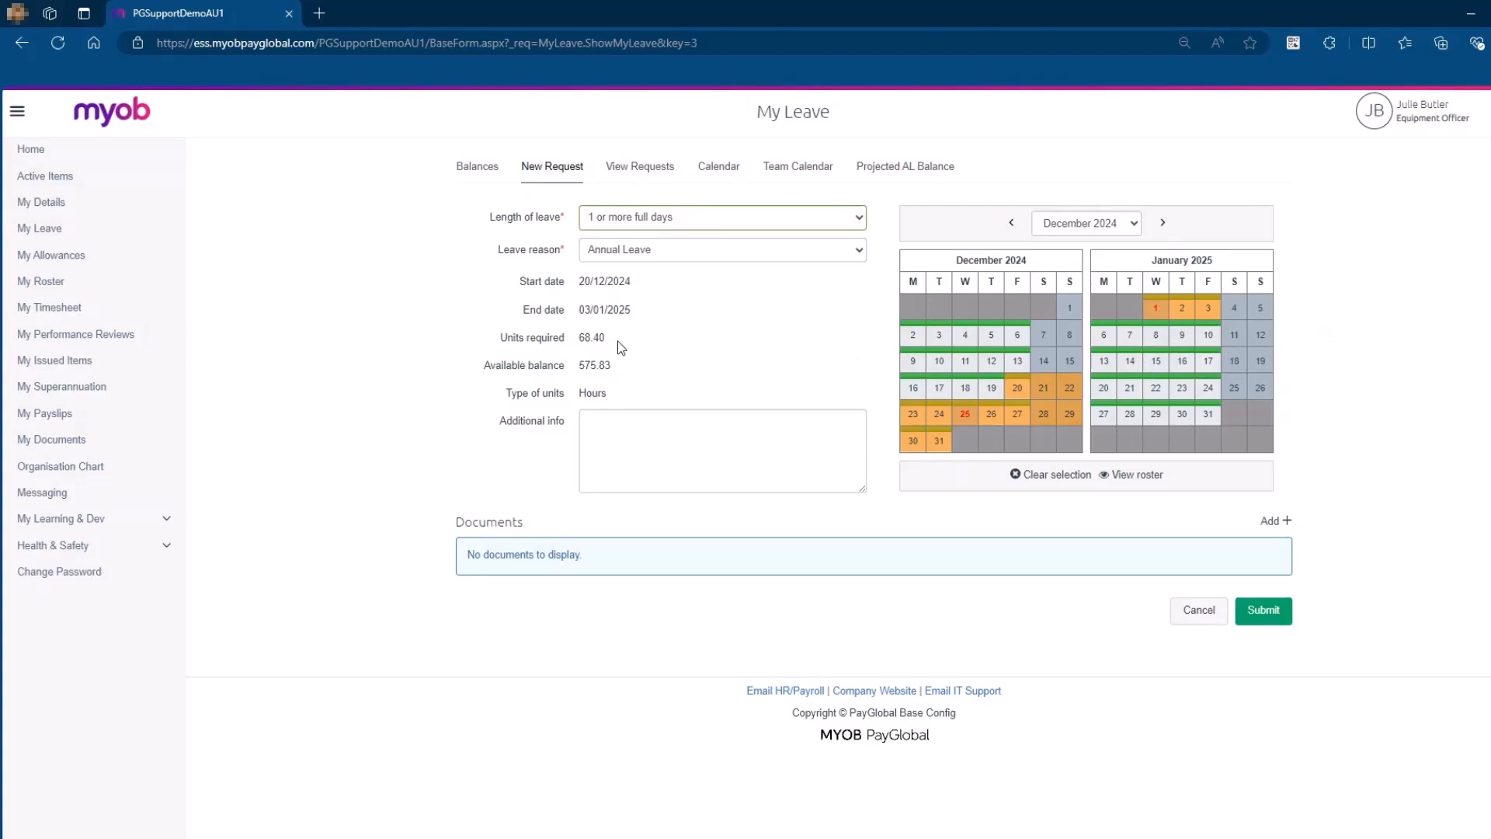
mouse_move(783, 390)
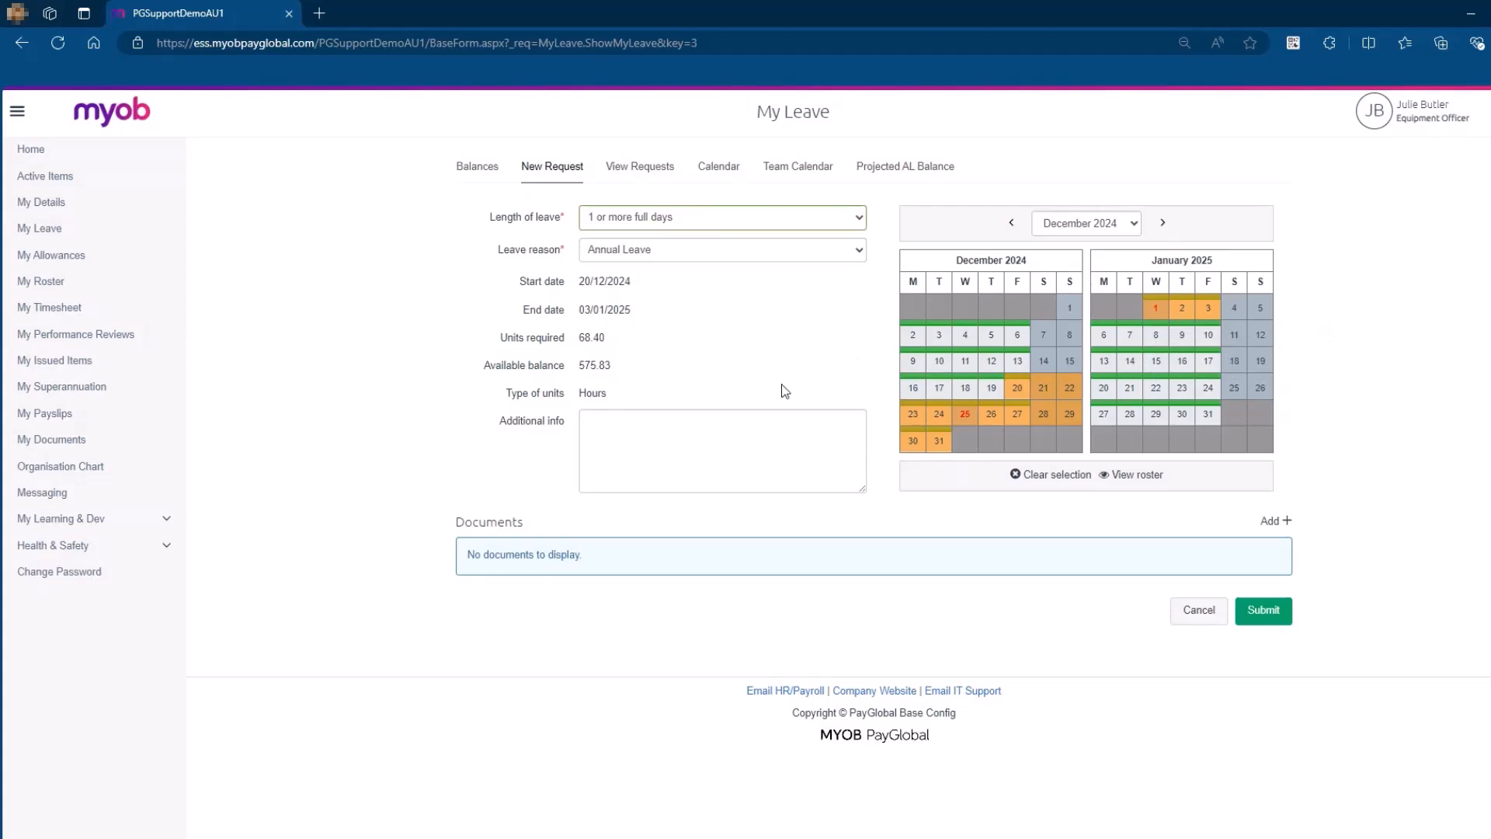
mouse_move(965, 414)
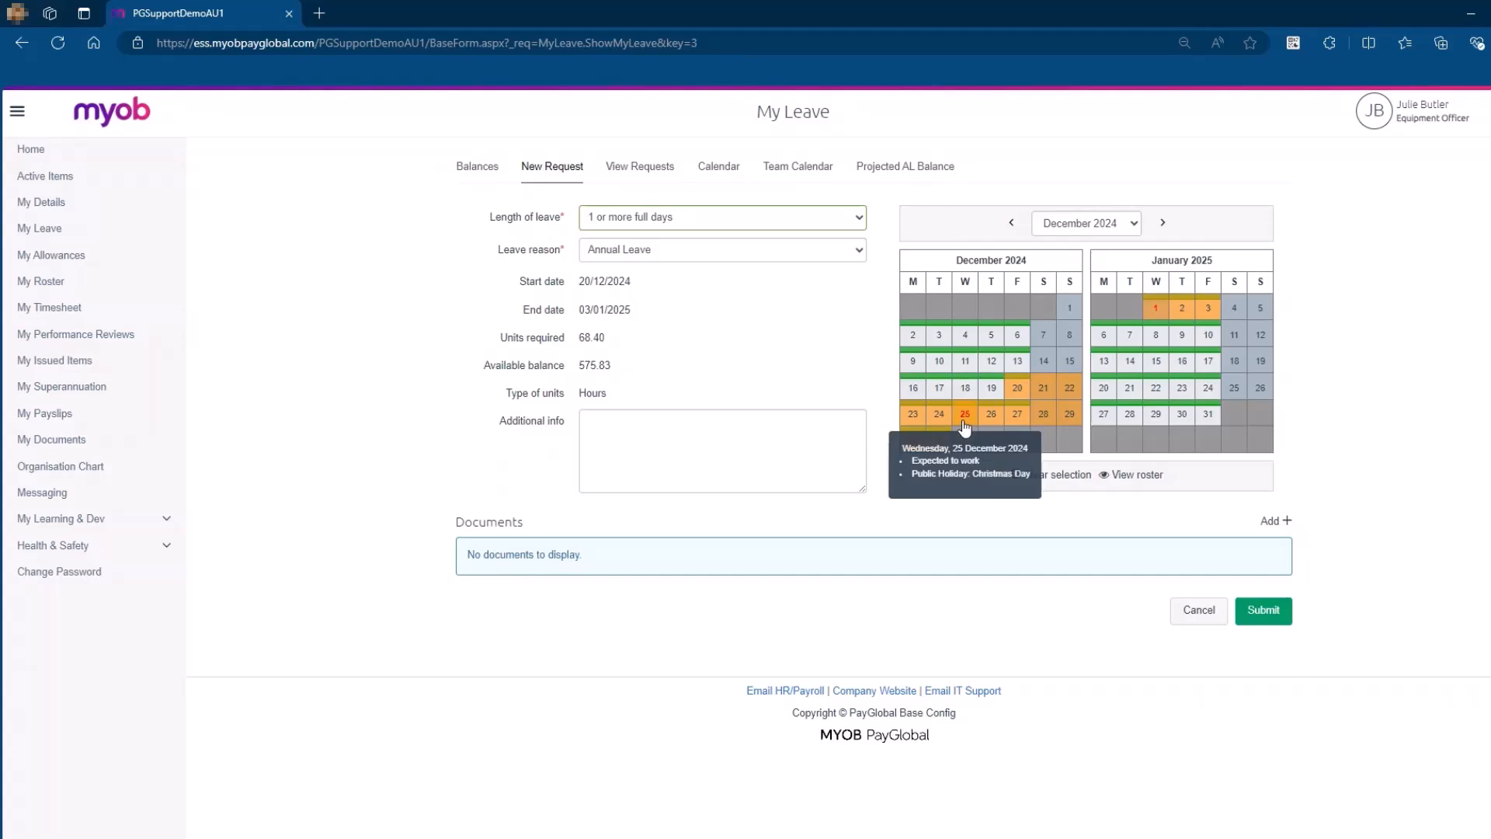
mouse_move(938, 439)
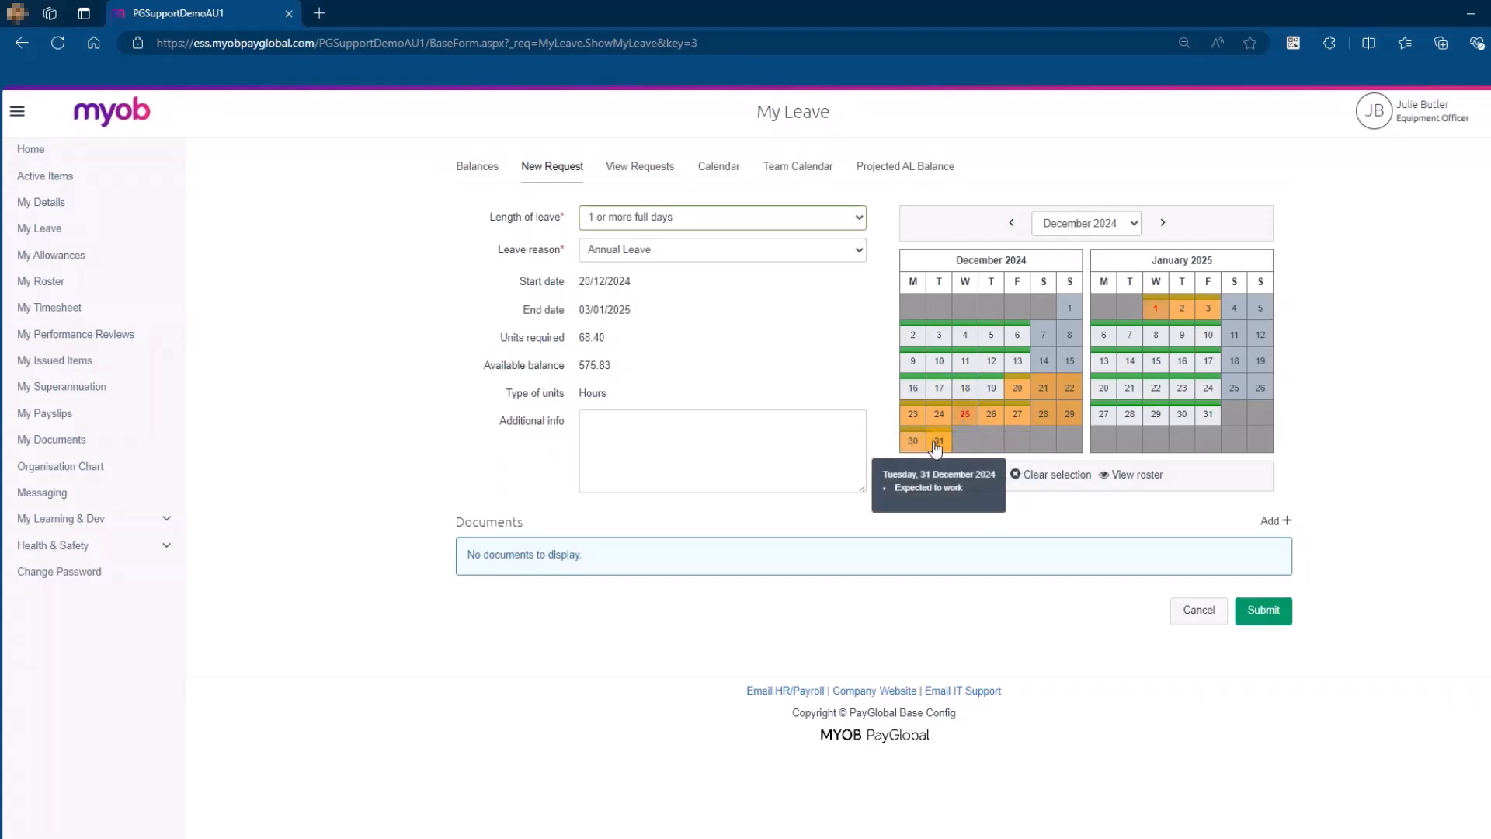
mouse_move(993, 488)
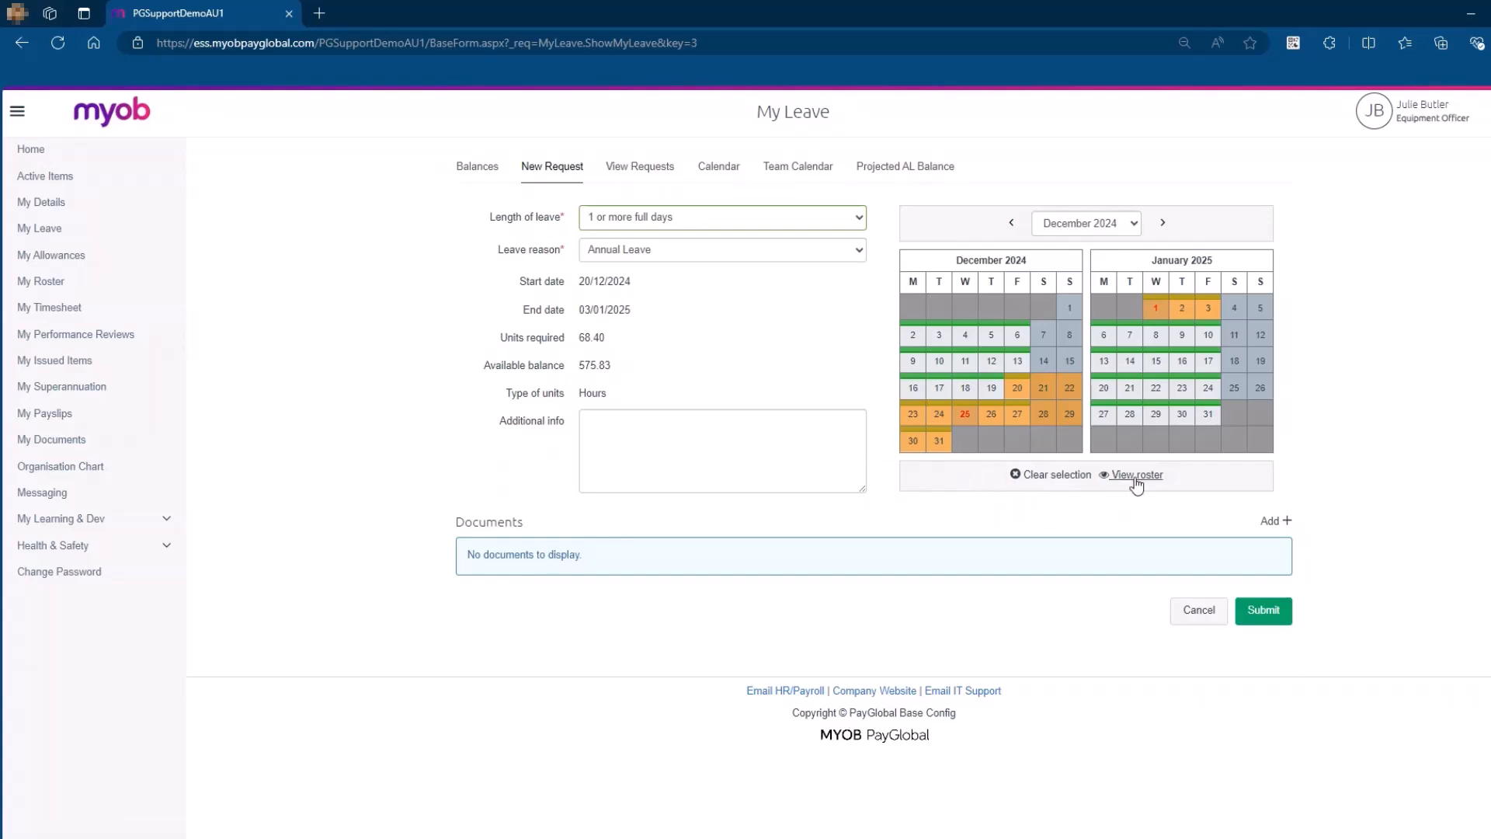
Step: Review the work roster for the chosen dates, noting the 25/12 and 1/01 public holidays
click(1137, 475)
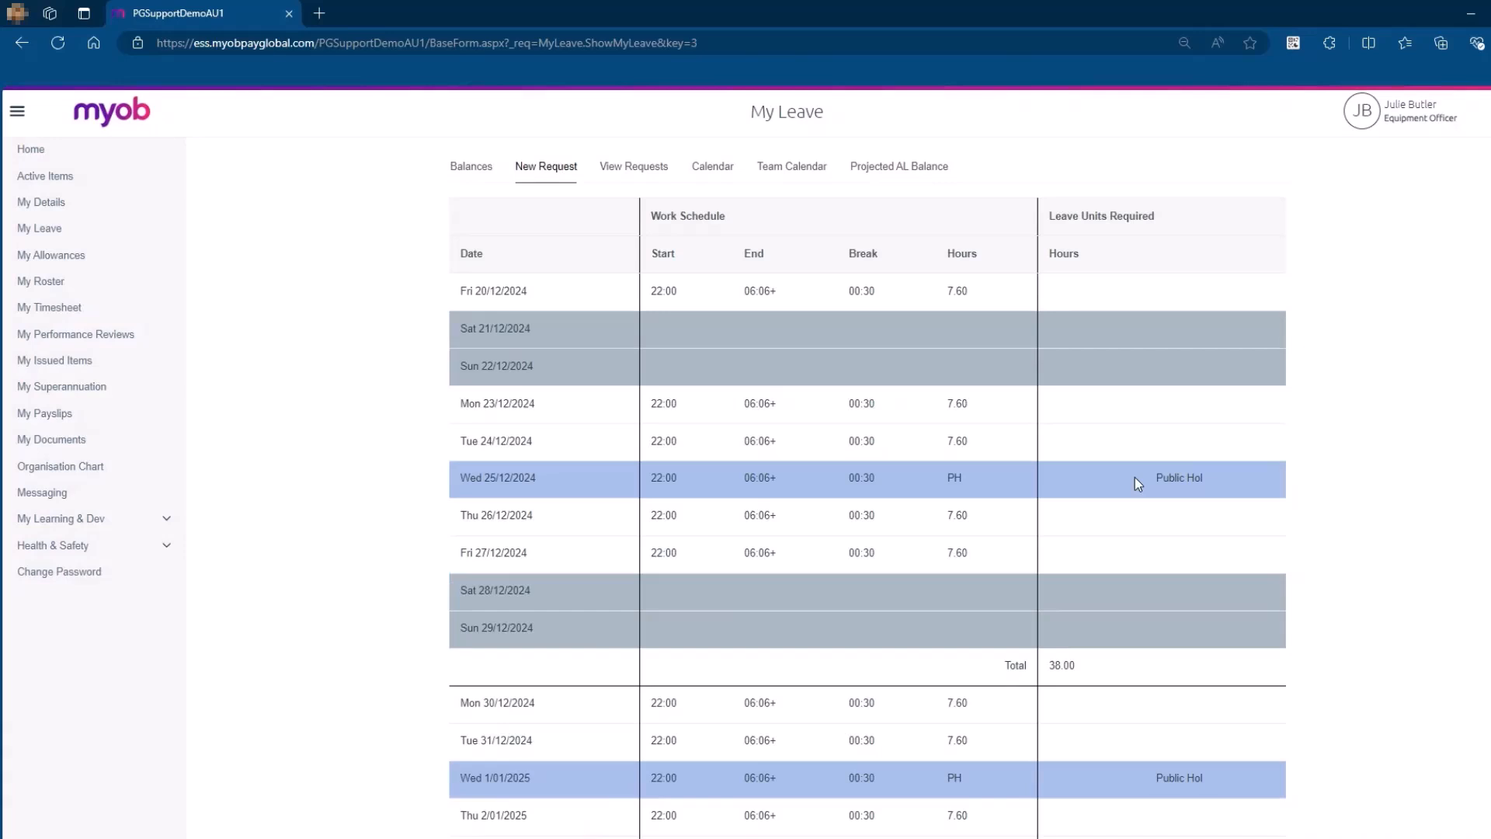
mouse_move(1115, 487)
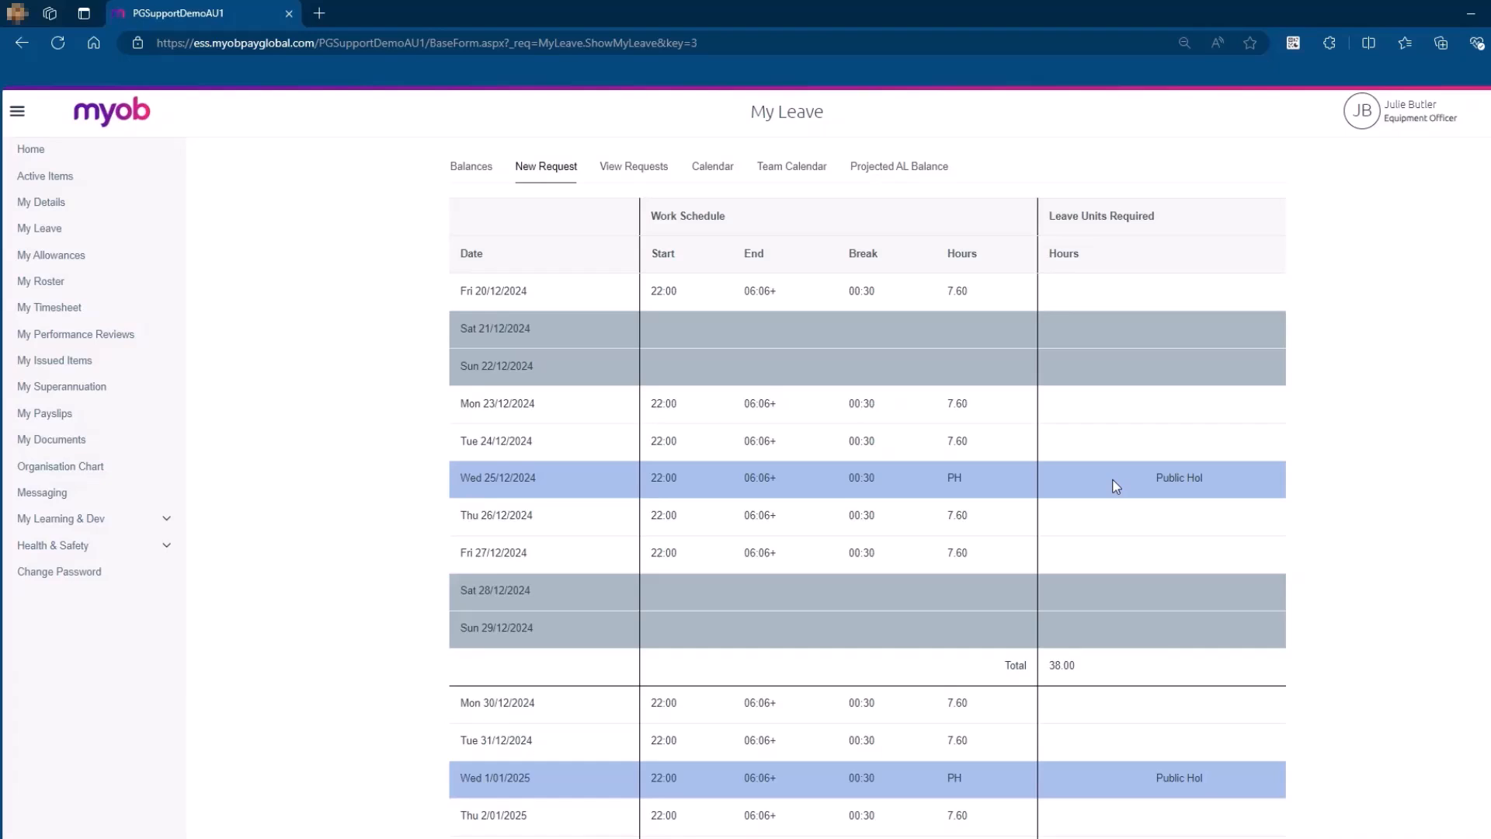
mouse_move(1088, 483)
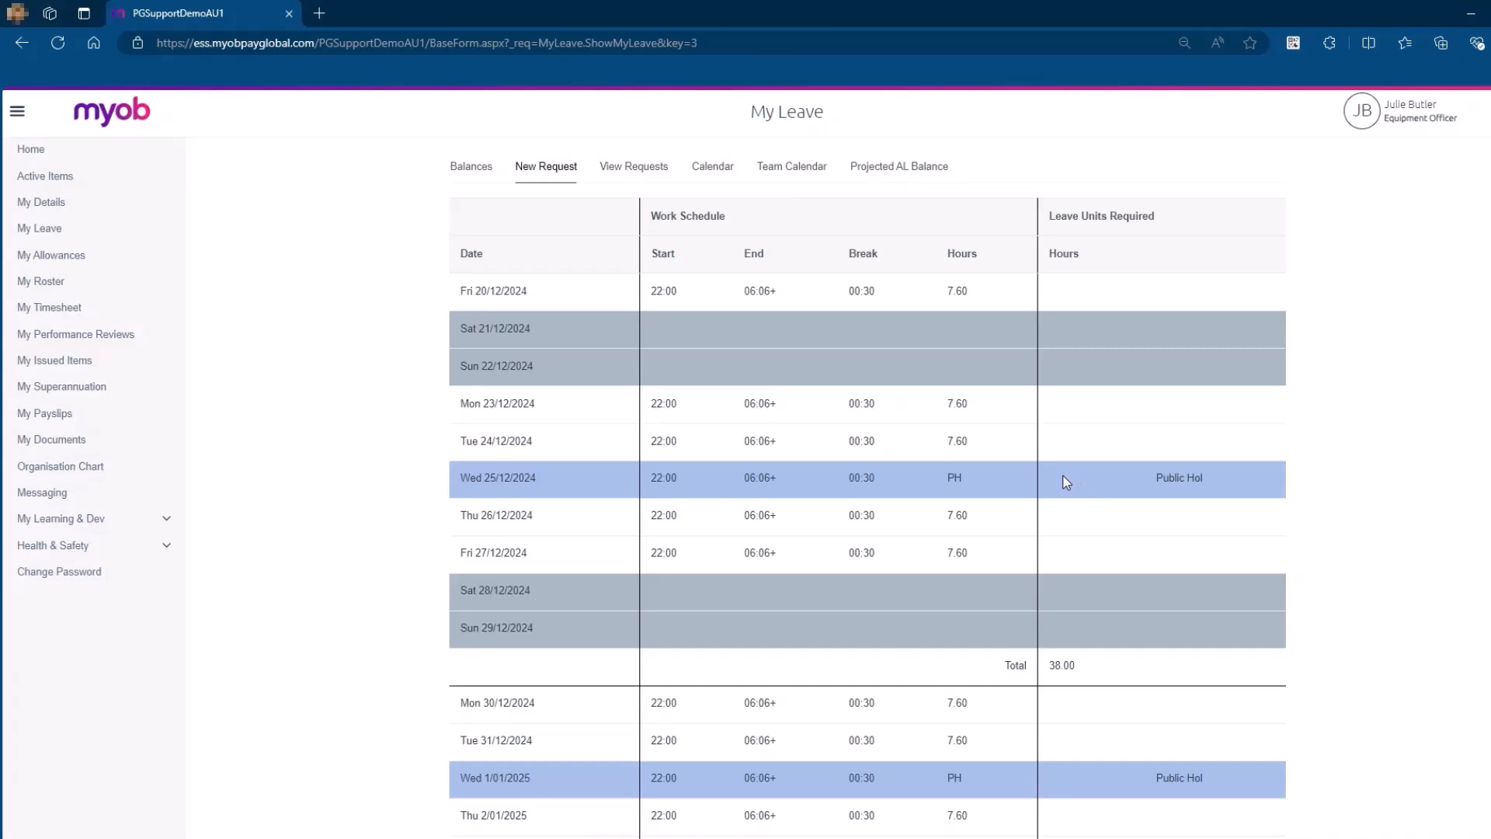
mouse_move(1017, 490)
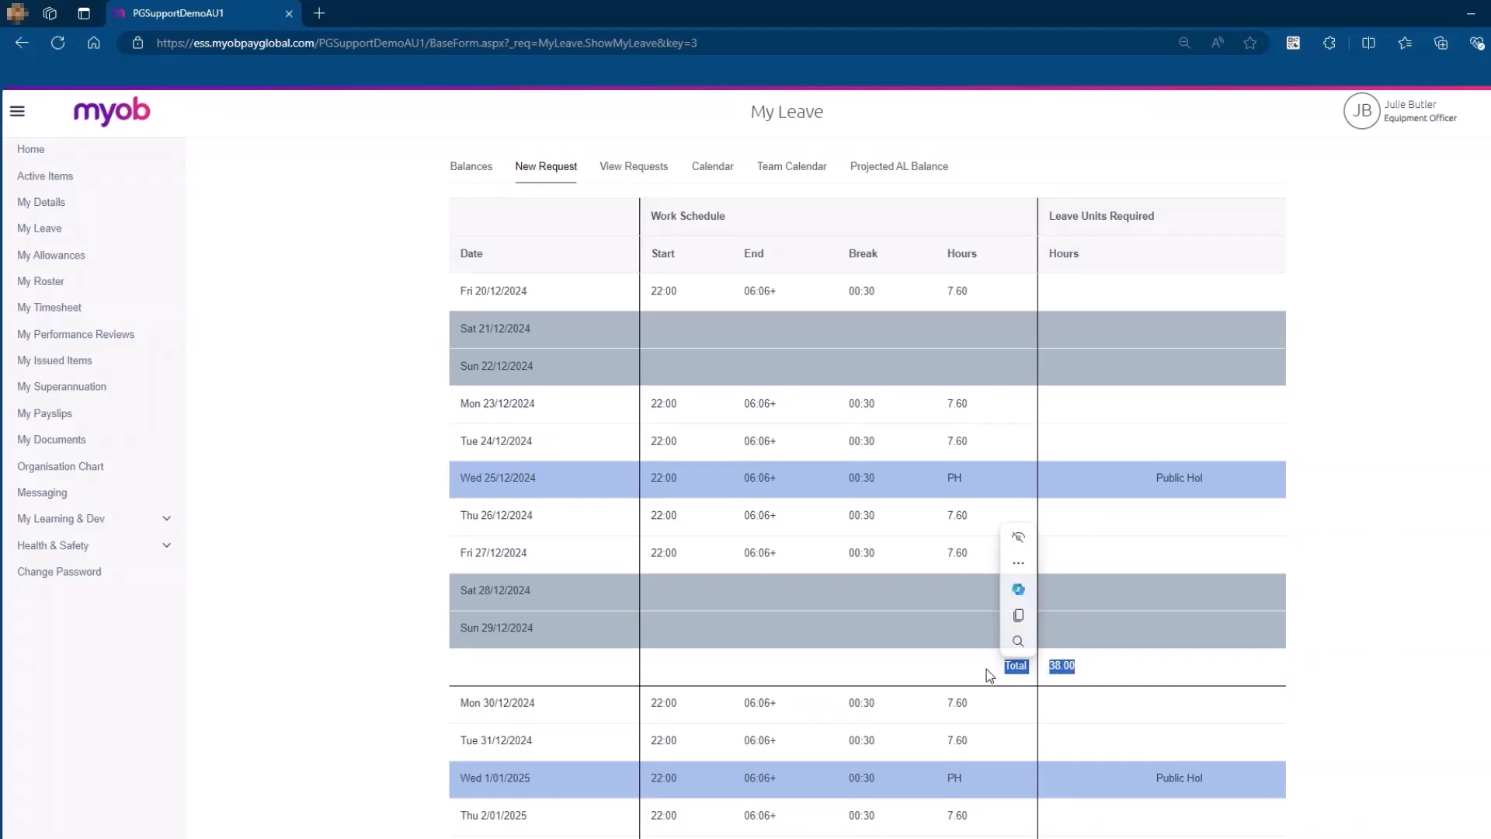
scroll(down, 3)
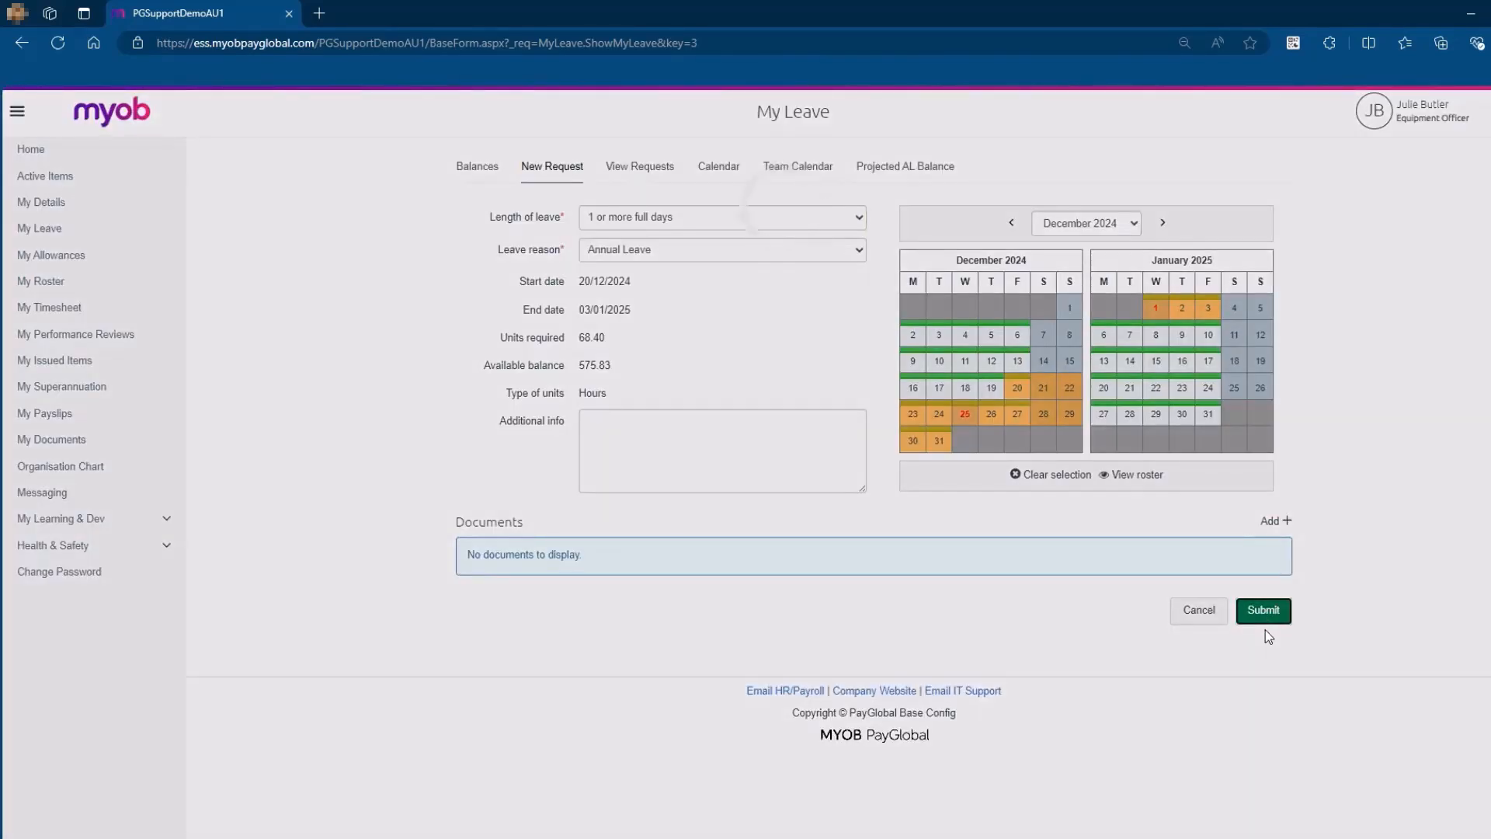
Step: Submit the annual leave request for 20/12/2024 to 03/01/2025
click(1263, 609)
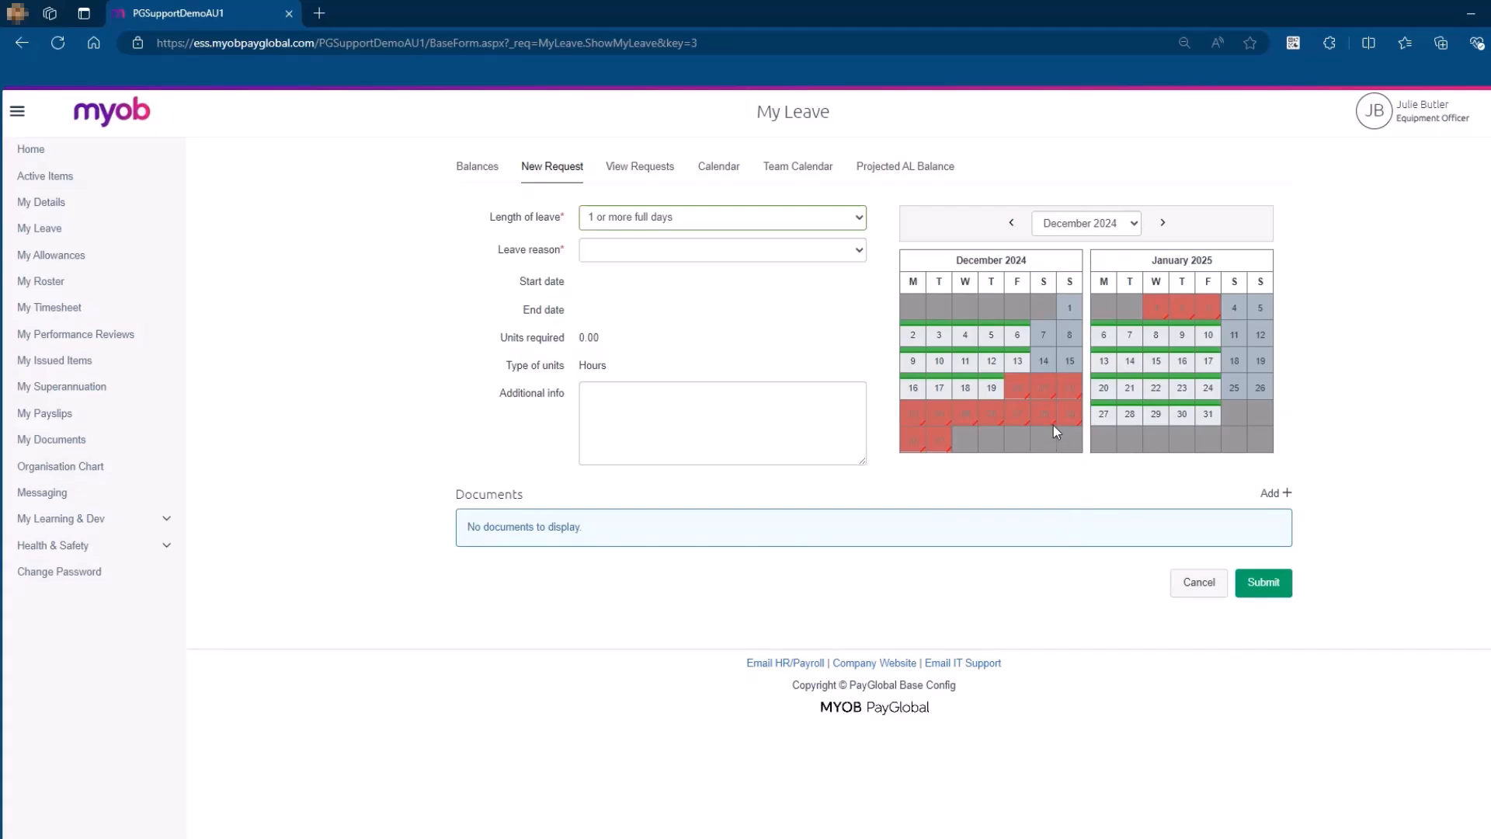
mouse_move(1044, 418)
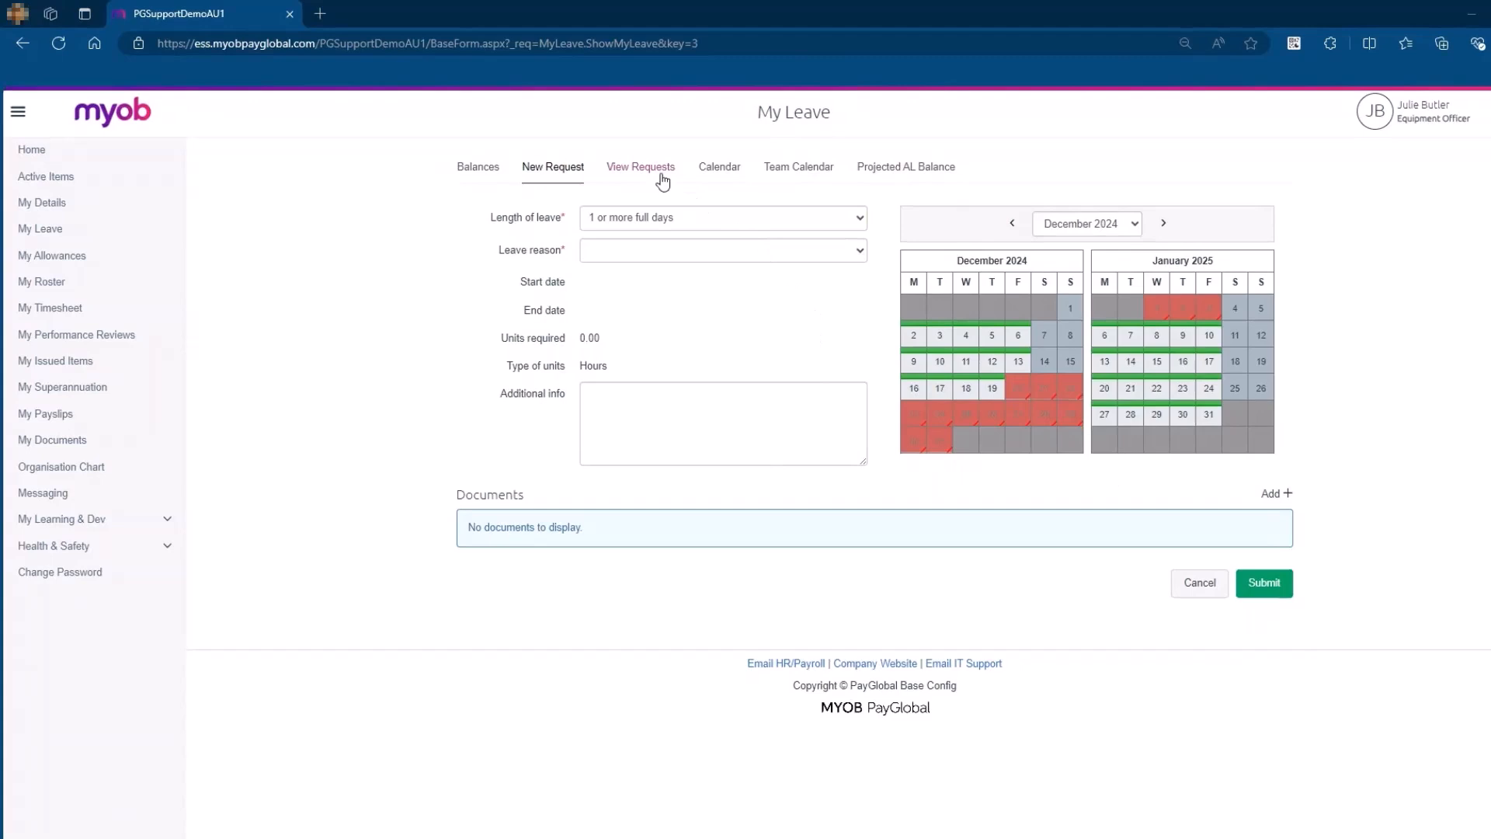
Step: Re-save the pending annual leave request from View Requests and start a new request
click(642, 166)
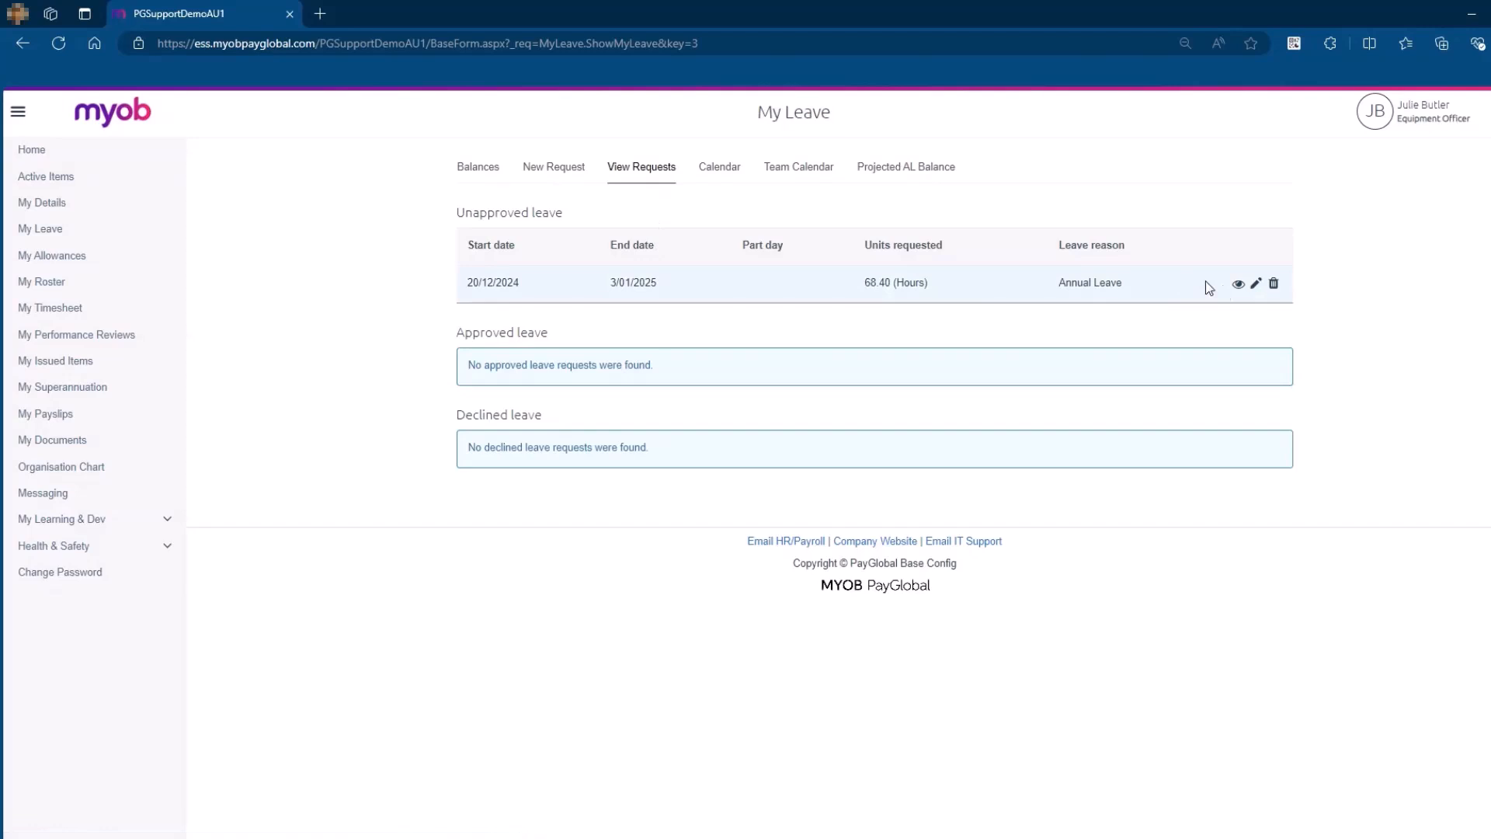
mouse_move(1255, 283)
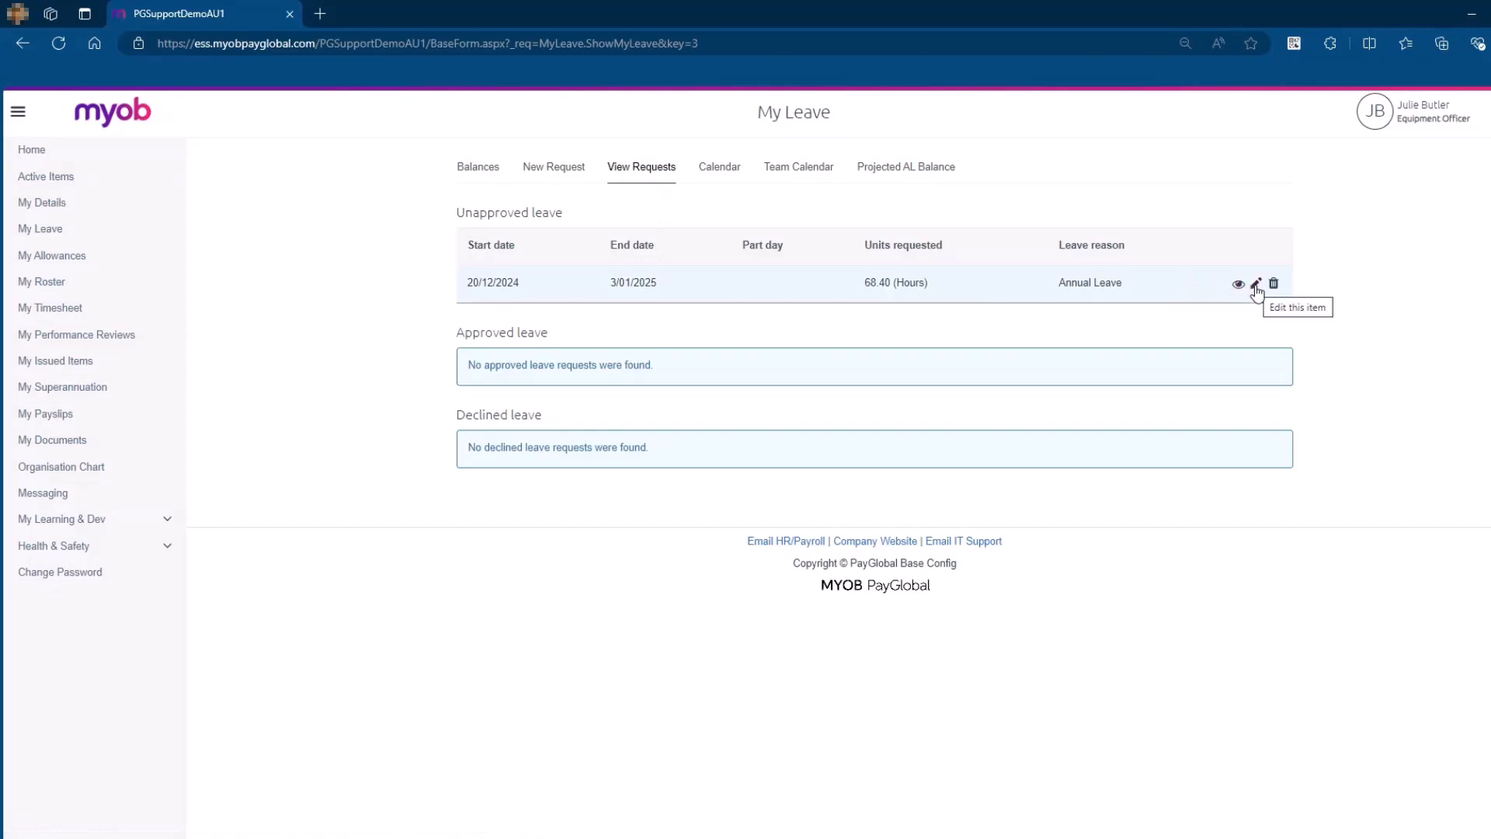
mouse_move(1274, 283)
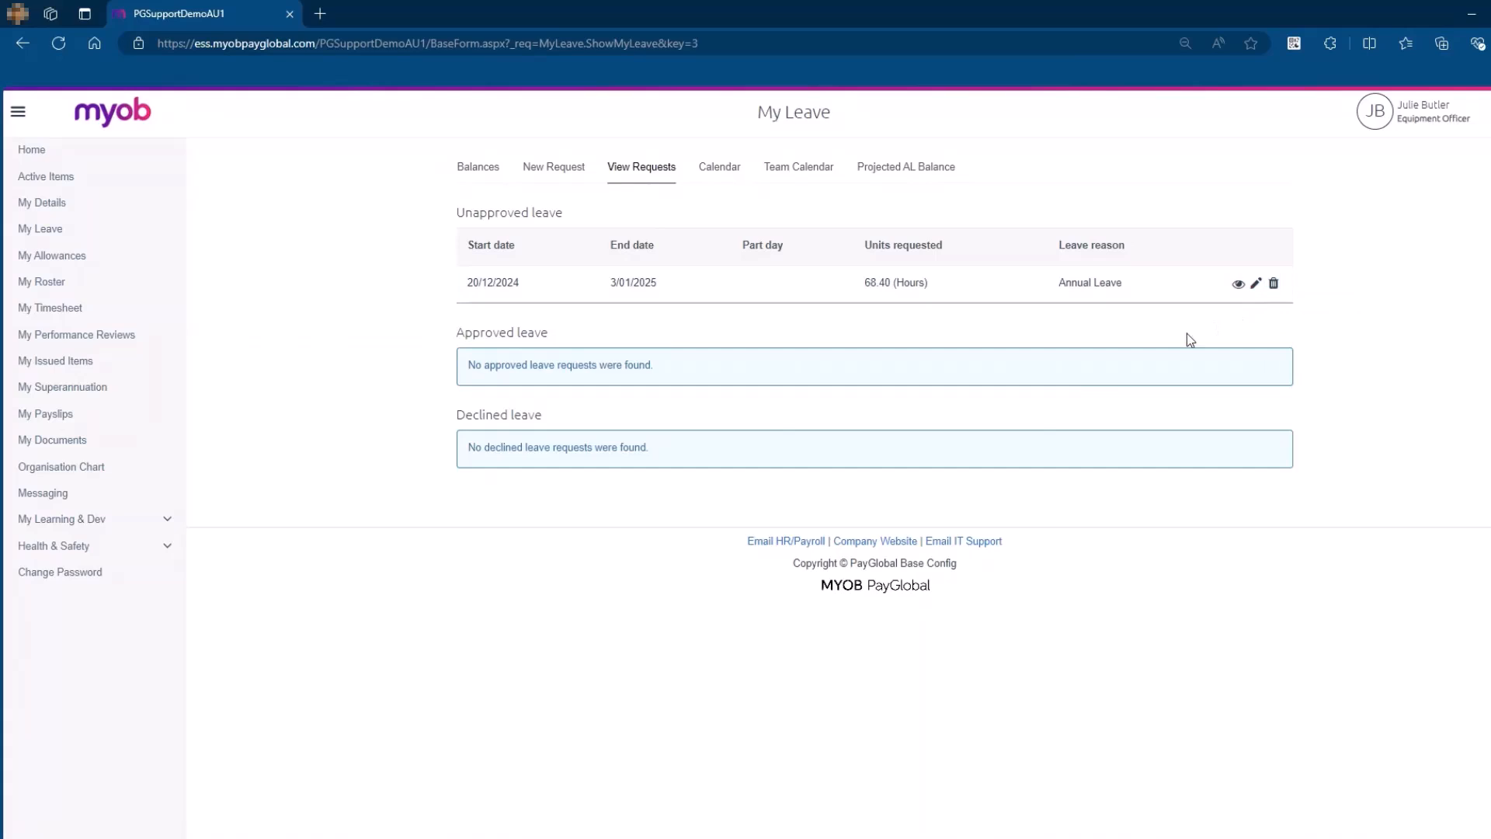
mouse_move(1095, 406)
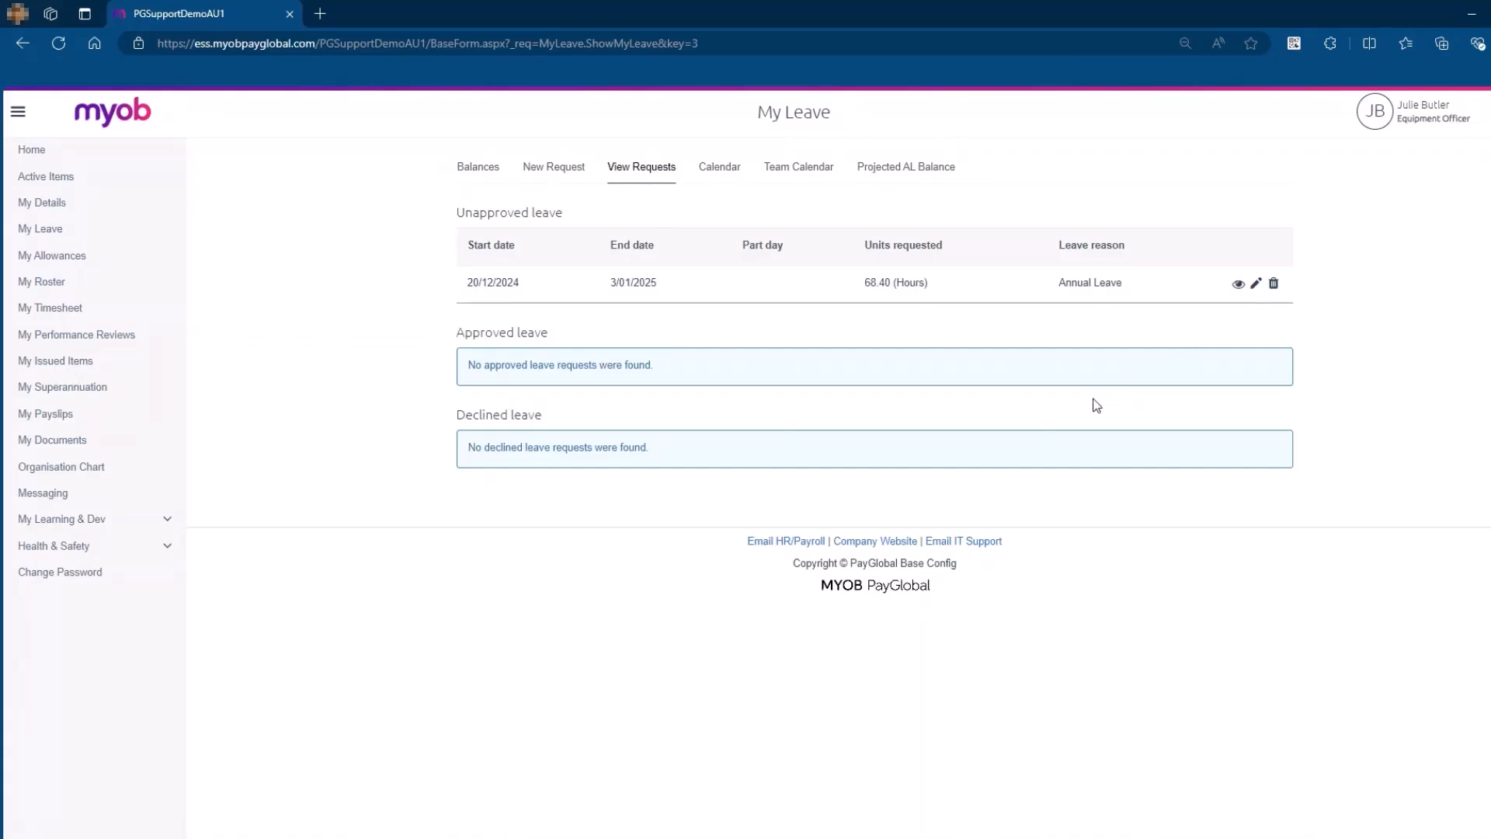
mouse_move(1237, 307)
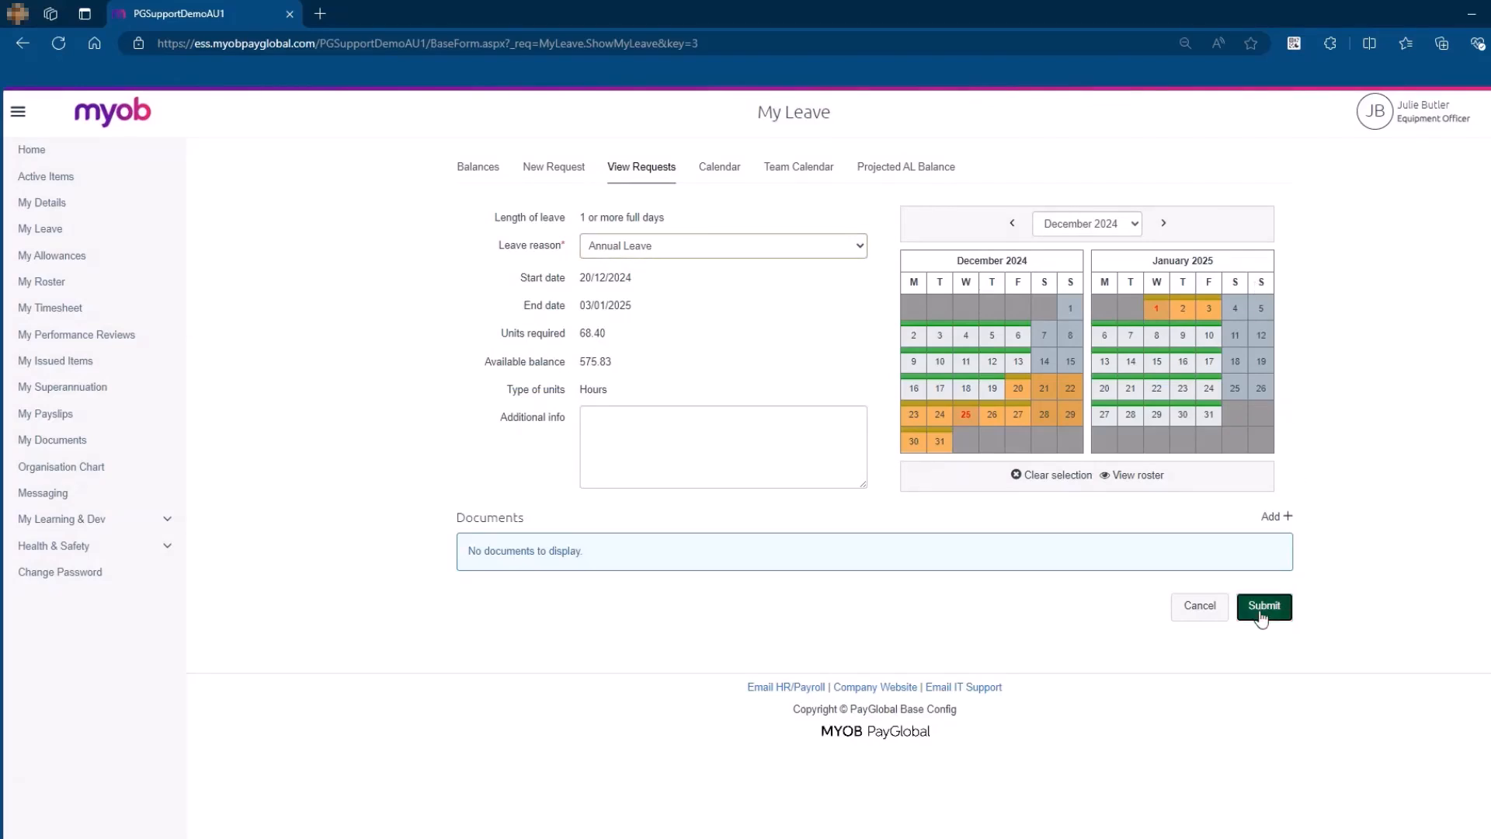
click(1264, 606)
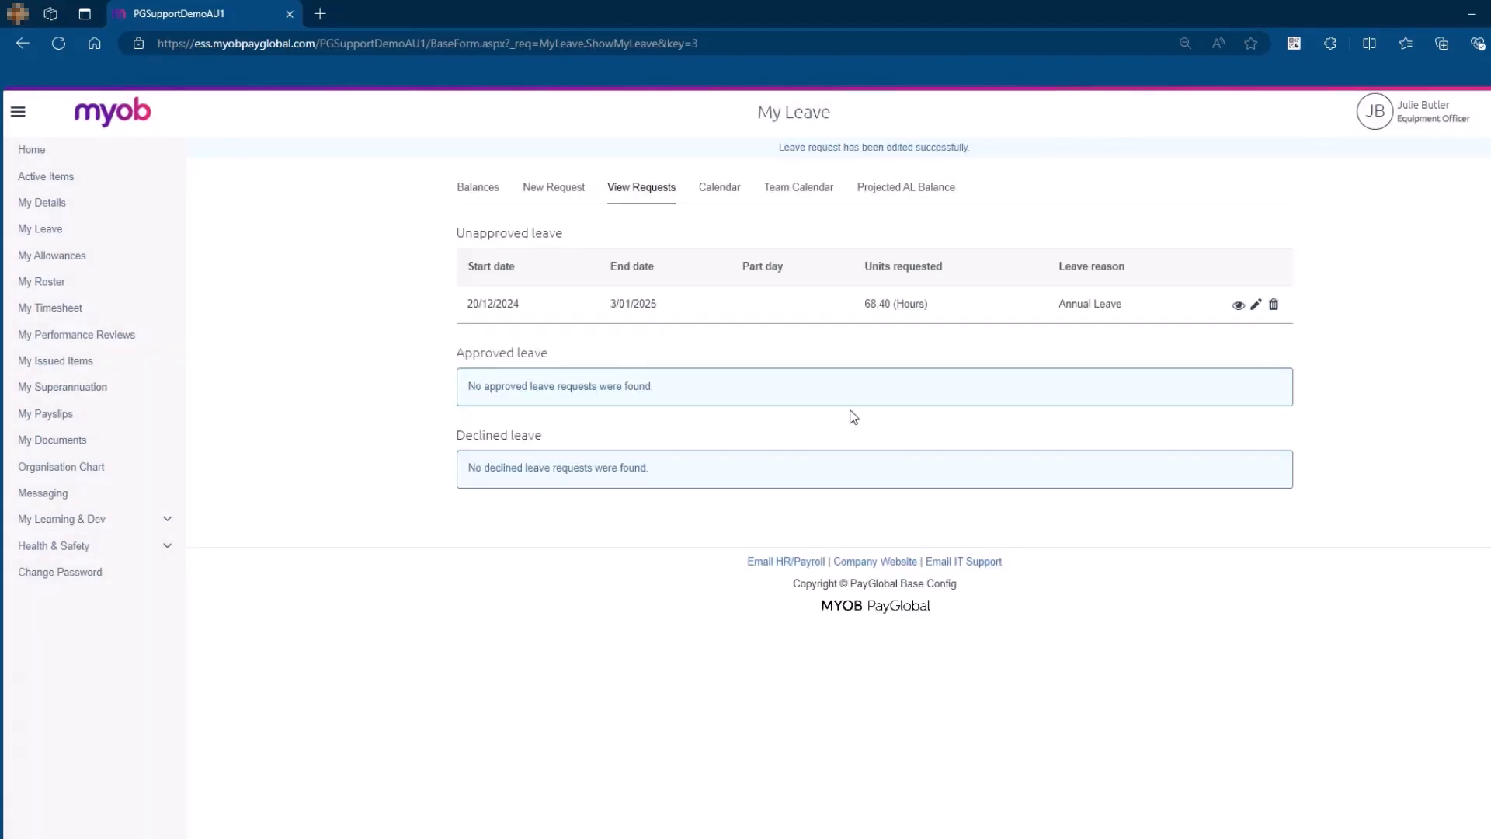
mouse_move(698, 379)
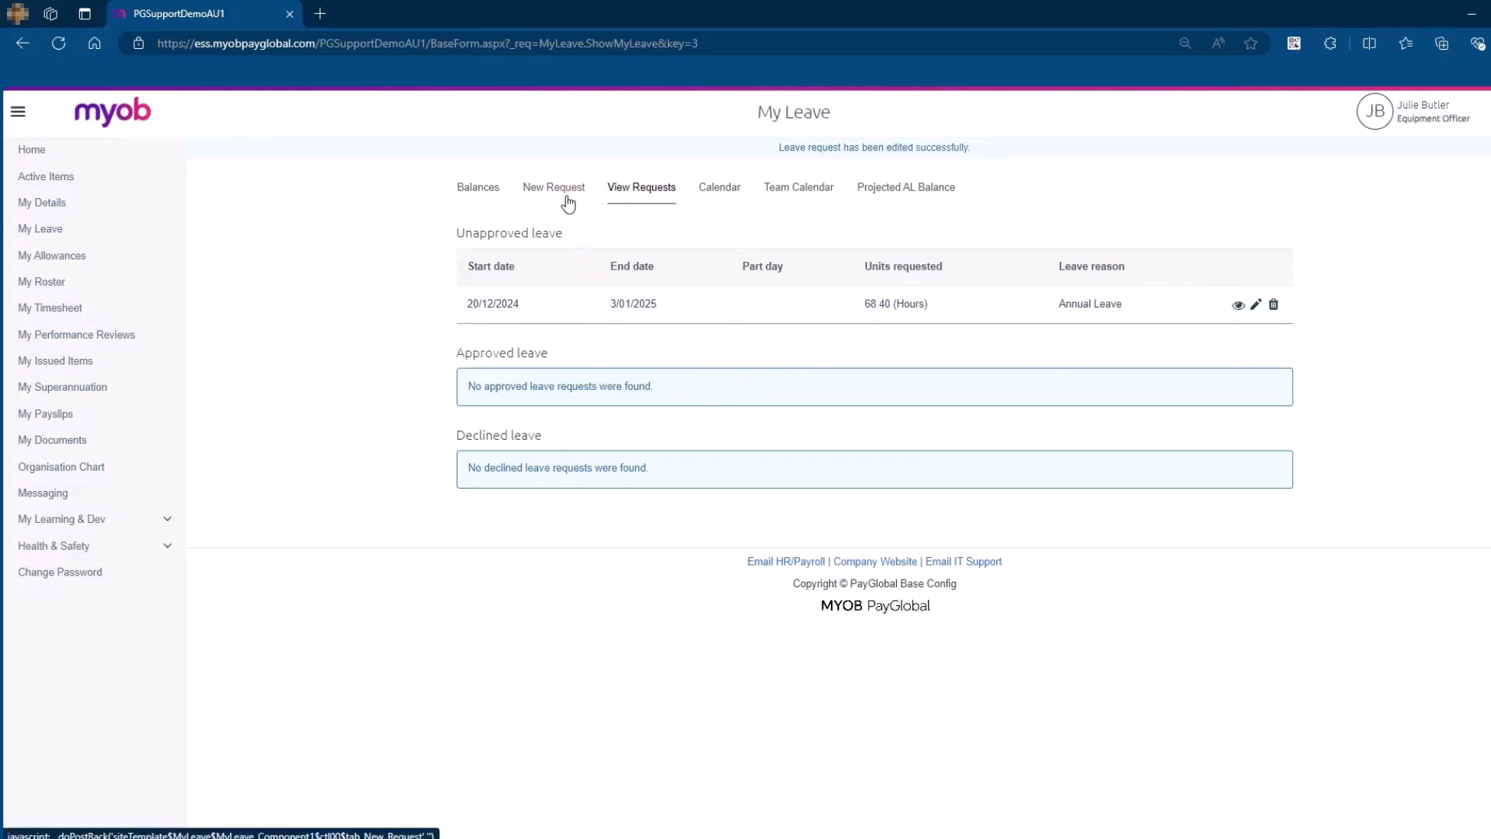
click(553, 187)
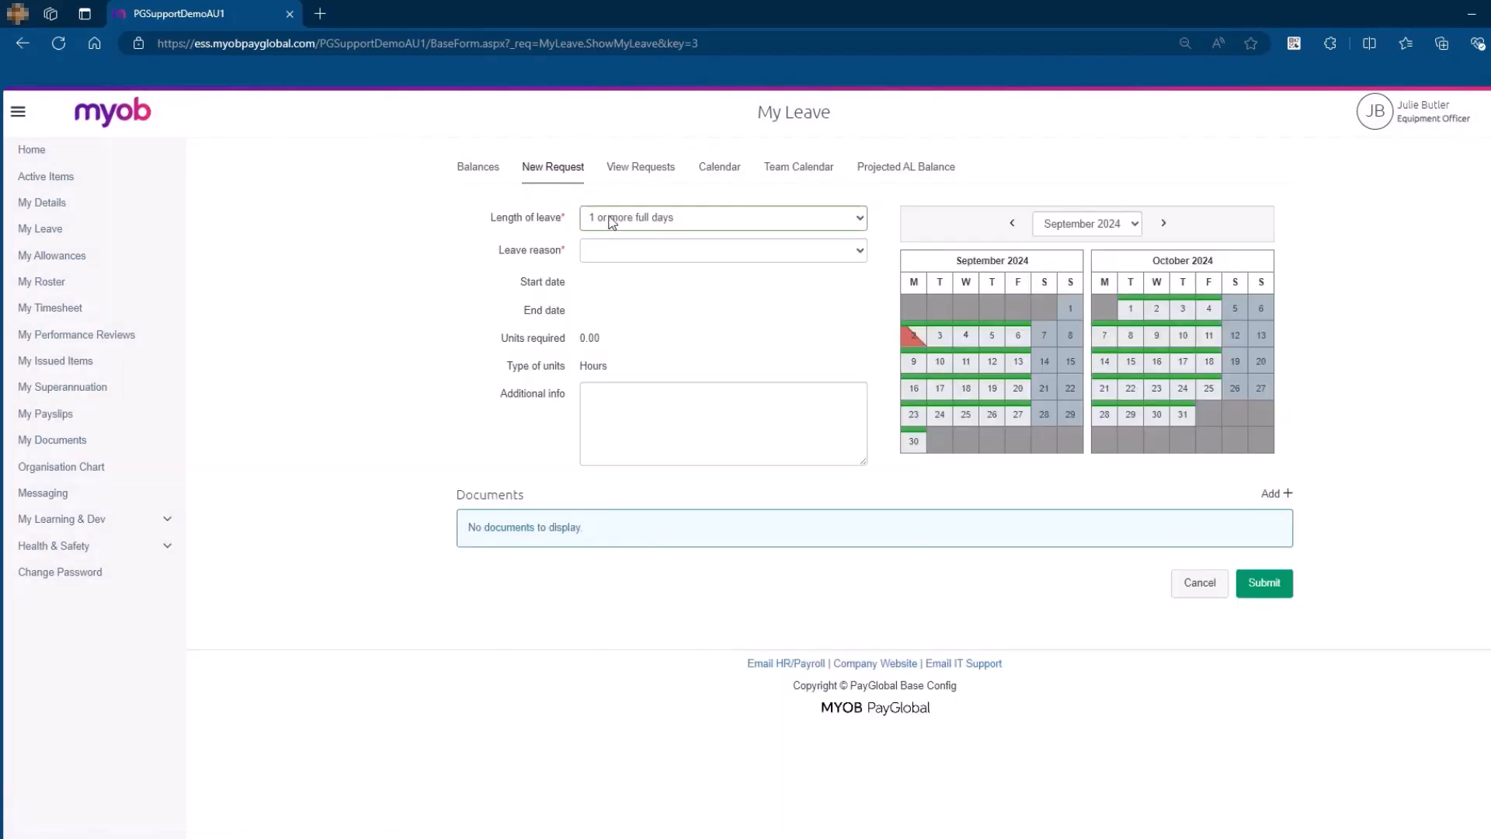
Step: Make the request less than 1 full day of Personal Leave With Cert. (294.64 hours available)
click(723, 217)
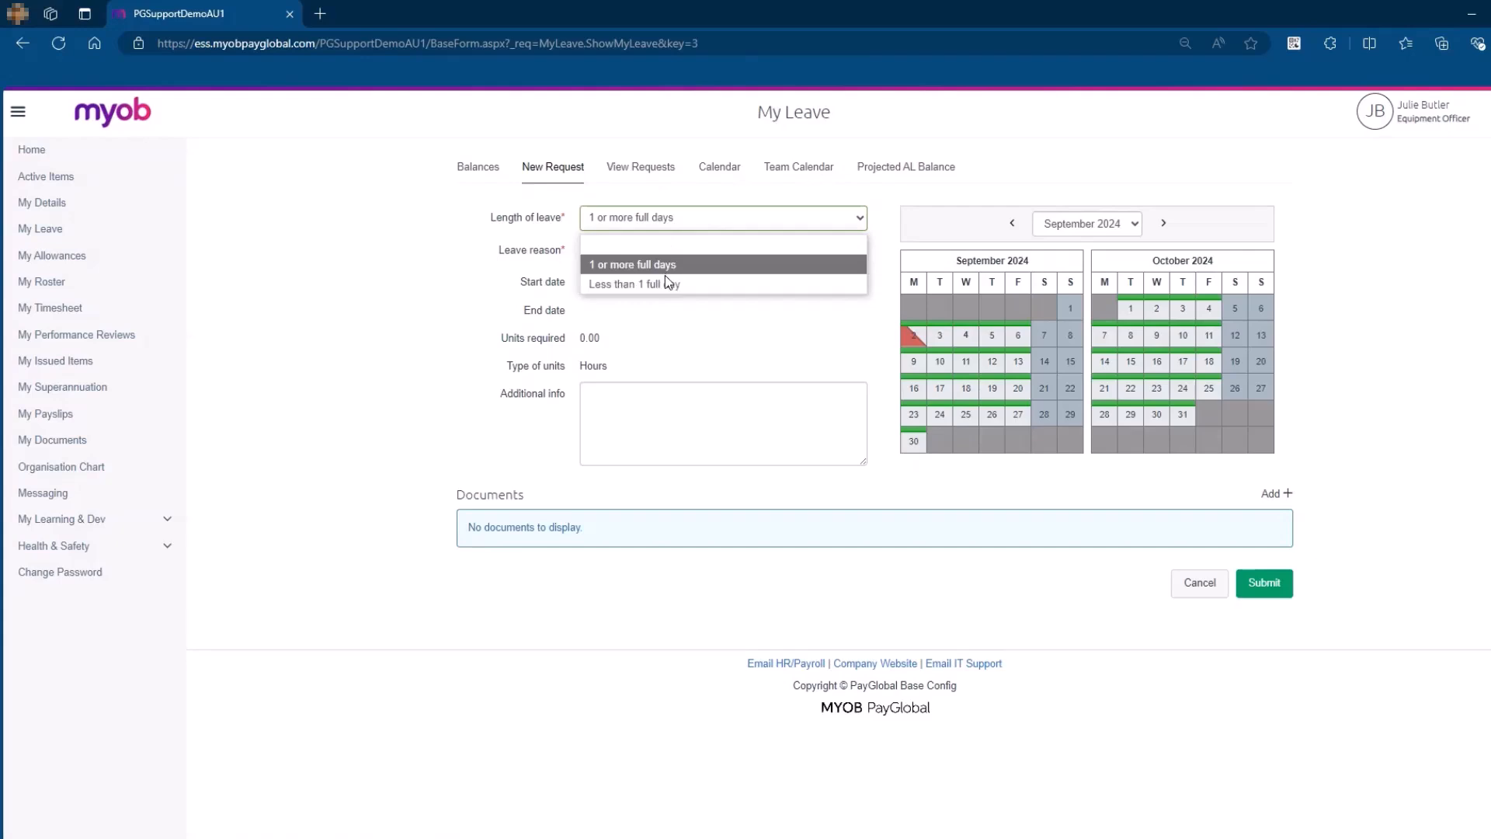
click(634, 283)
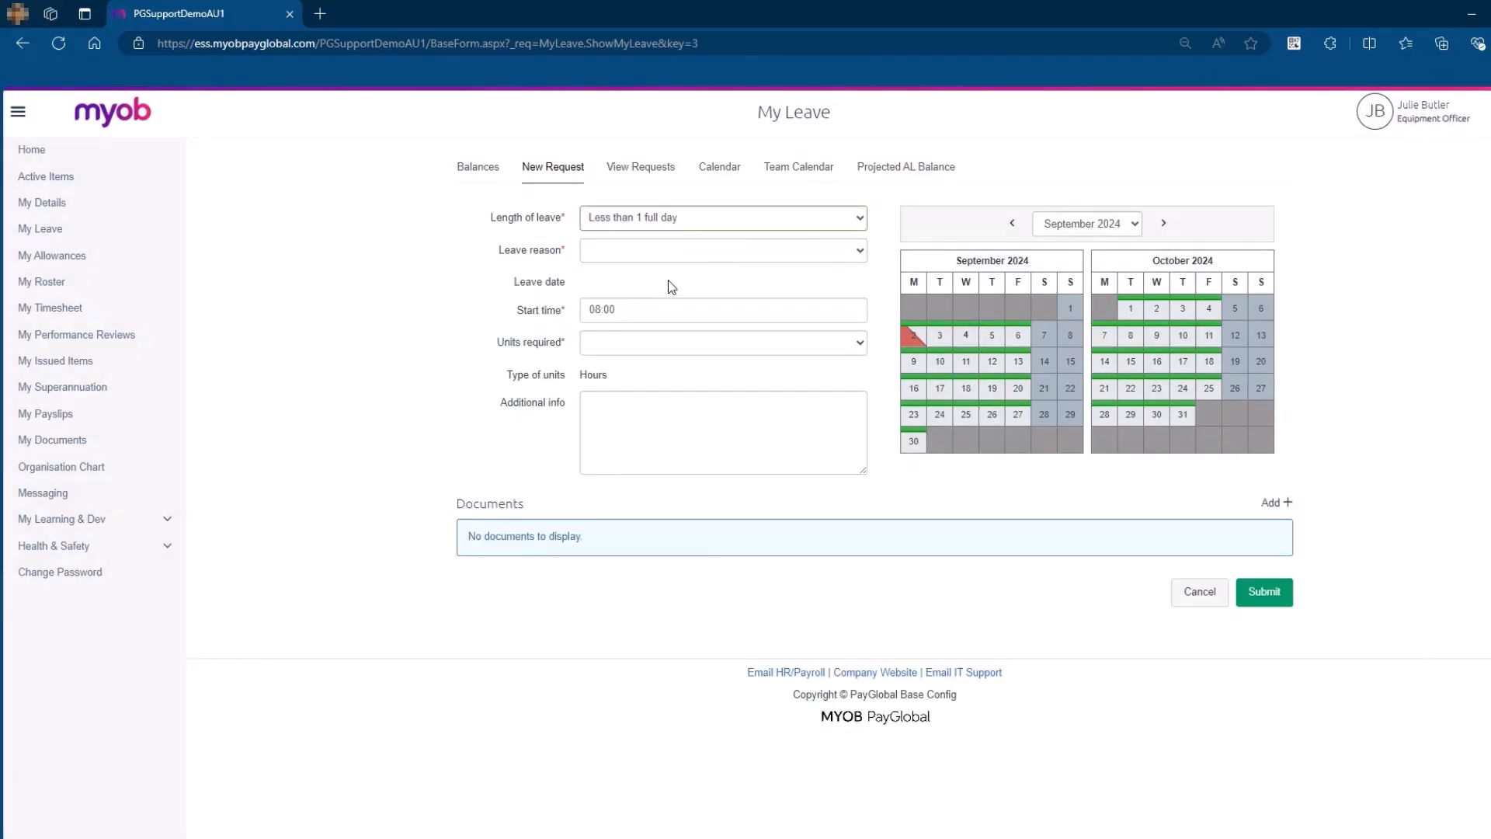
click(723, 250)
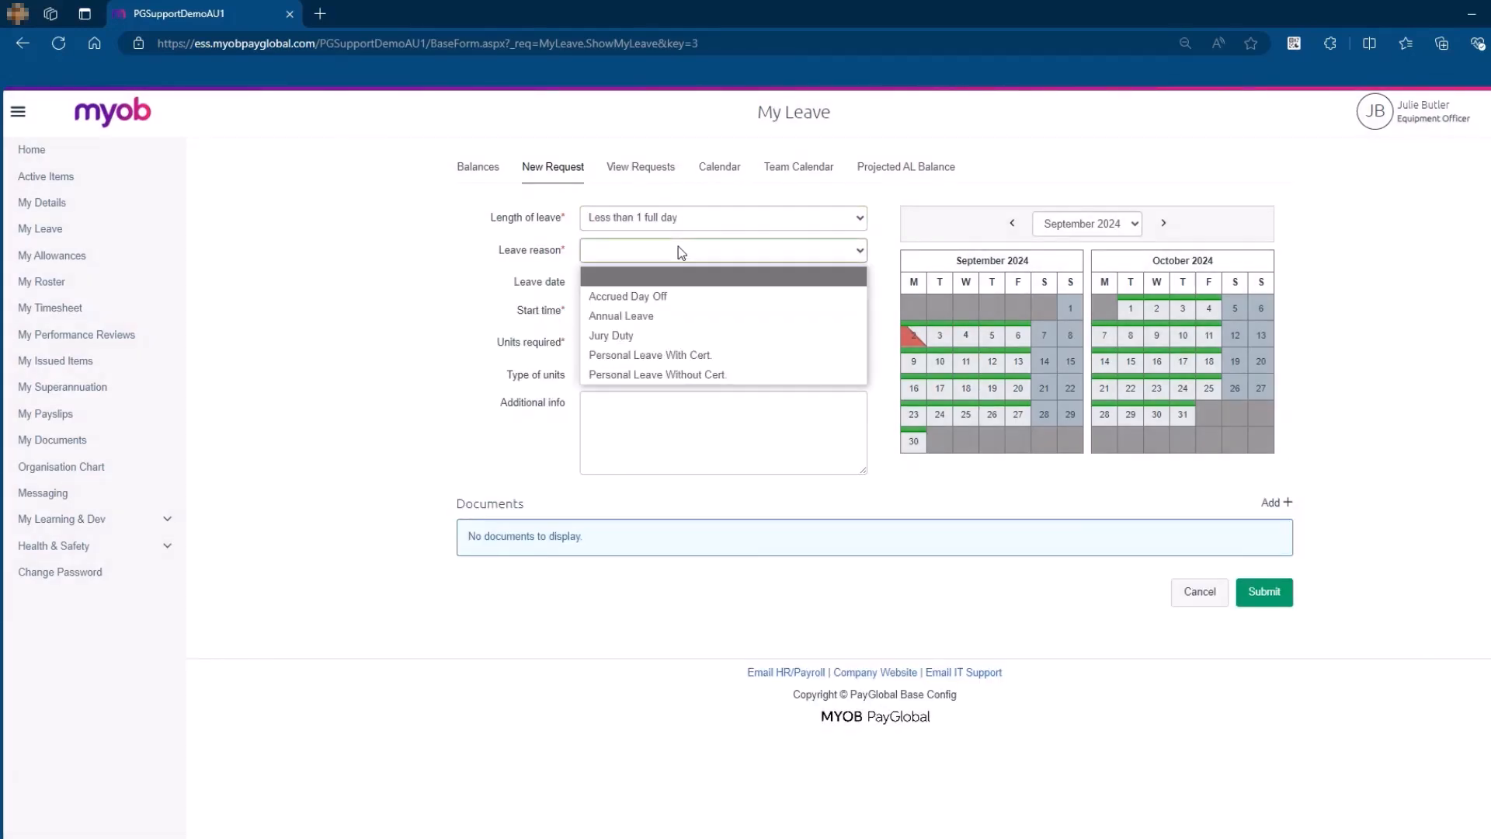
mouse_move(683, 354)
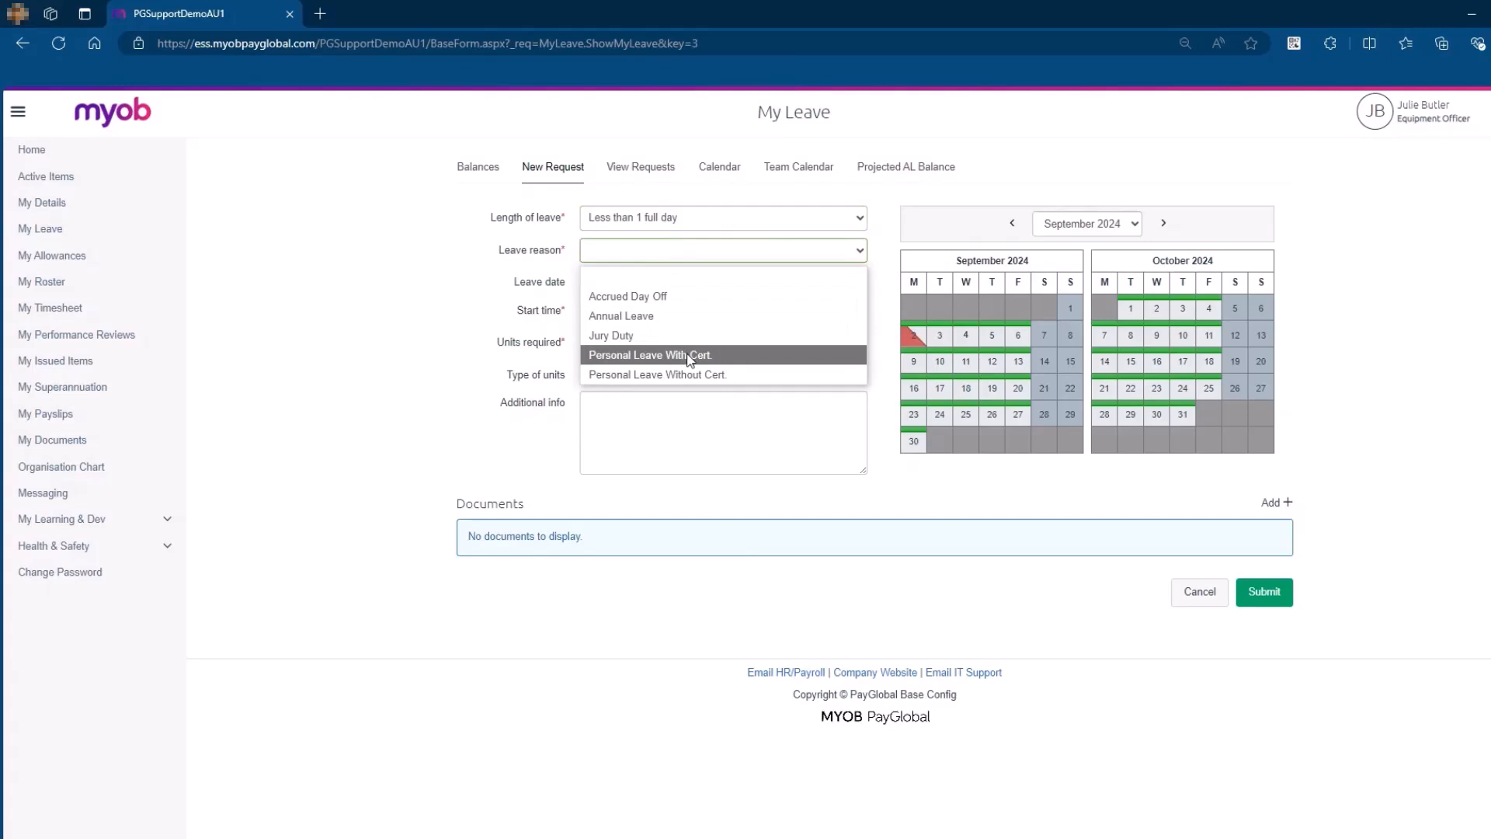
click(651, 354)
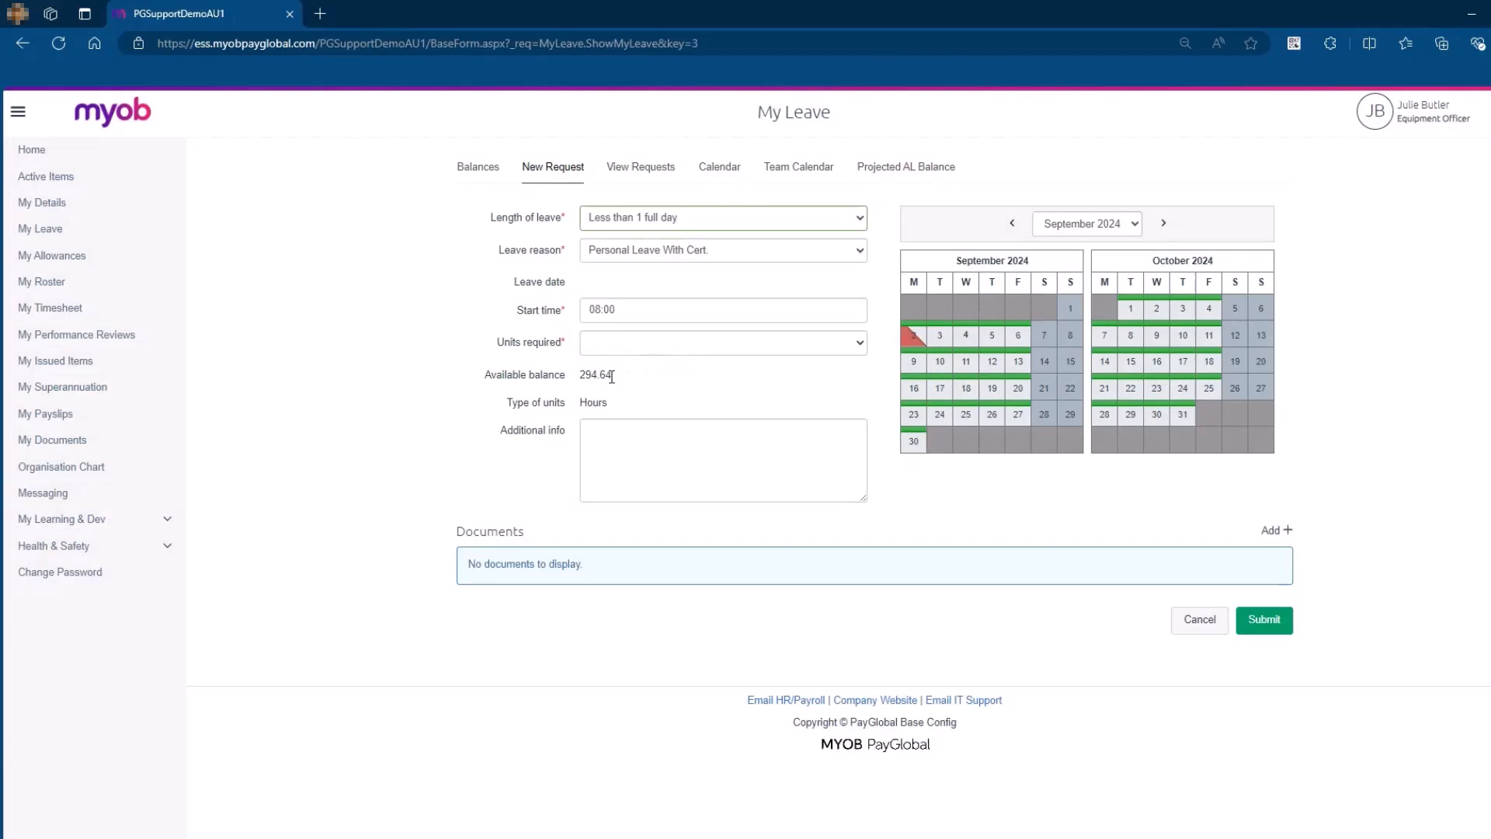
mouse_move(615, 382)
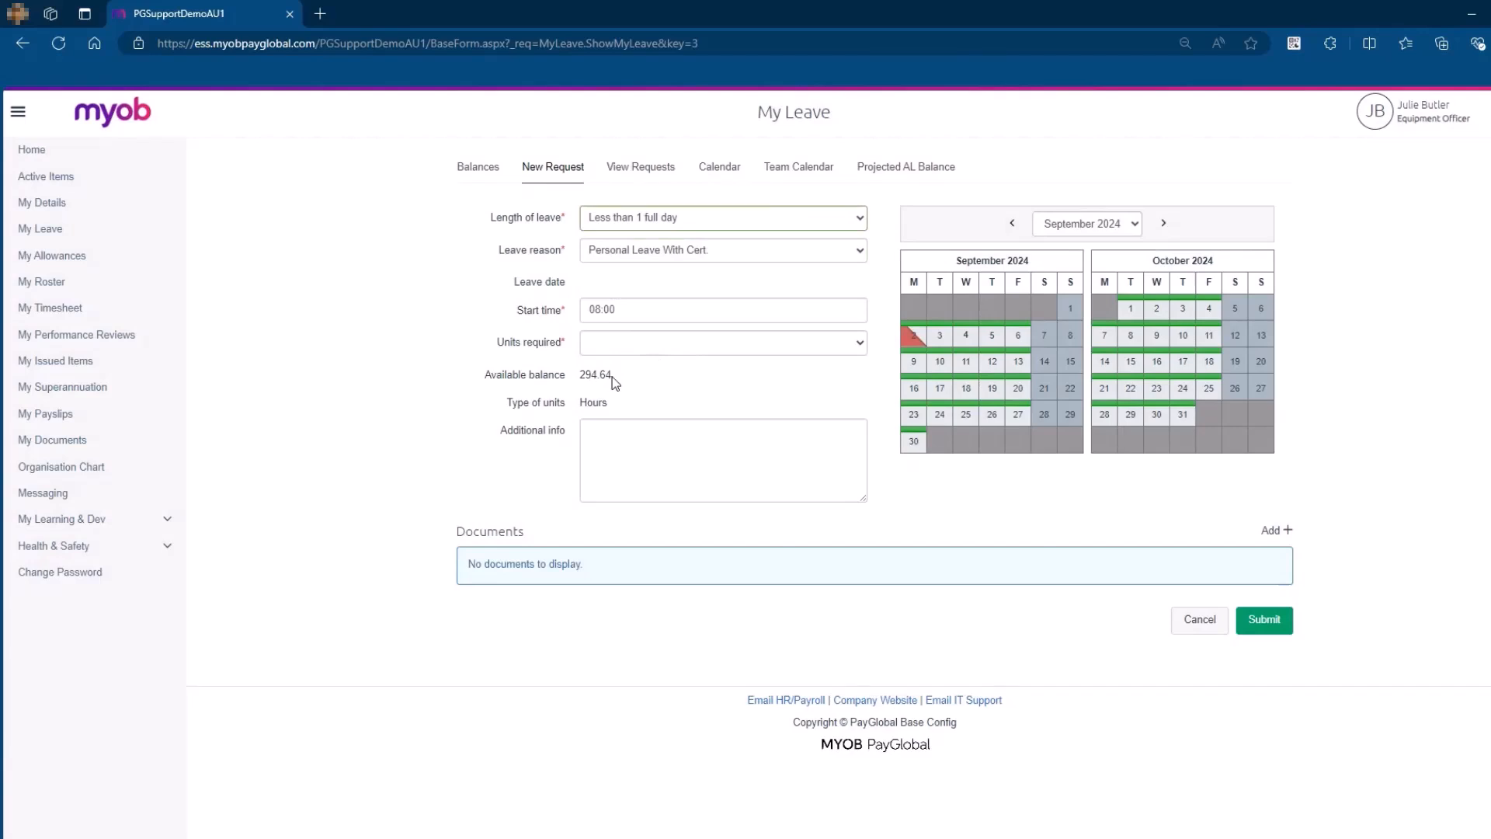
mouse_move(829, 389)
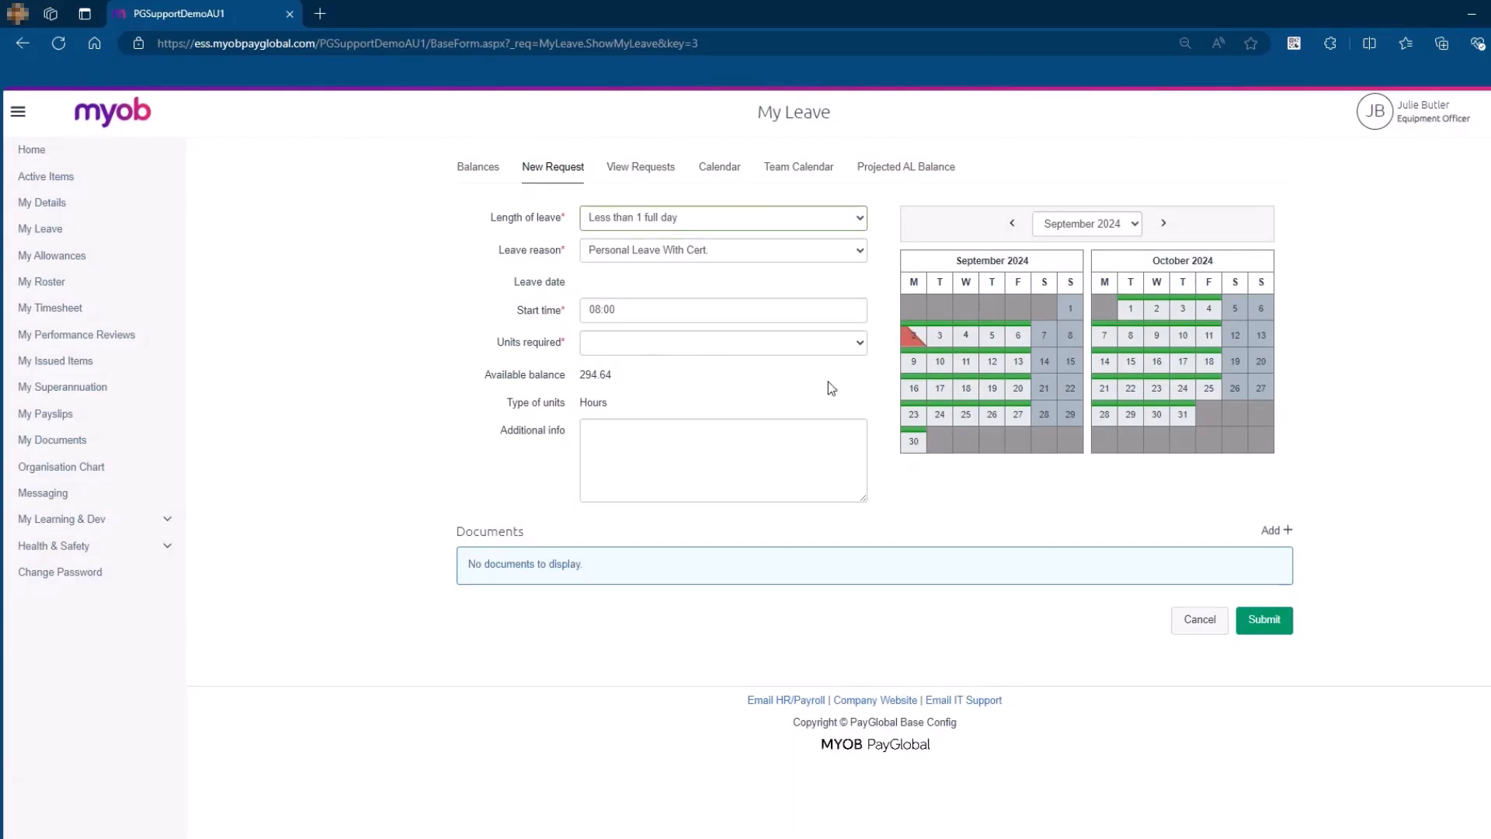
mouse_move(1016, 362)
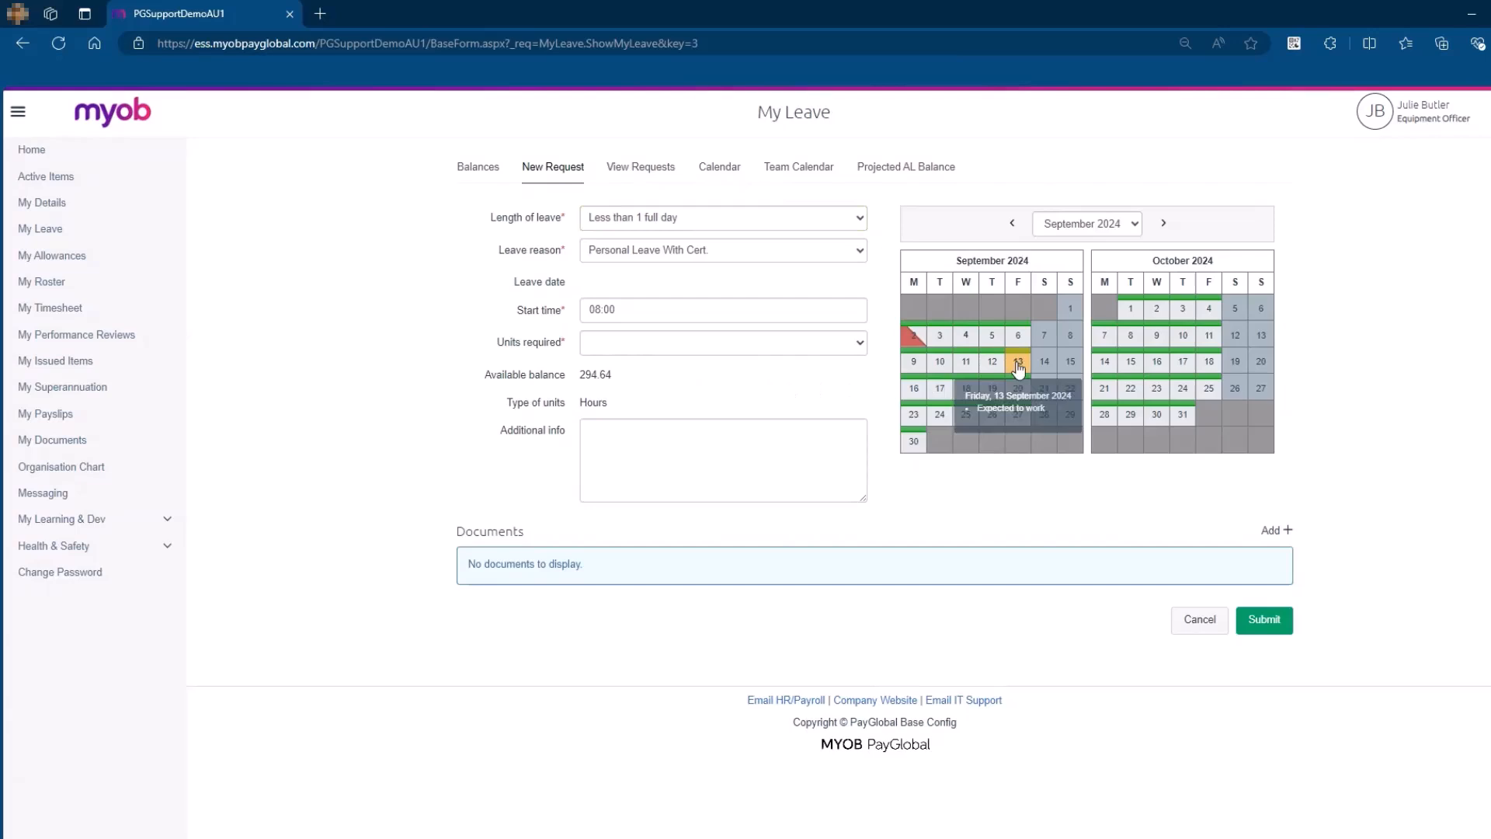
Step: Request 4.0 hours on Friday 13 September 2024 starting 02:00 and submit it
click(1017, 362)
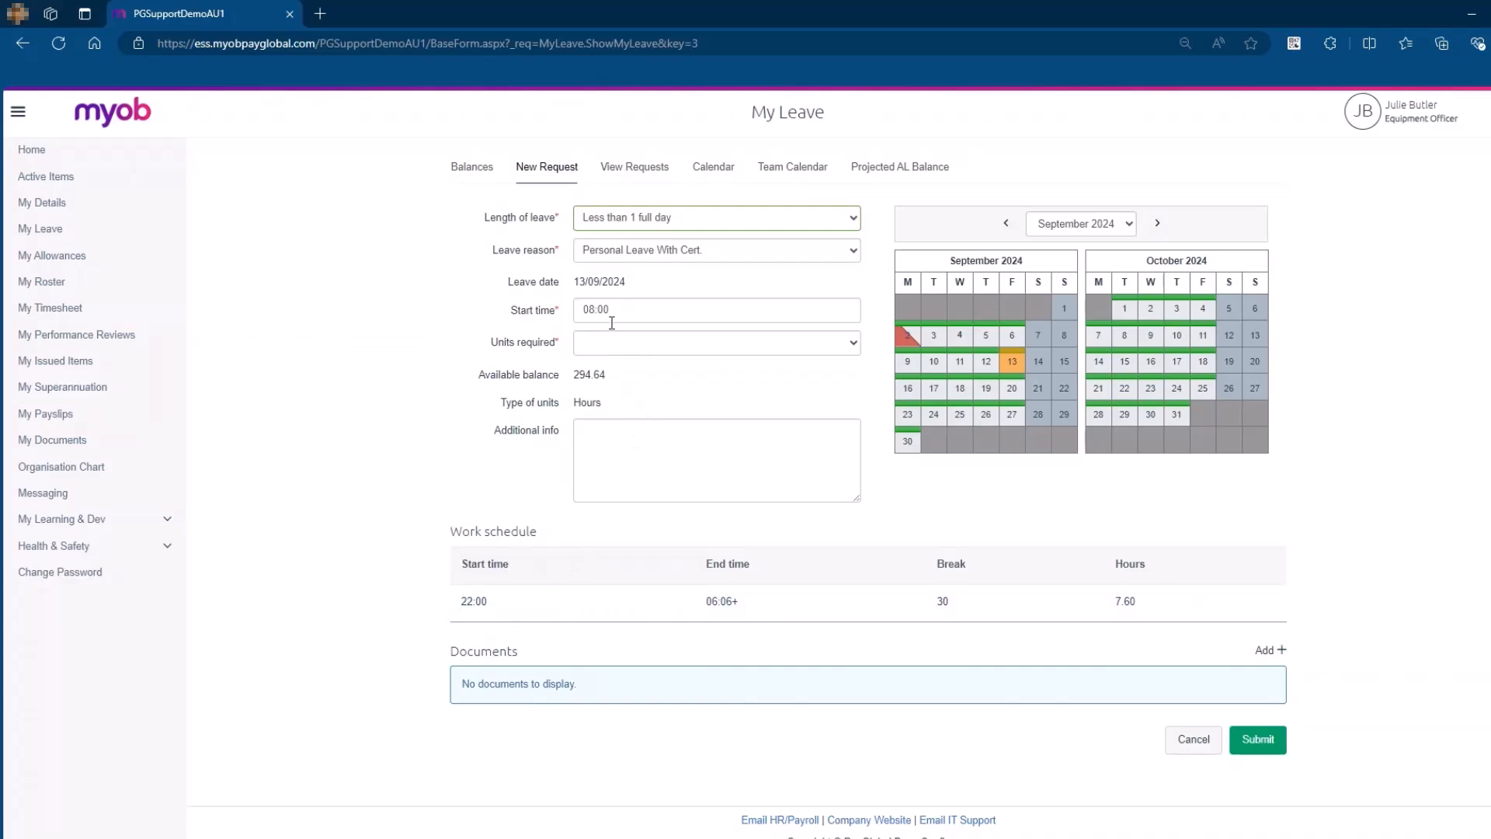
text(02)
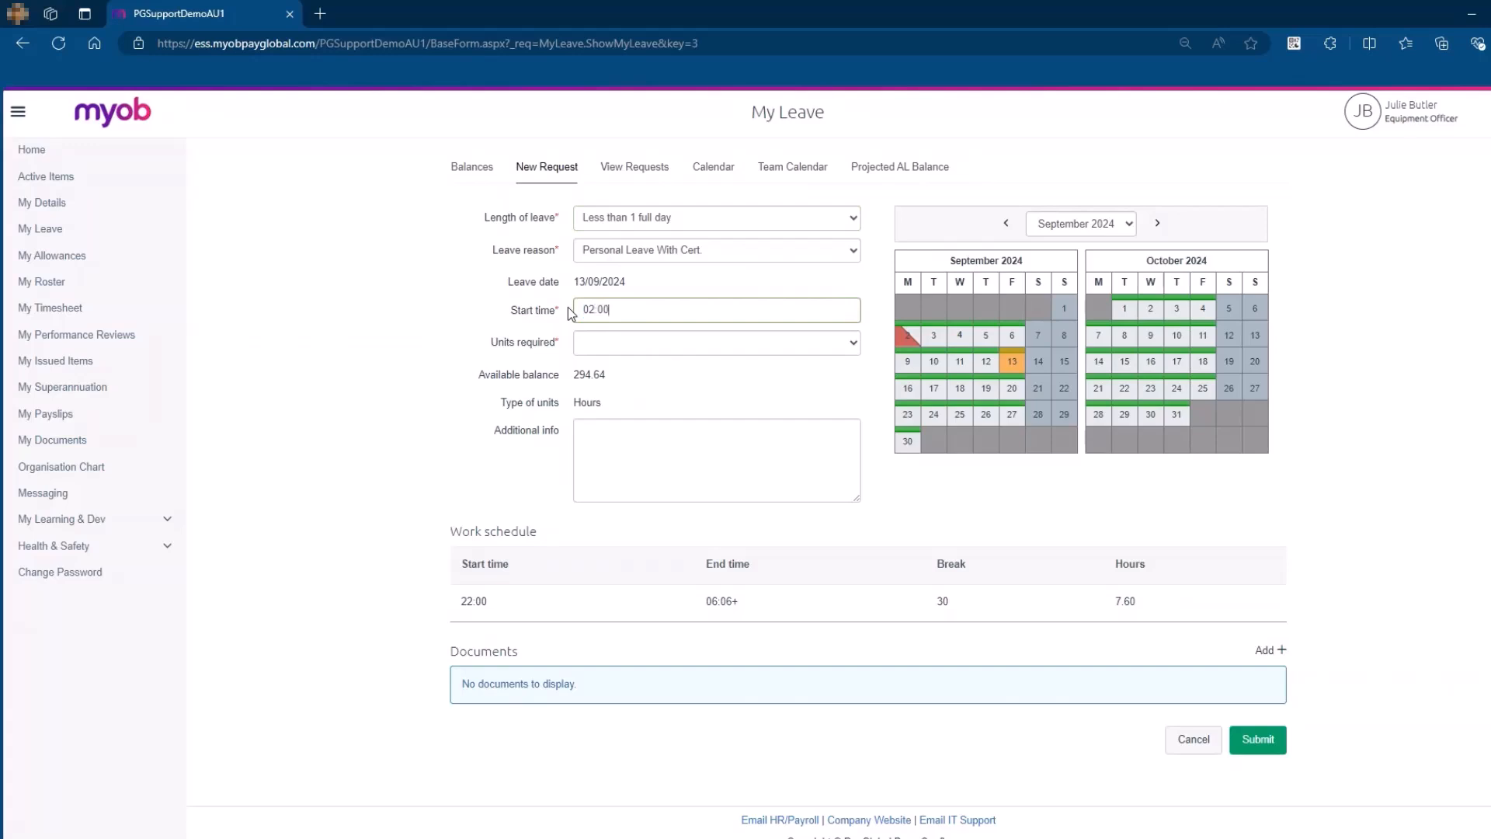
mouse_move(626, 345)
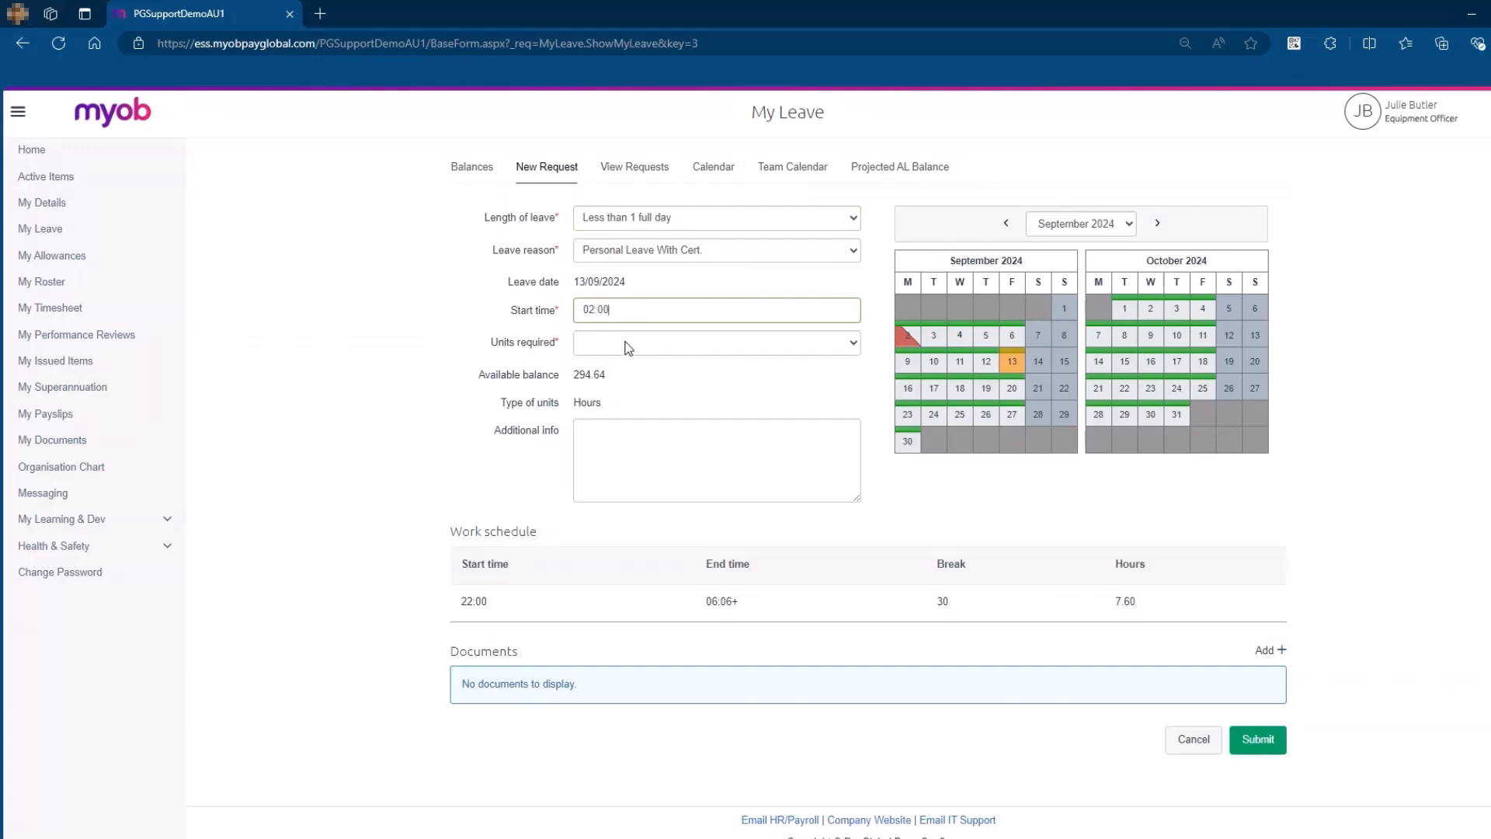
click(714, 342)
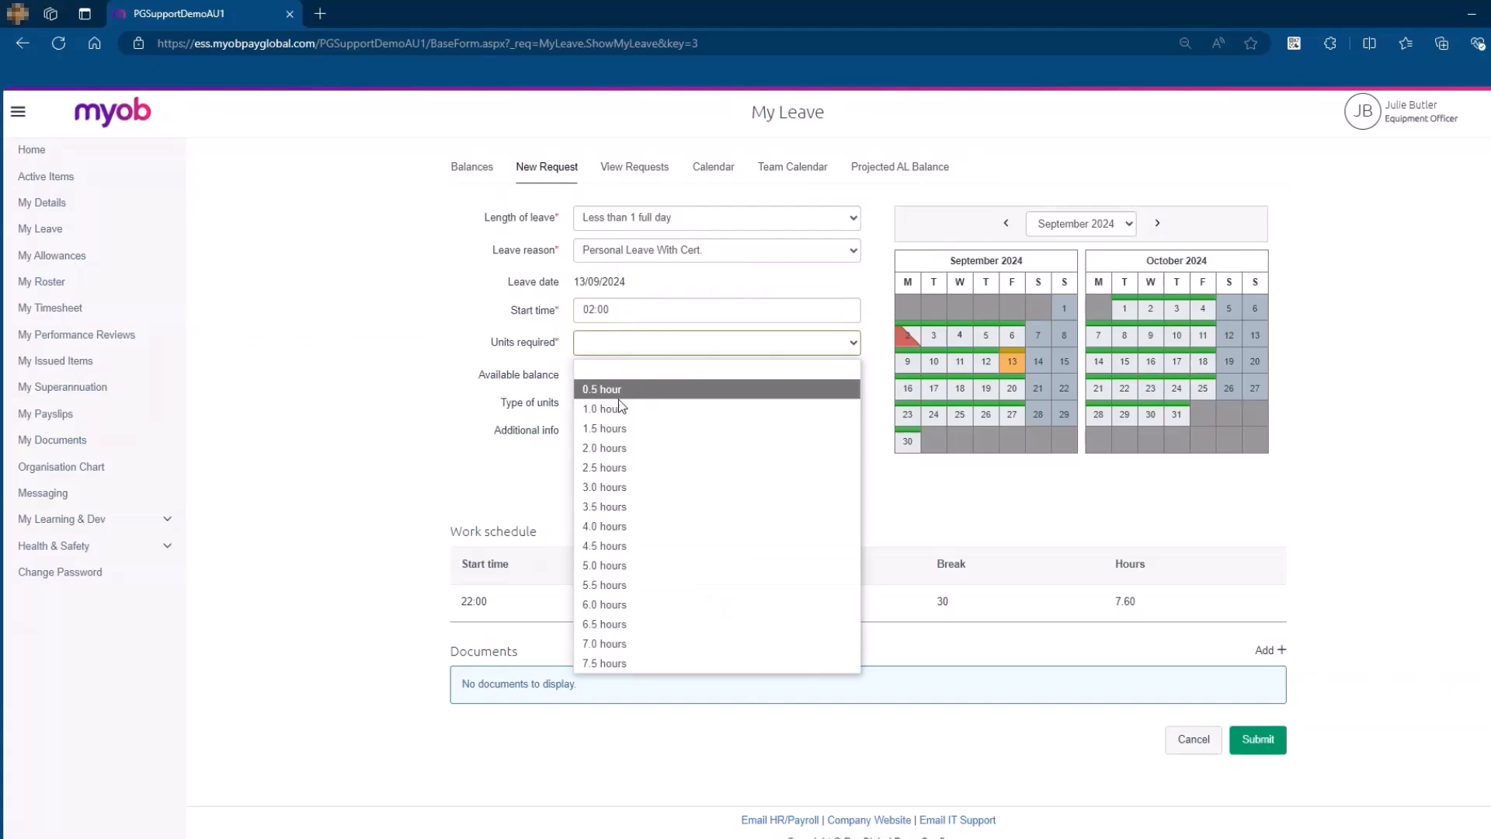
click(605, 527)
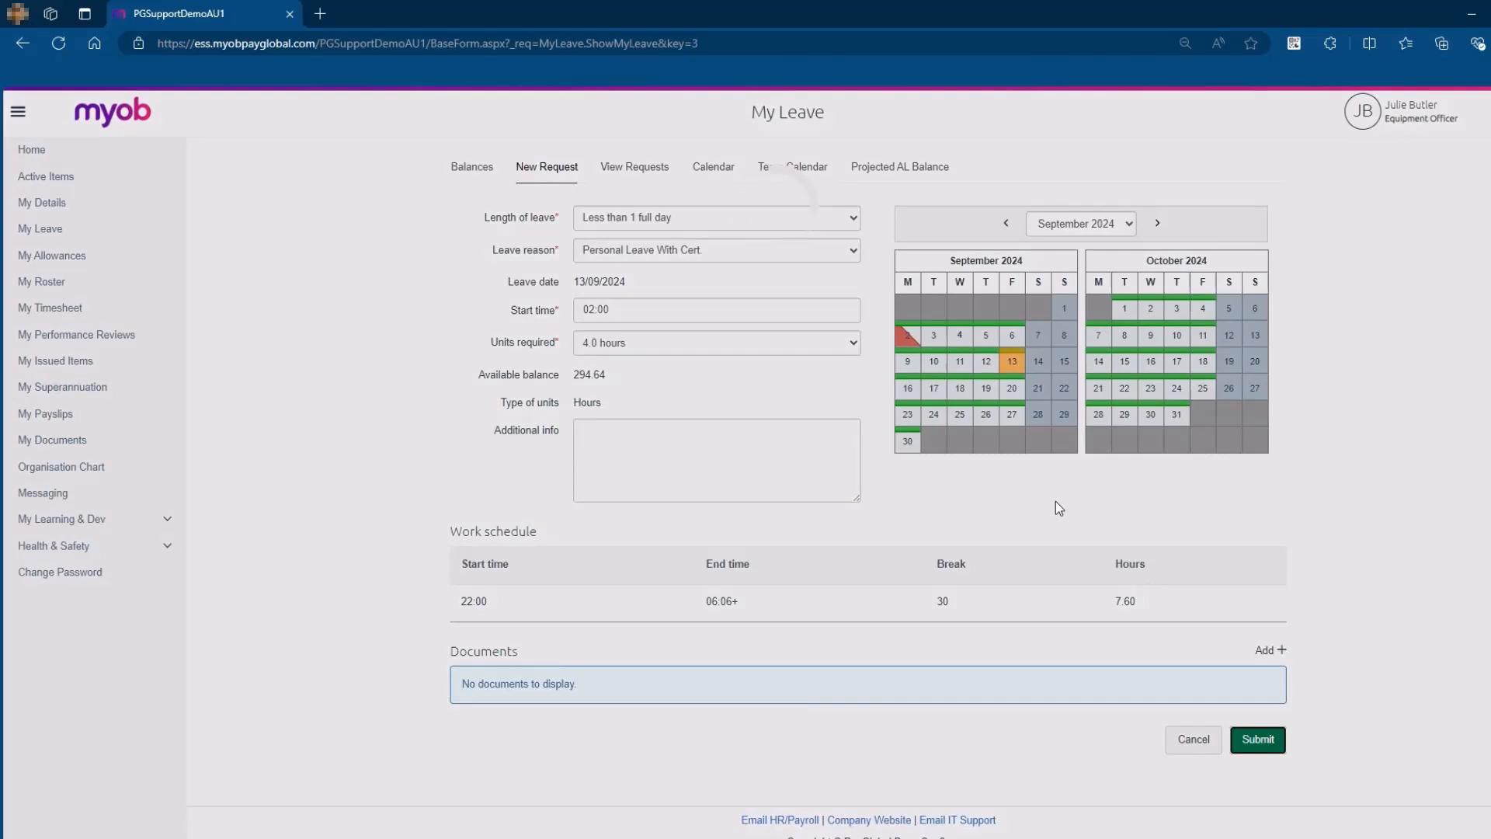
click(1257, 740)
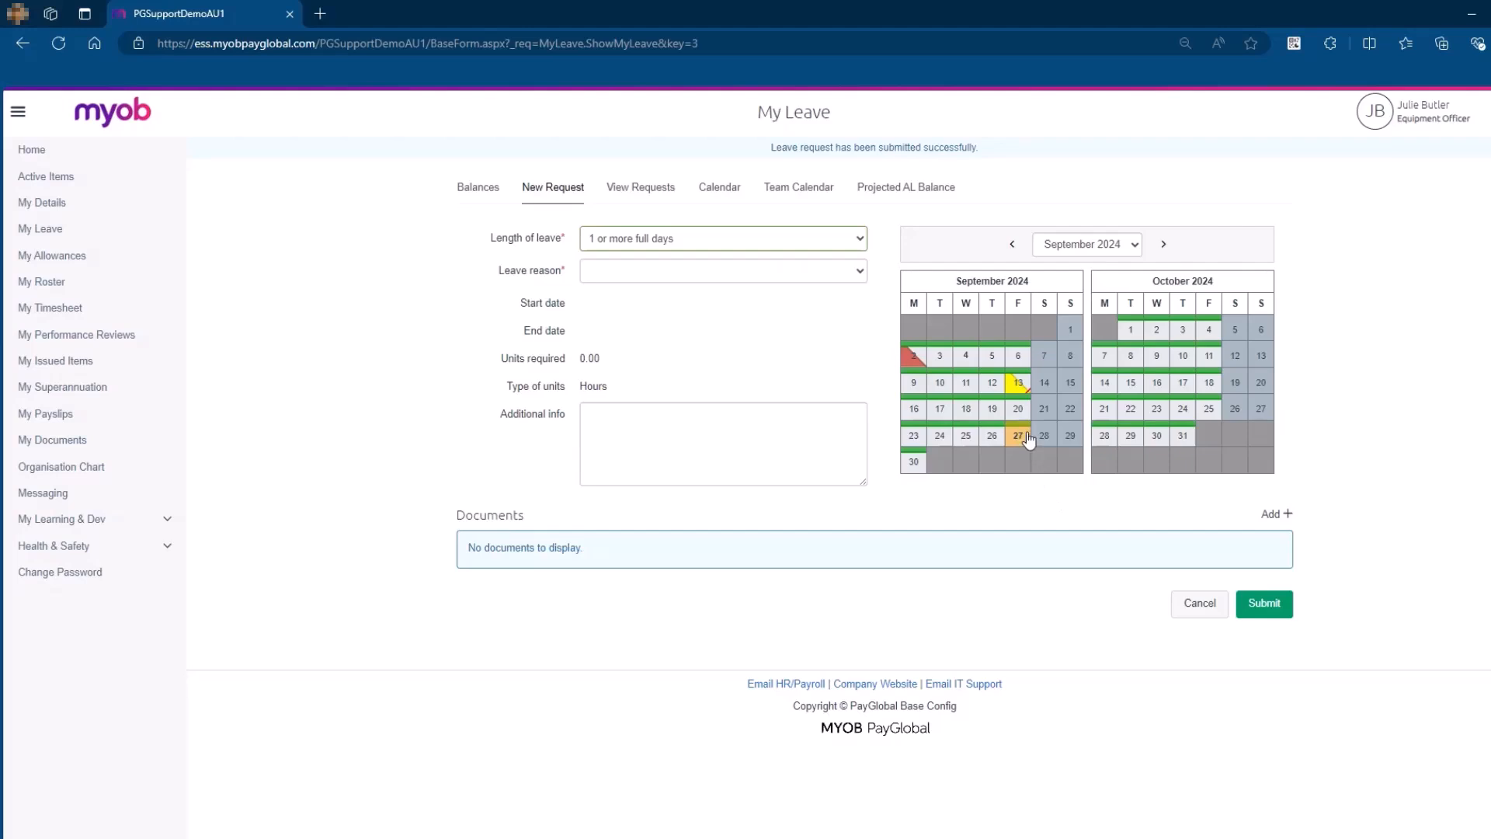
mouse_move(1016, 382)
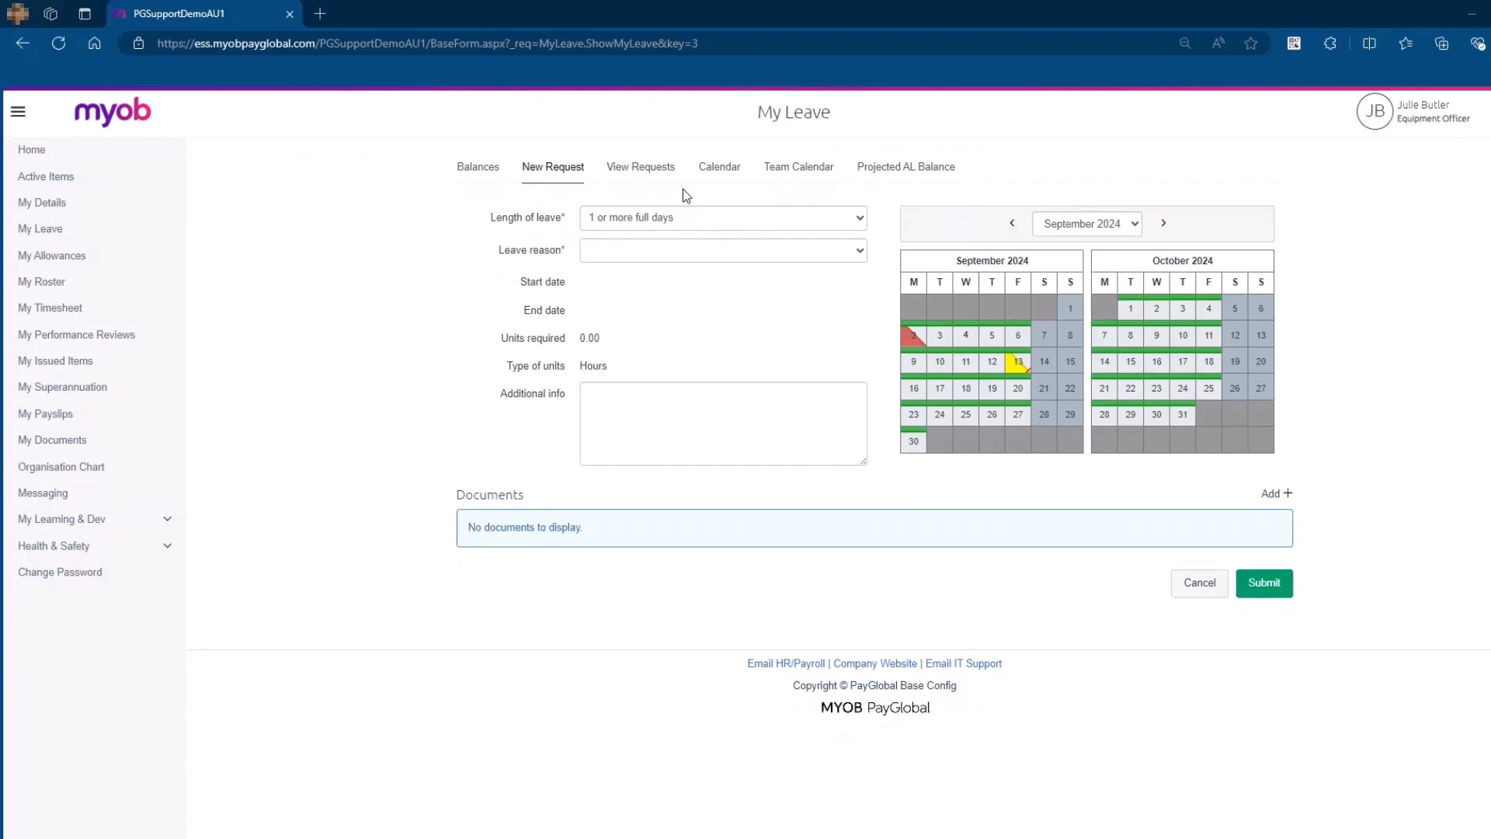
Step: Review the unapproved 13/09/2024 request and approved annual leave in View Requests
click(640, 166)
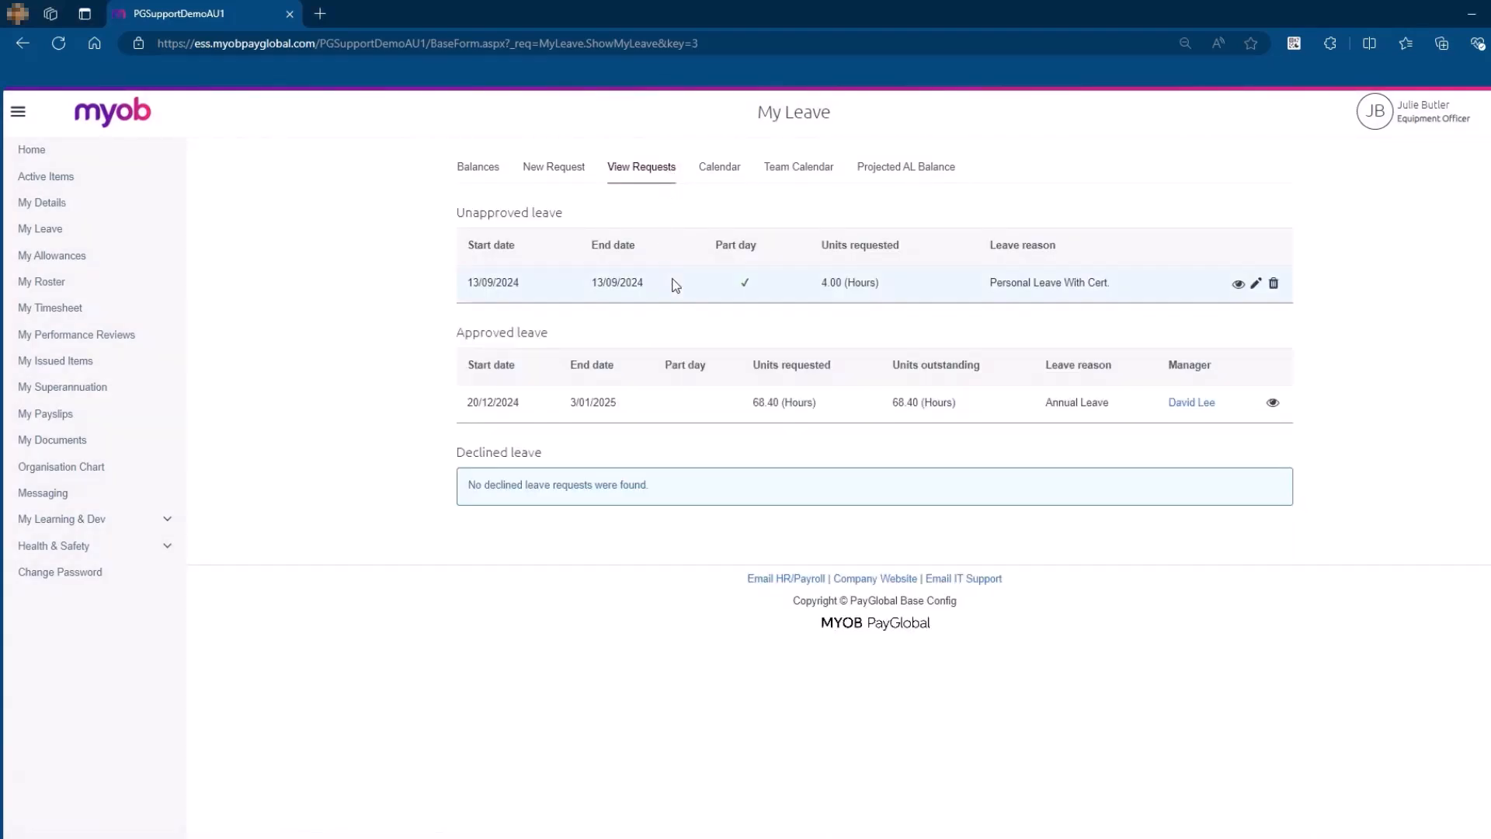
mouse_move(1125, 289)
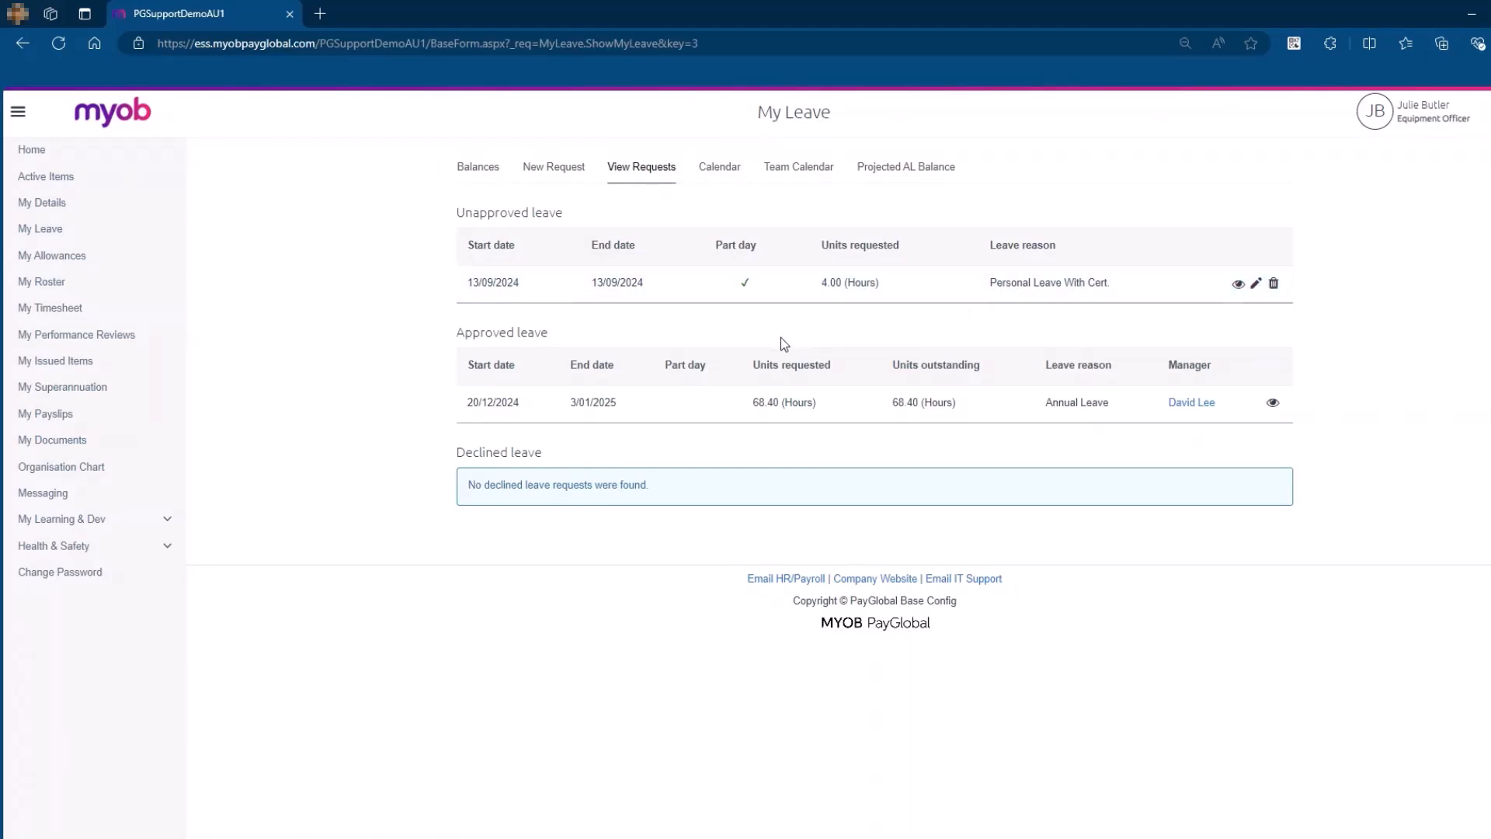
mouse_move(696, 403)
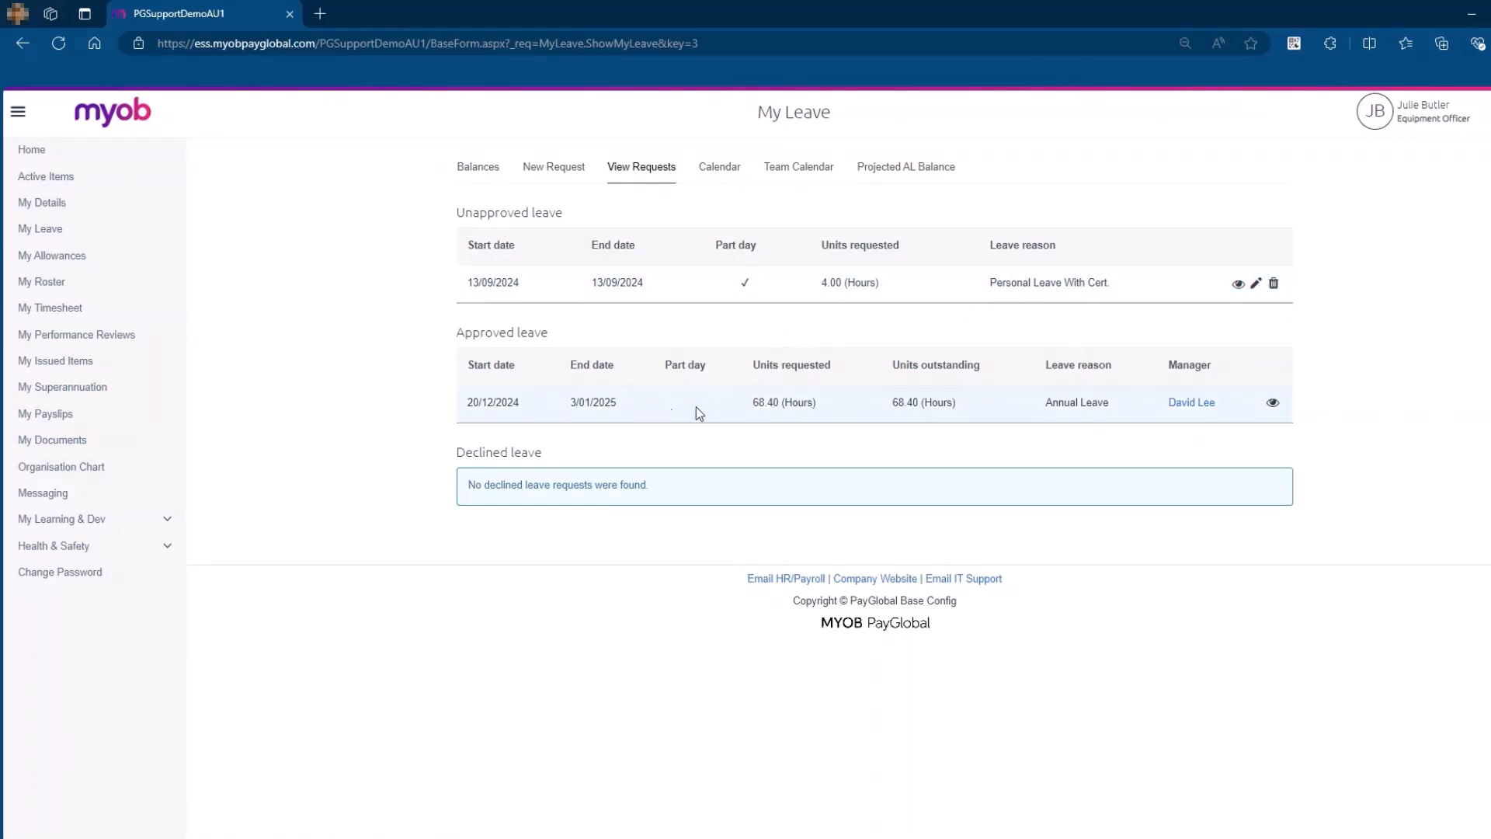
mouse_move(1156, 410)
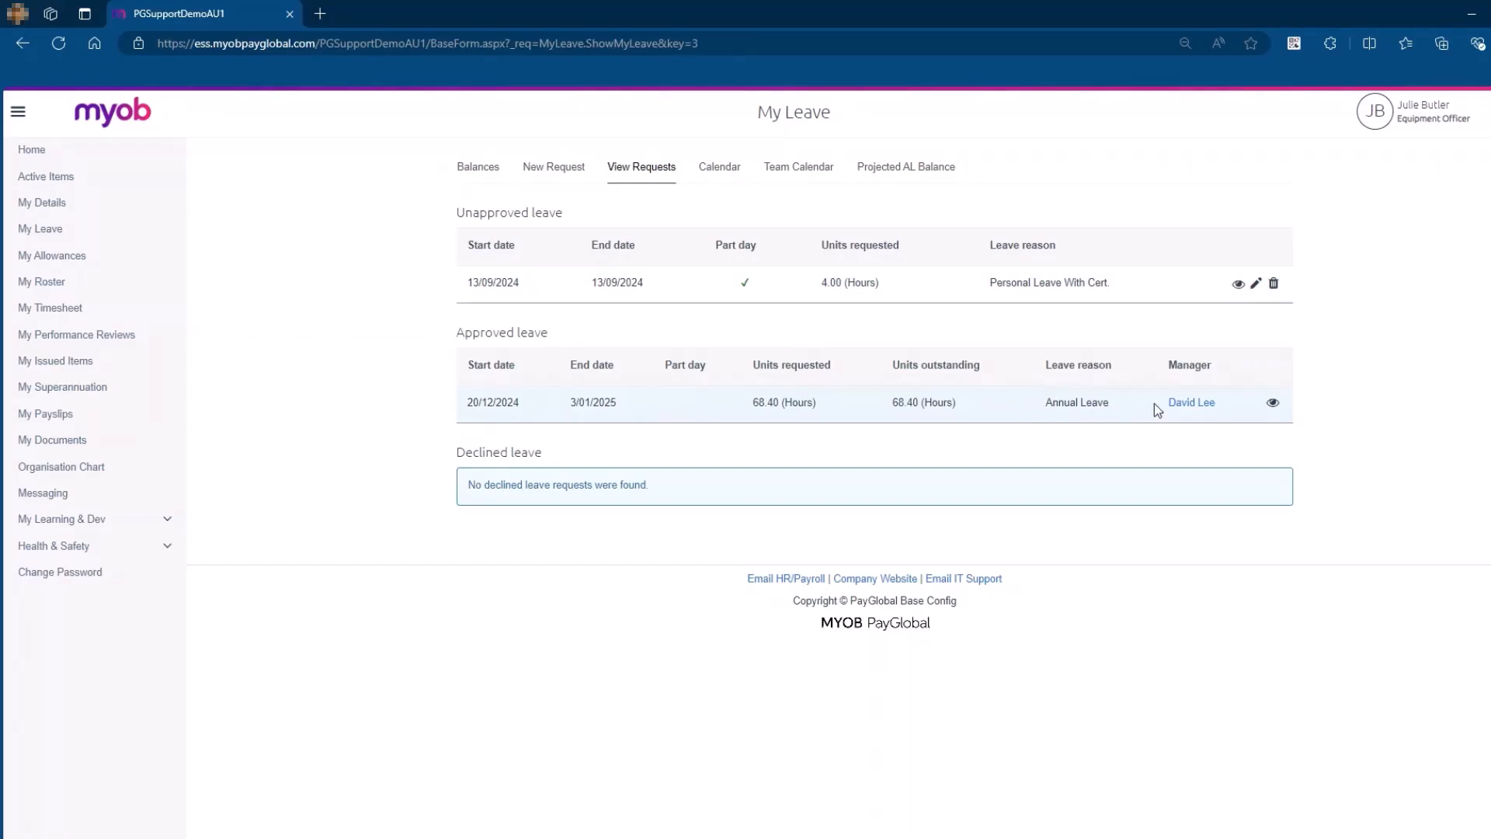
mouse_move(1192, 403)
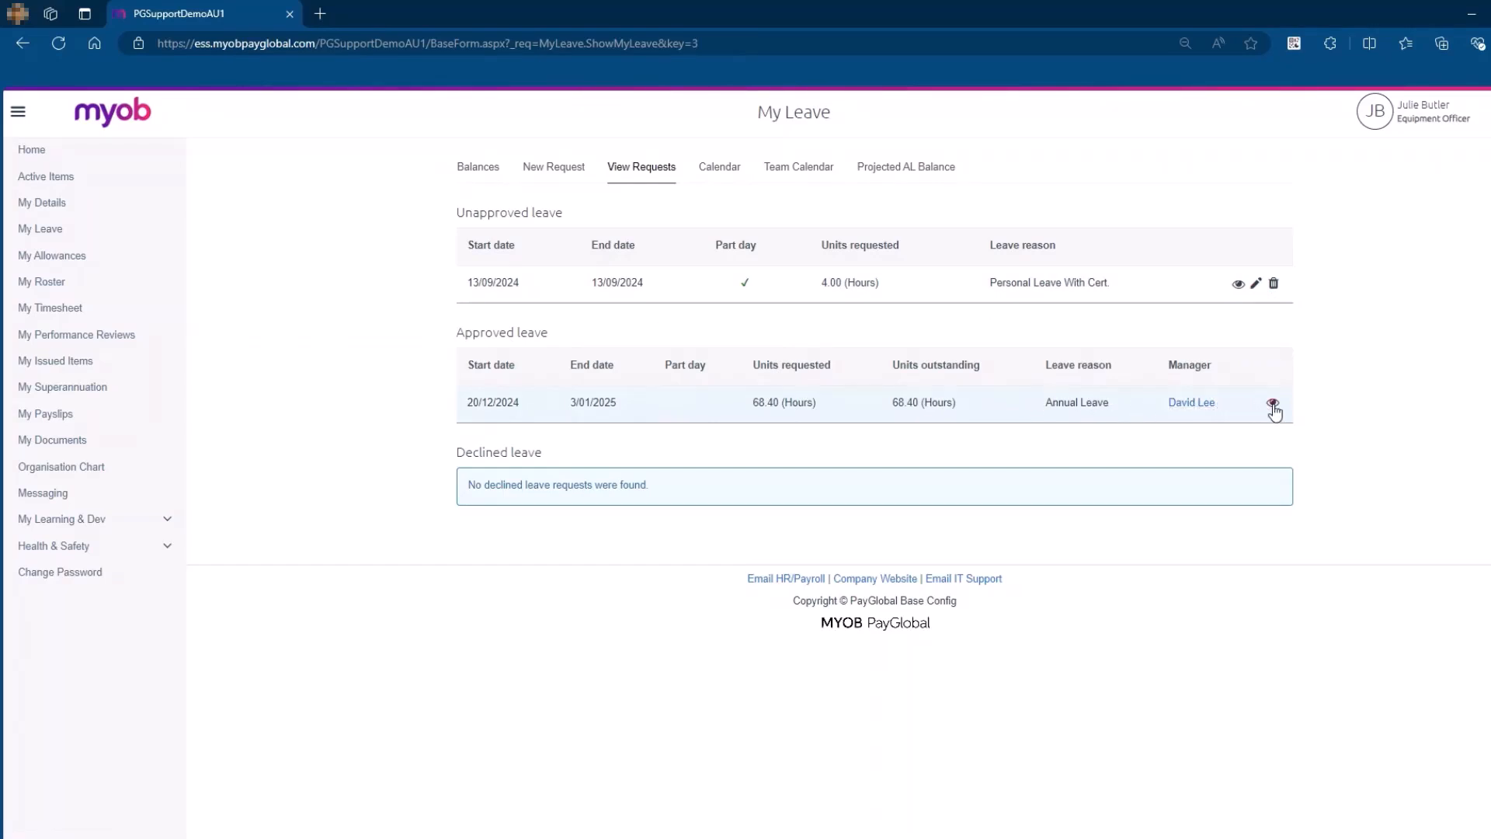
mouse_move(1274, 407)
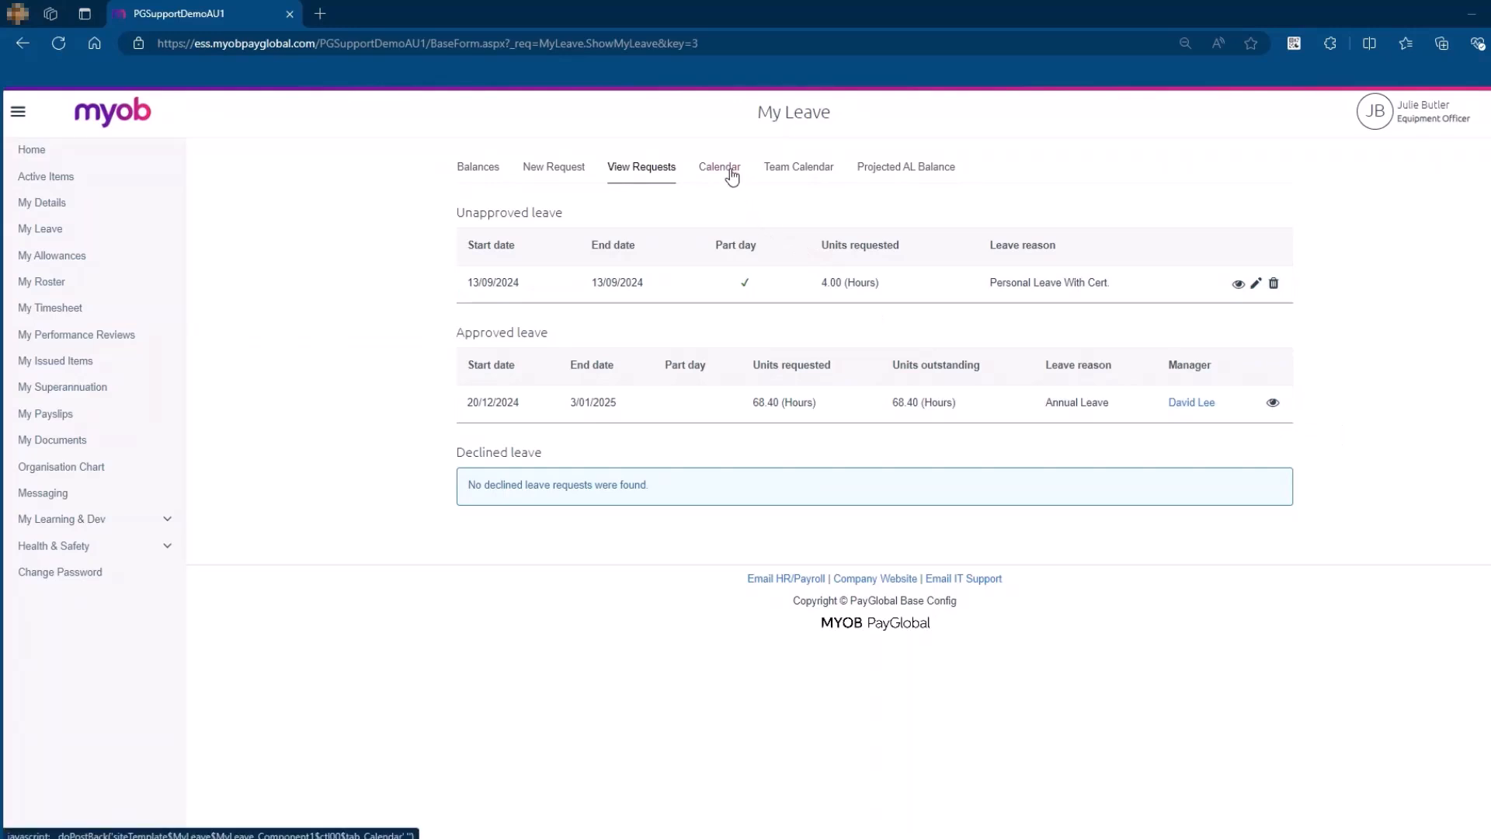
Step: View the yearly calendar, checking 2025 and returning to 2024 with both leaves marked
click(719, 166)
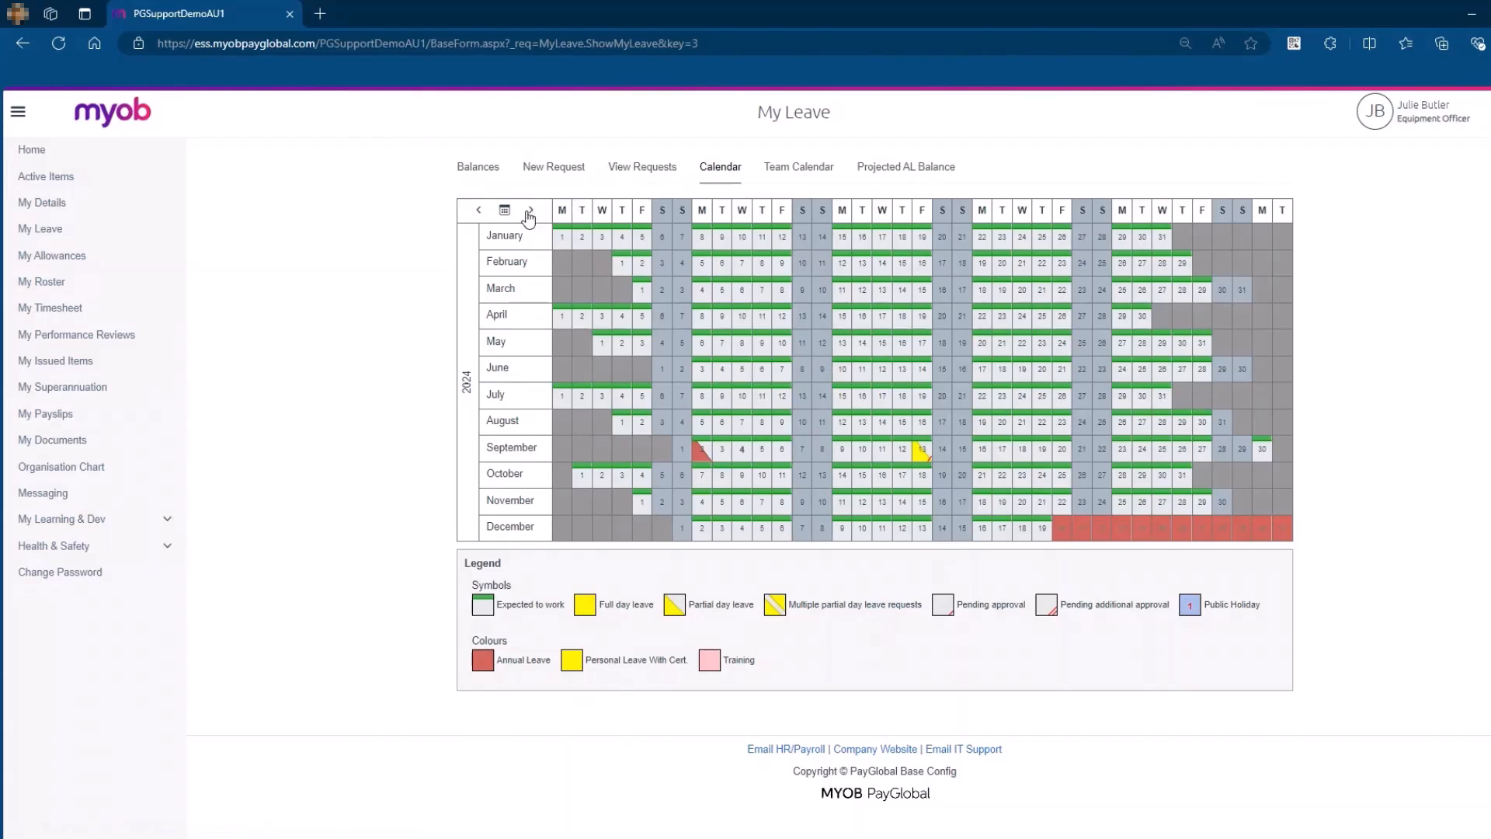
click(528, 210)
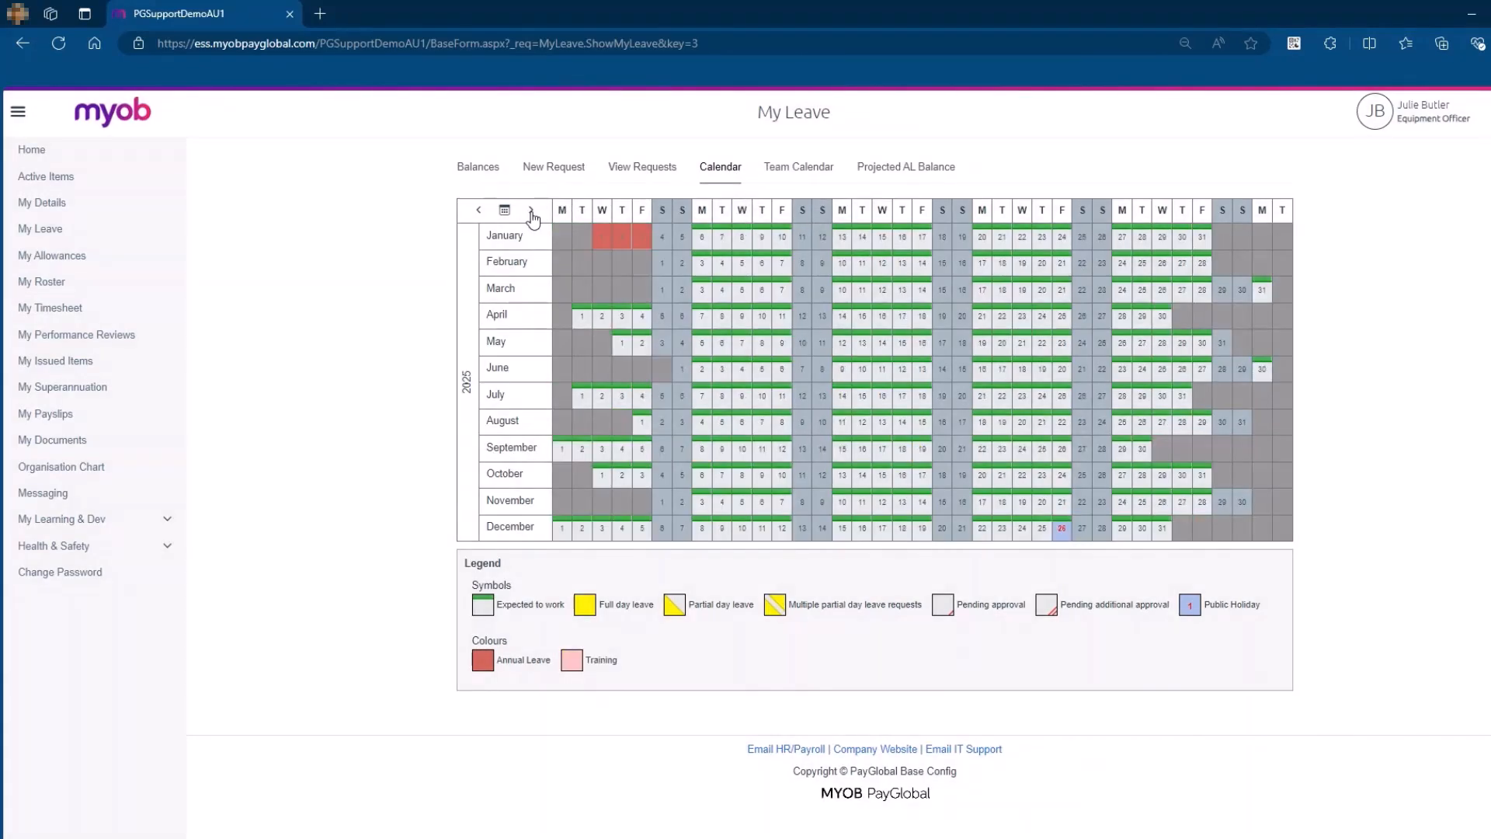
click(478, 210)
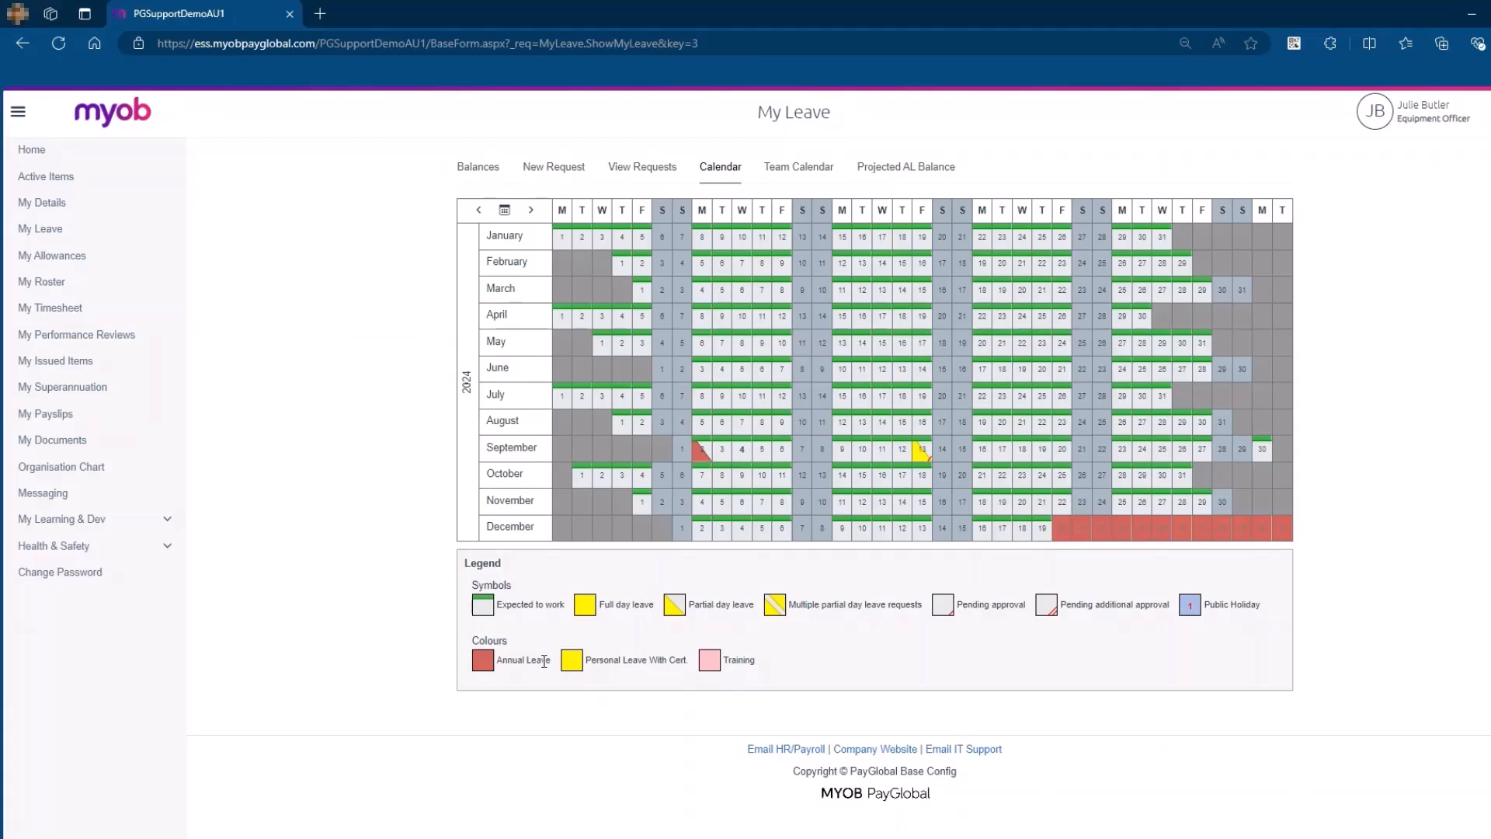
mouse_move(689, 619)
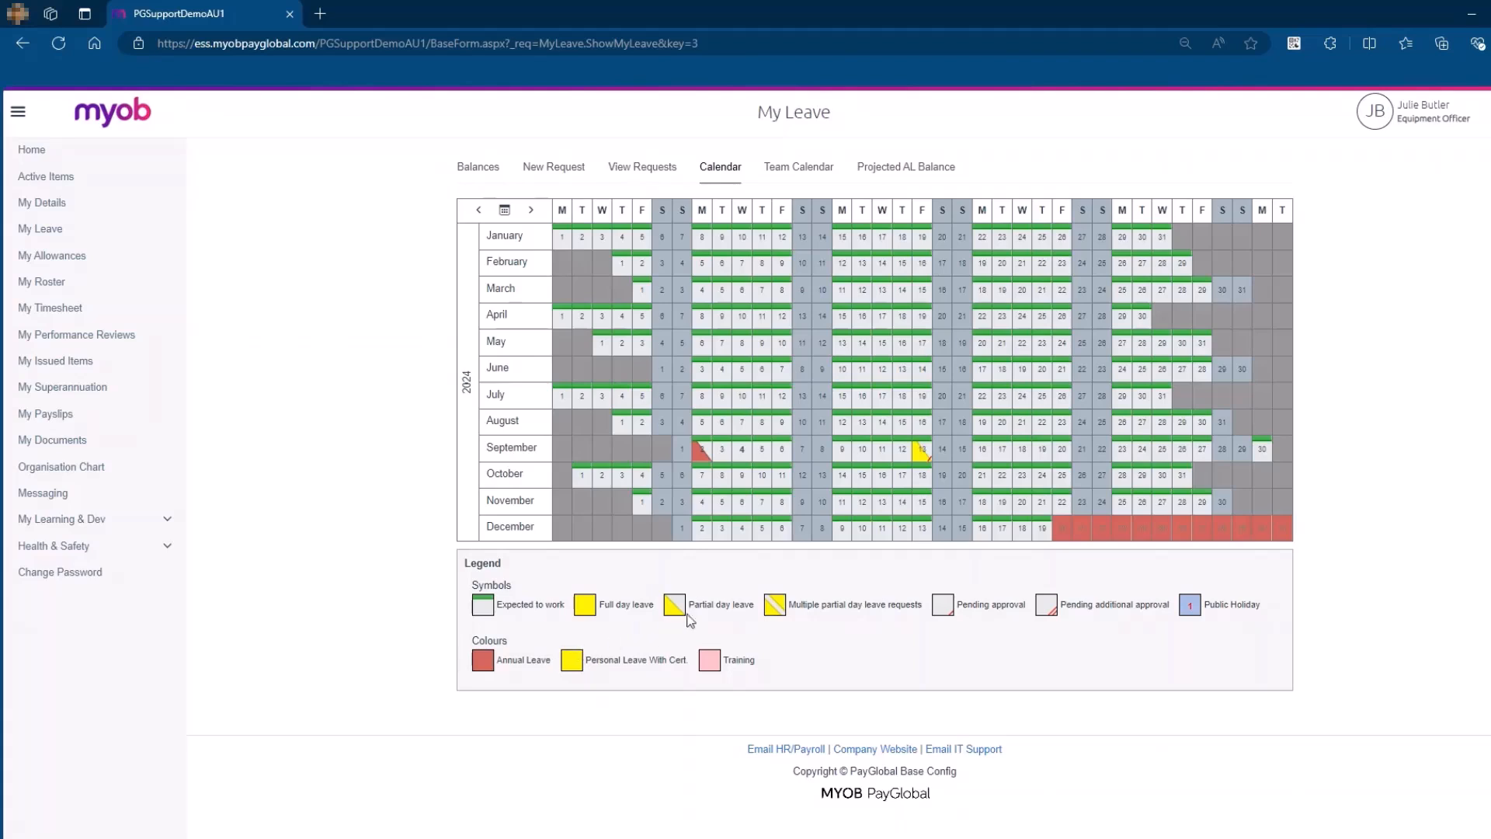
Step: Show the unapproved 4-hour personal leave details for 13 September 2024 from the calendar
click(920, 449)
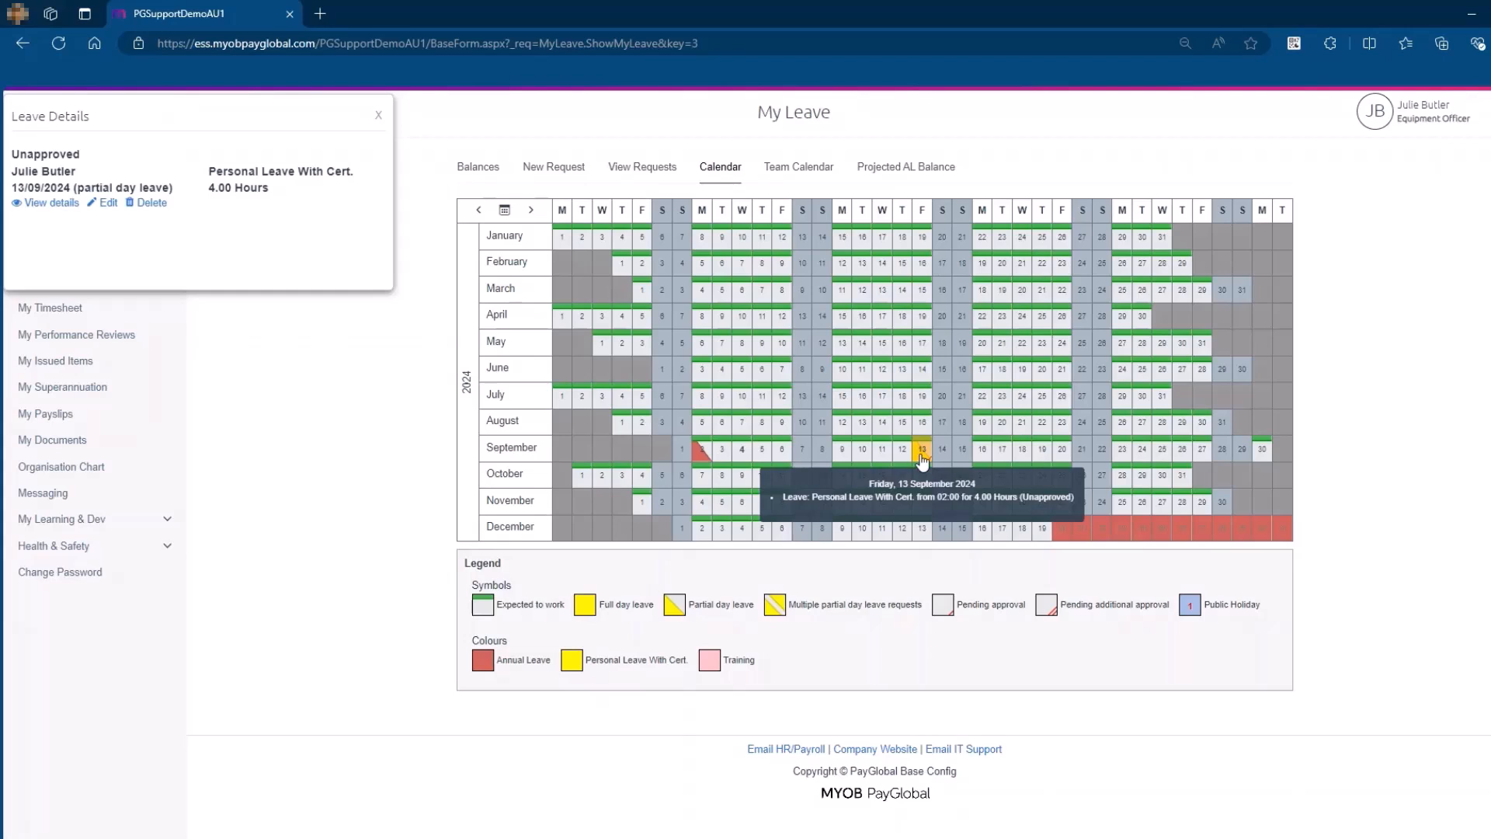
mouse_move(108, 181)
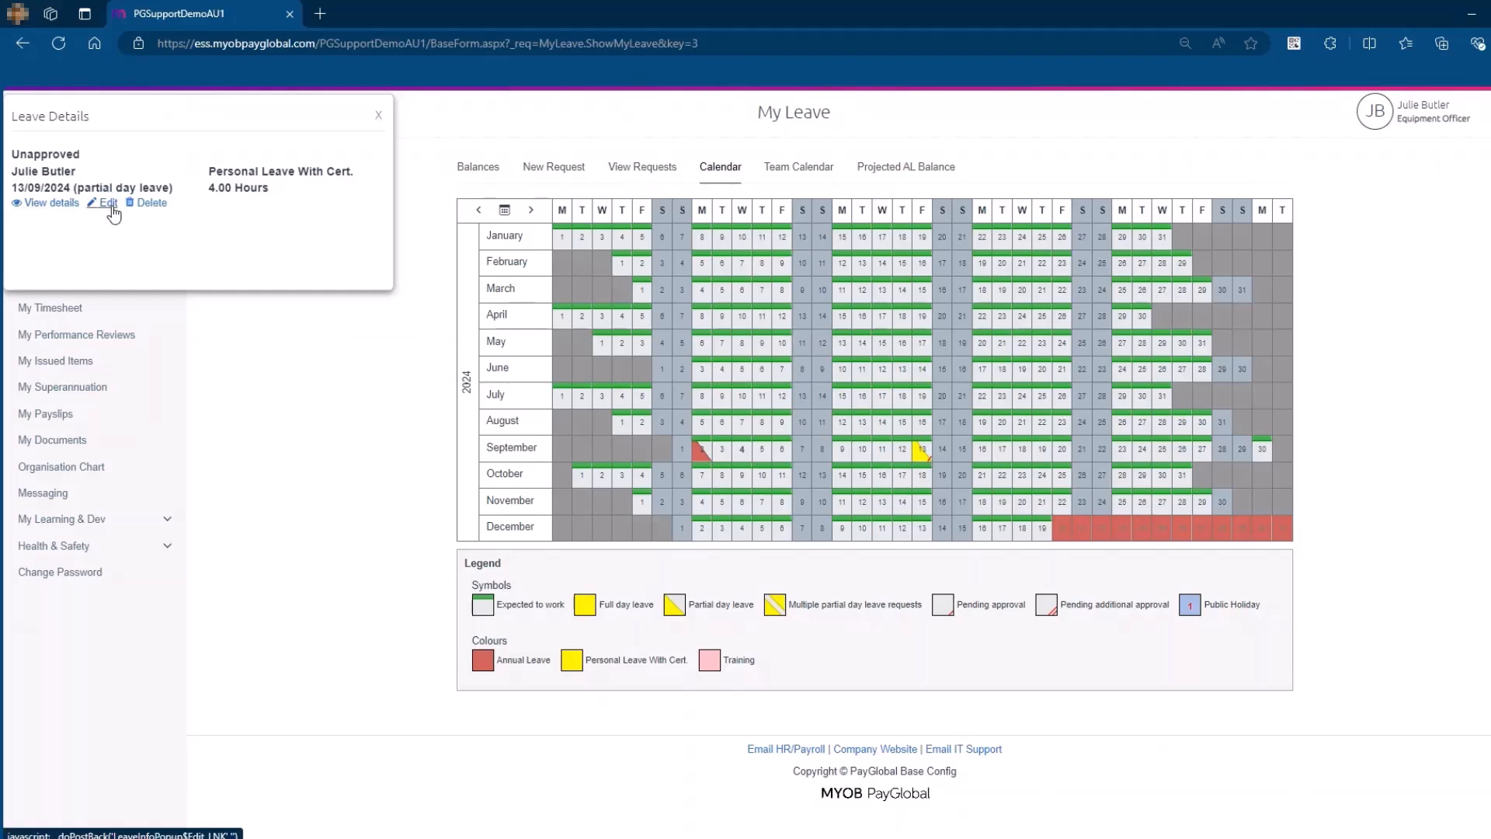
mouse_move(149, 202)
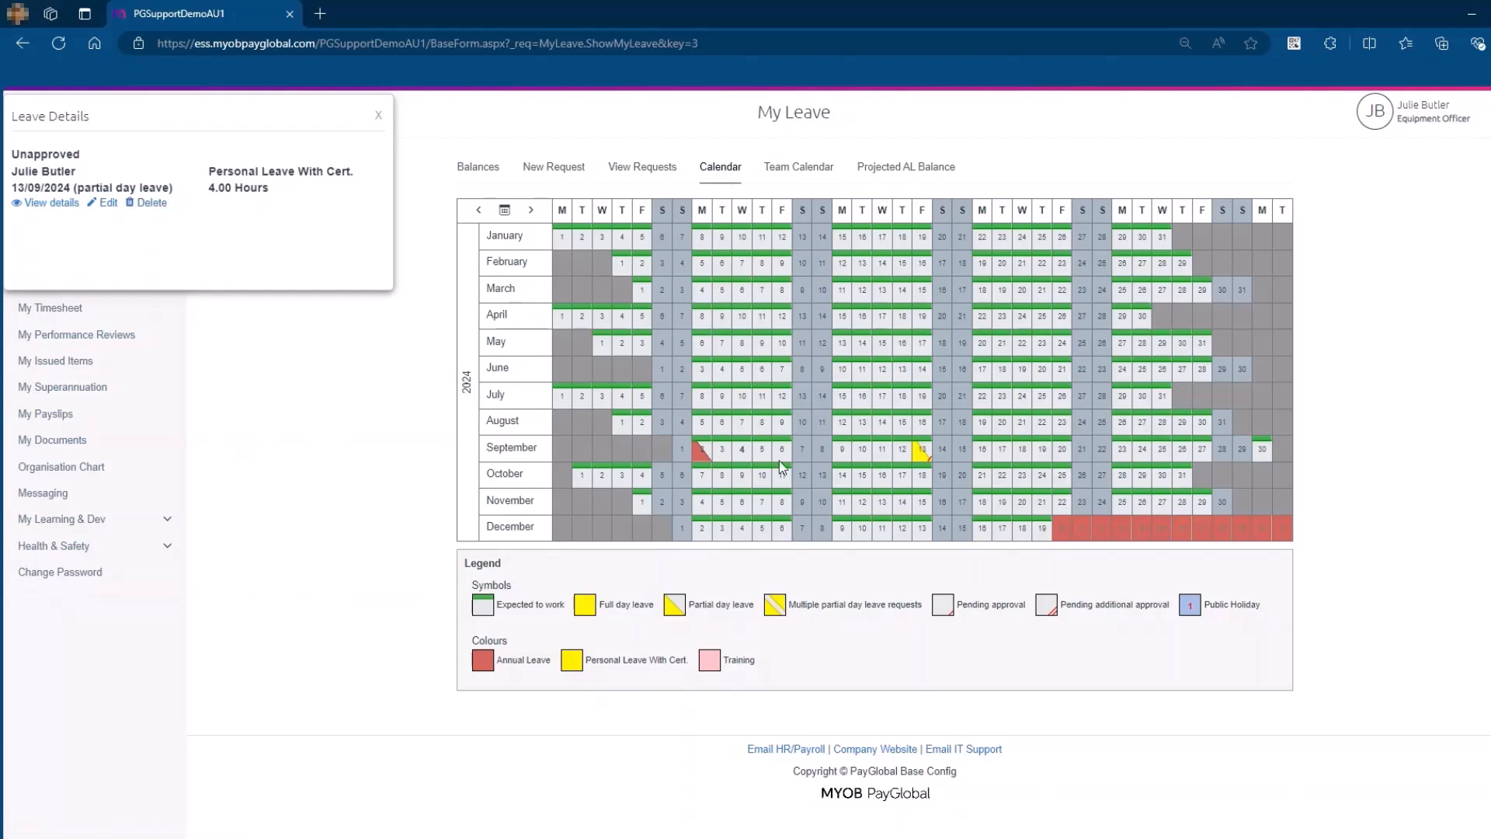
mouse_move(1075, 532)
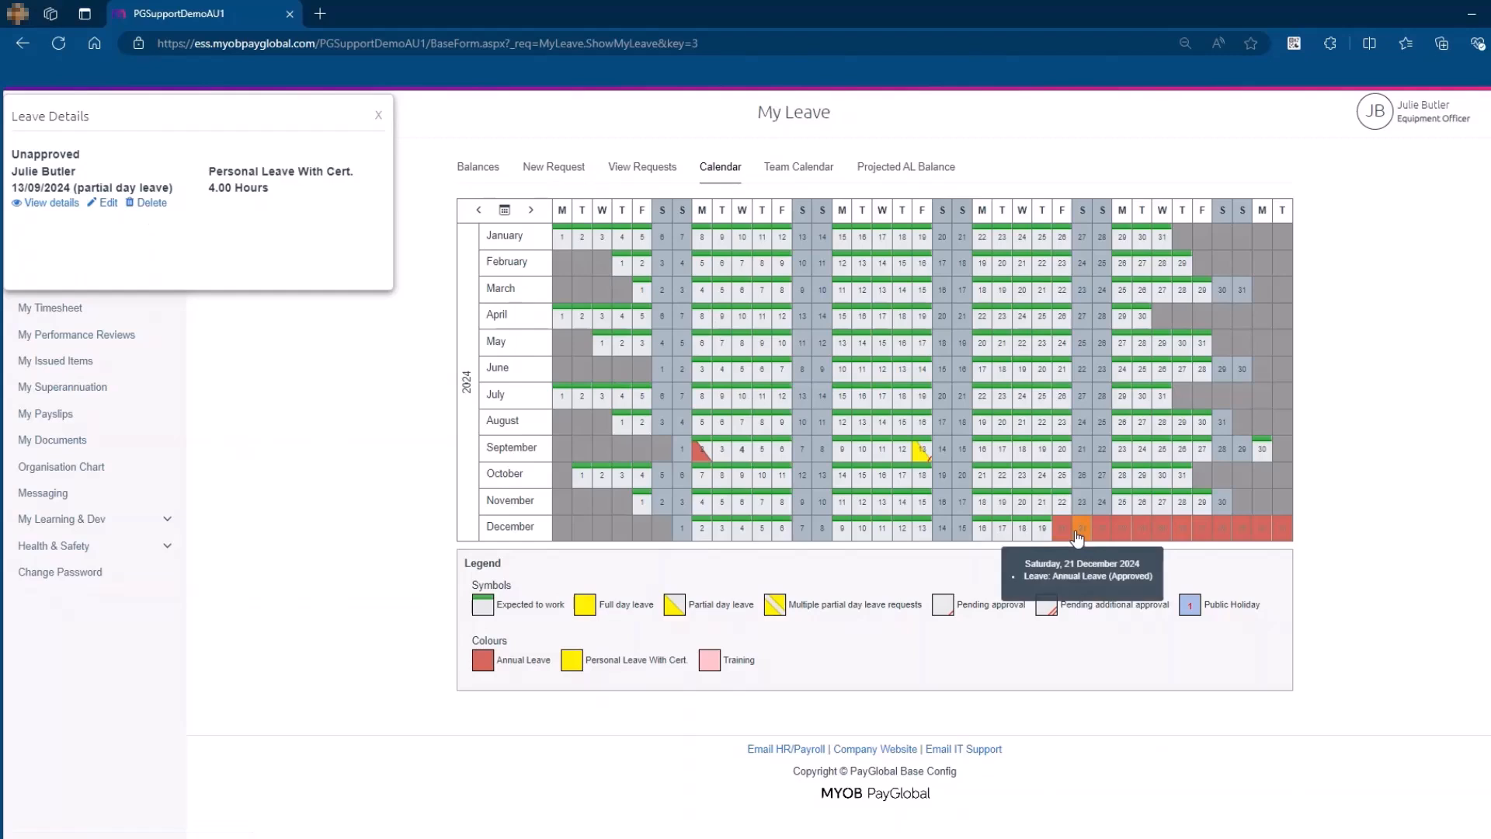
Step: View the approved 20/12/2024–3/01/2025 annual leave details (68.40 hours) and dismiss them
click(1078, 528)
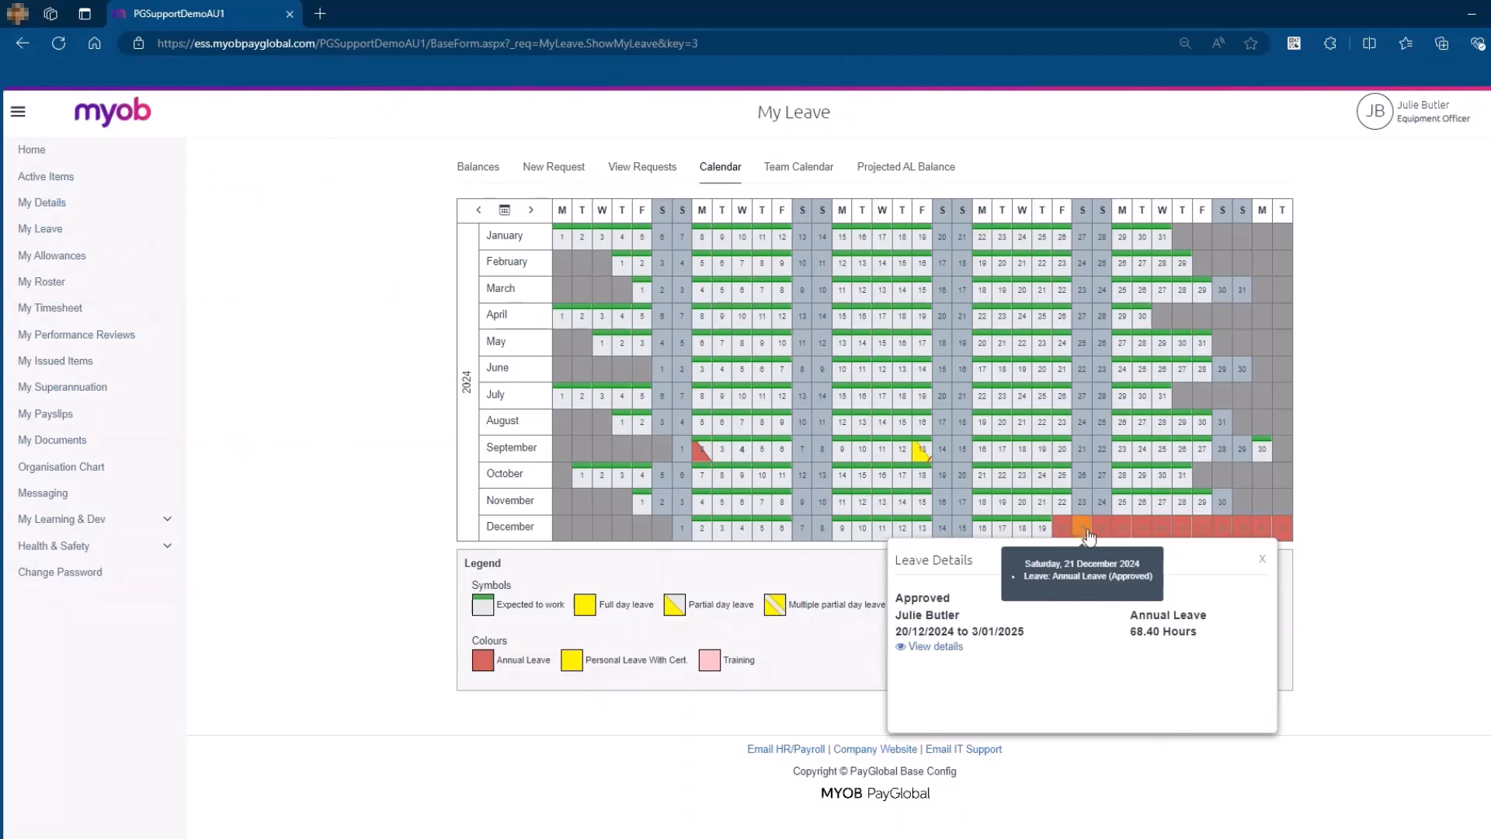
mouse_move(908, 595)
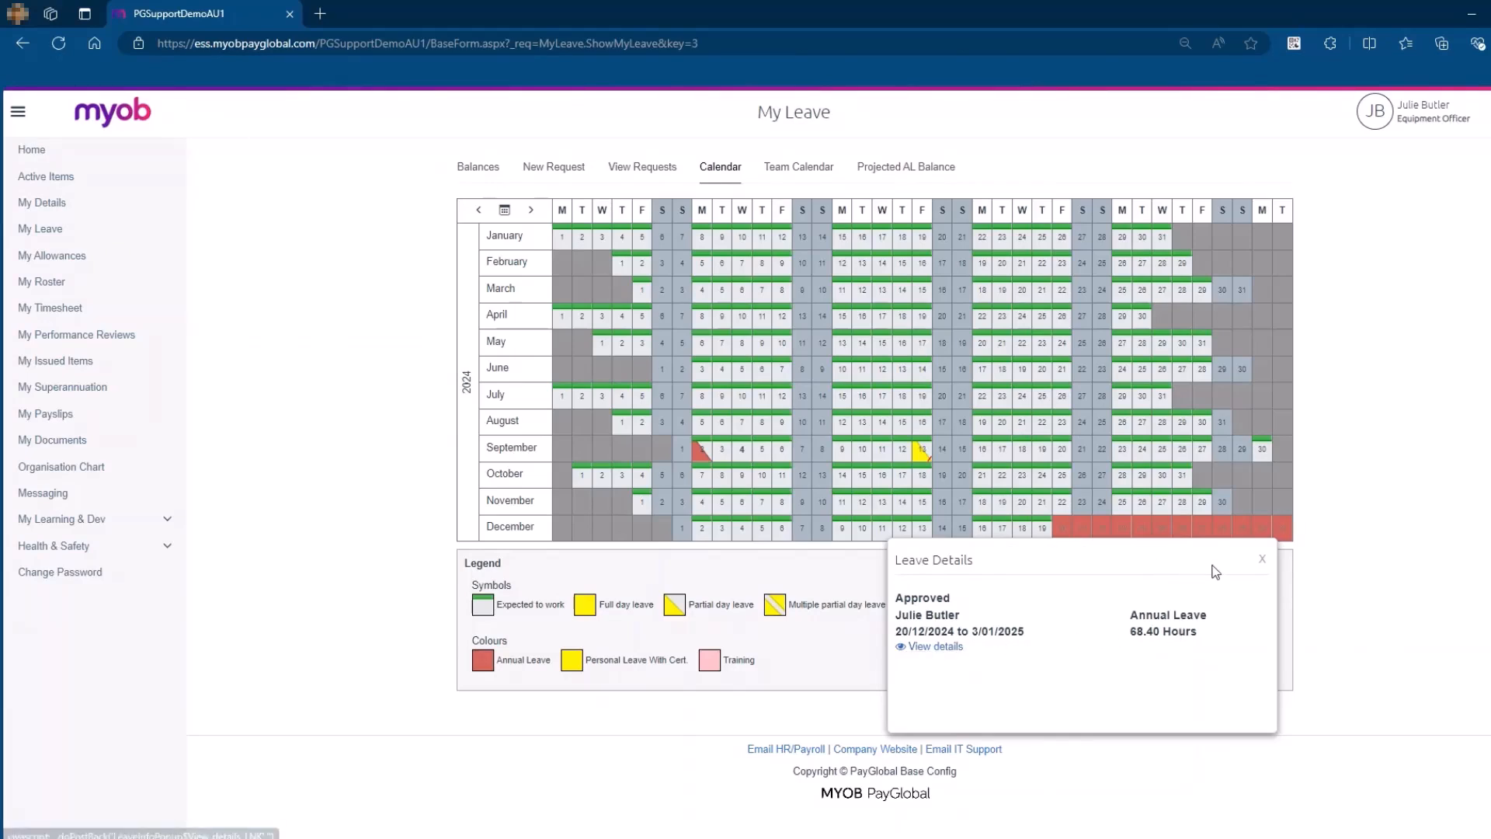
click(1262, 559)
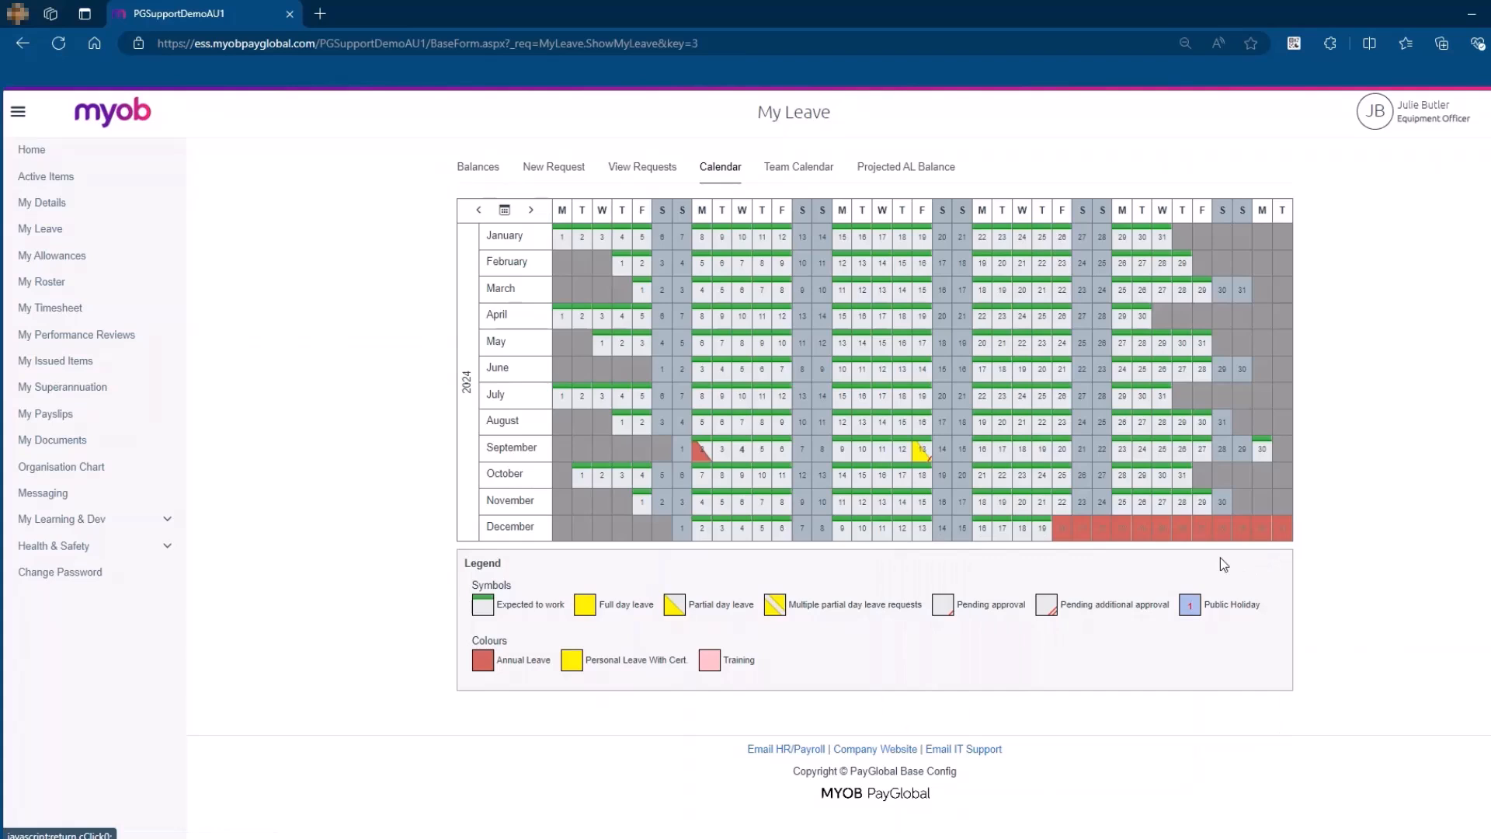